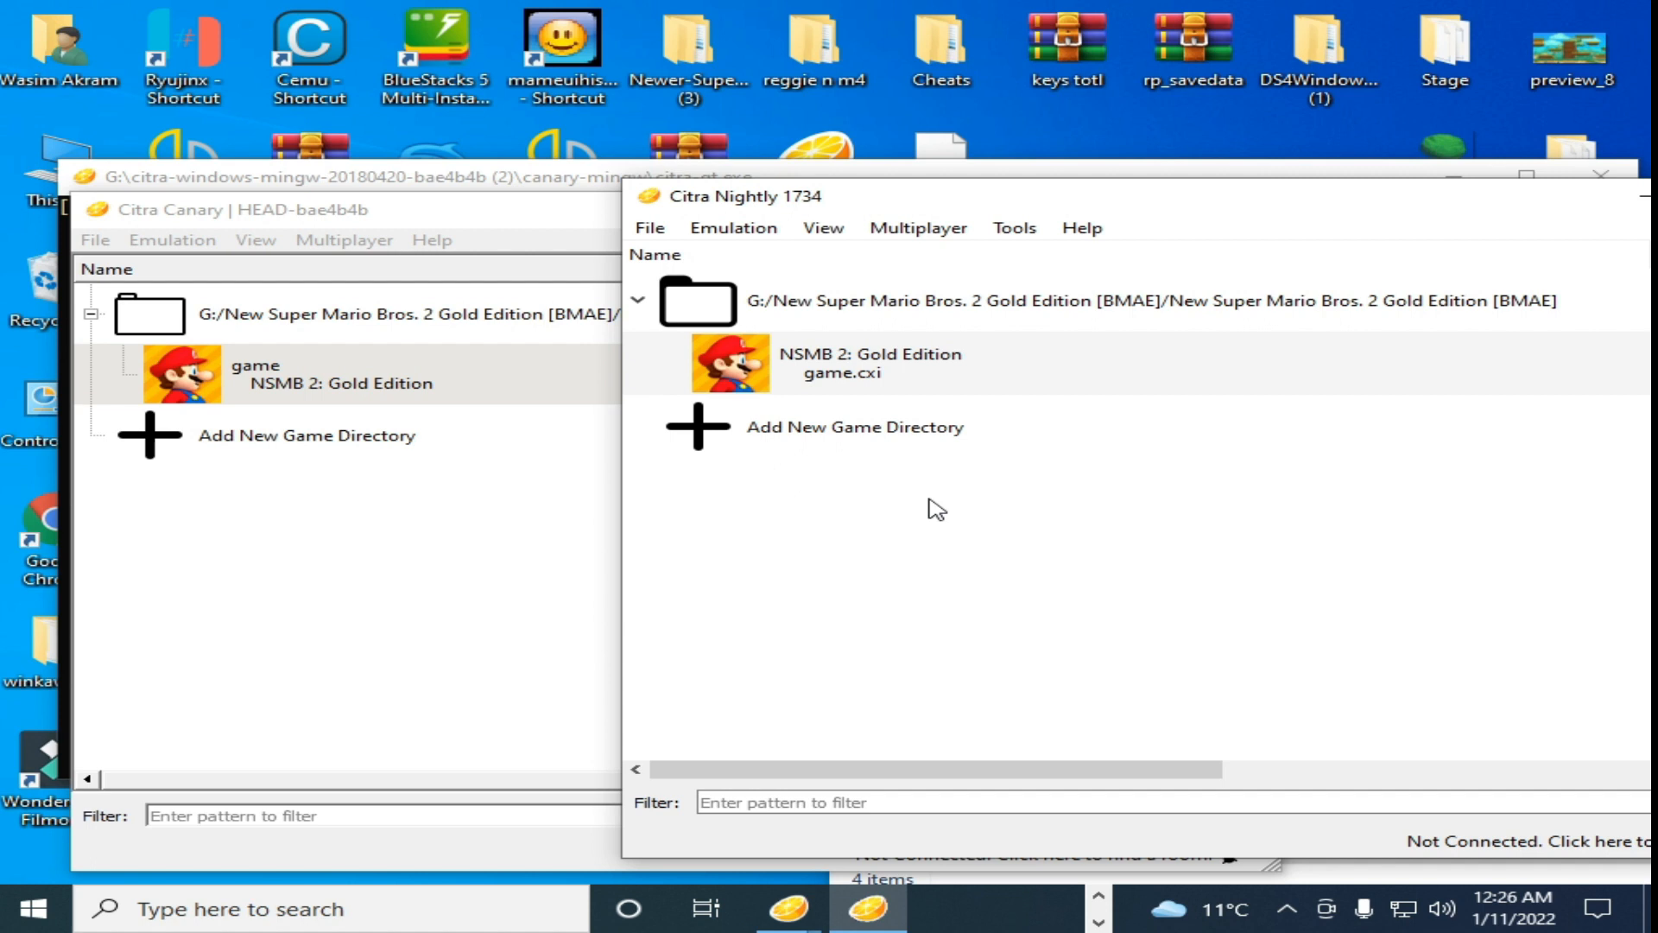
{"action": "mouse_move", "coordinate": [603, 406]}
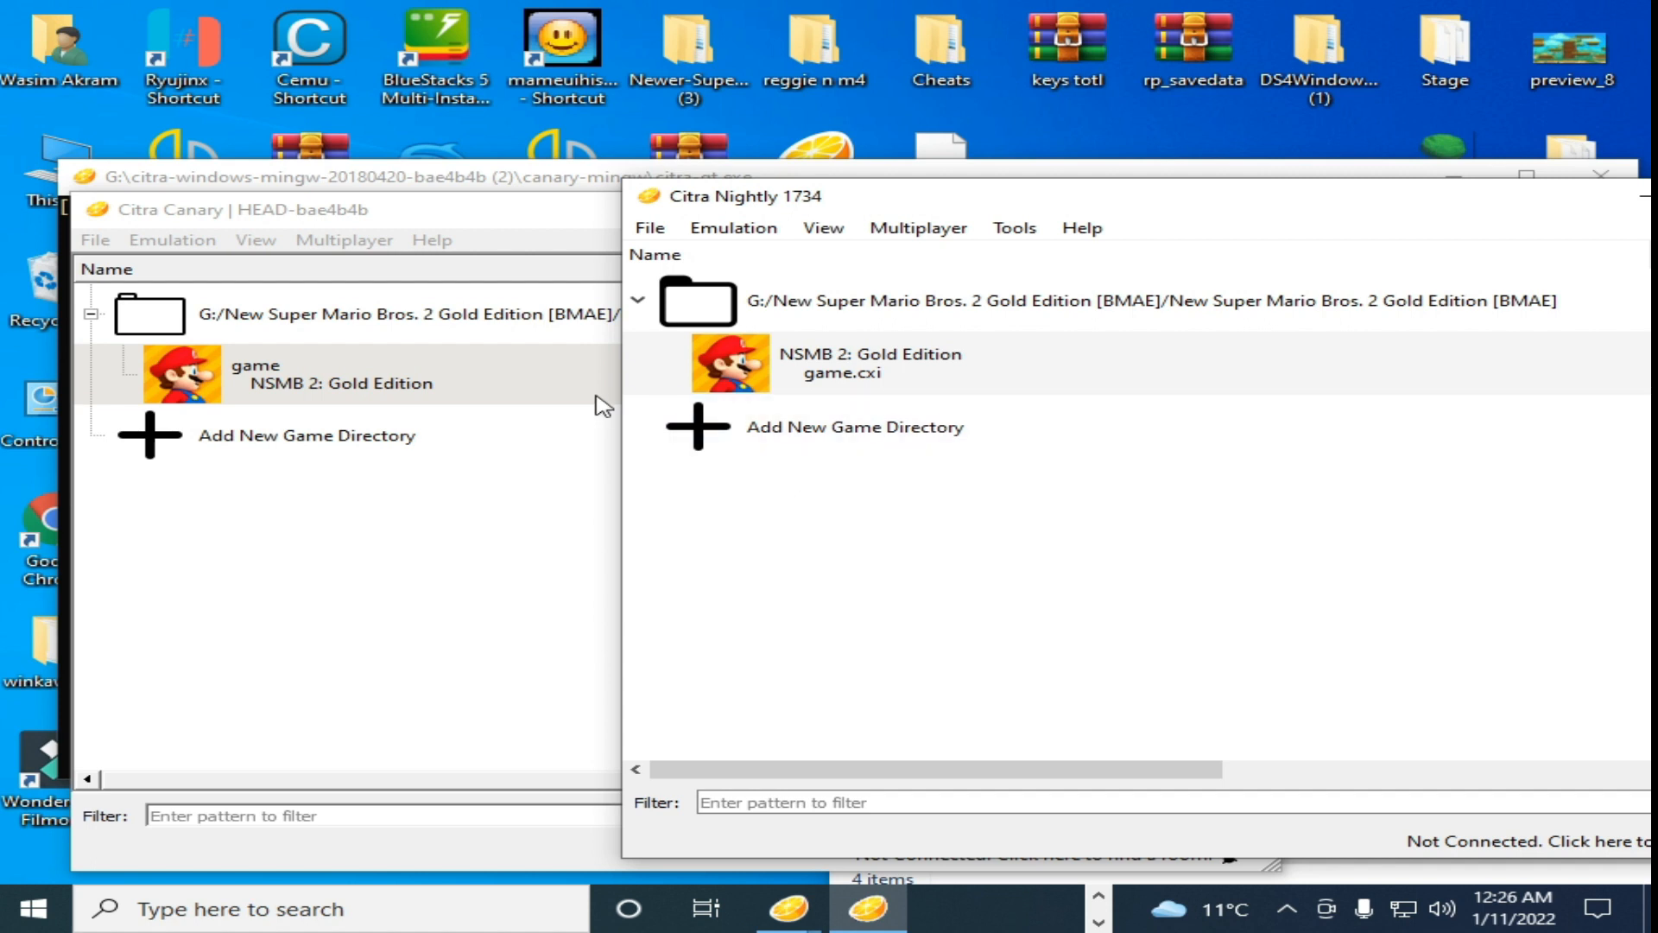
{"action": "mouse_move", "coordinate": [482, 423]}
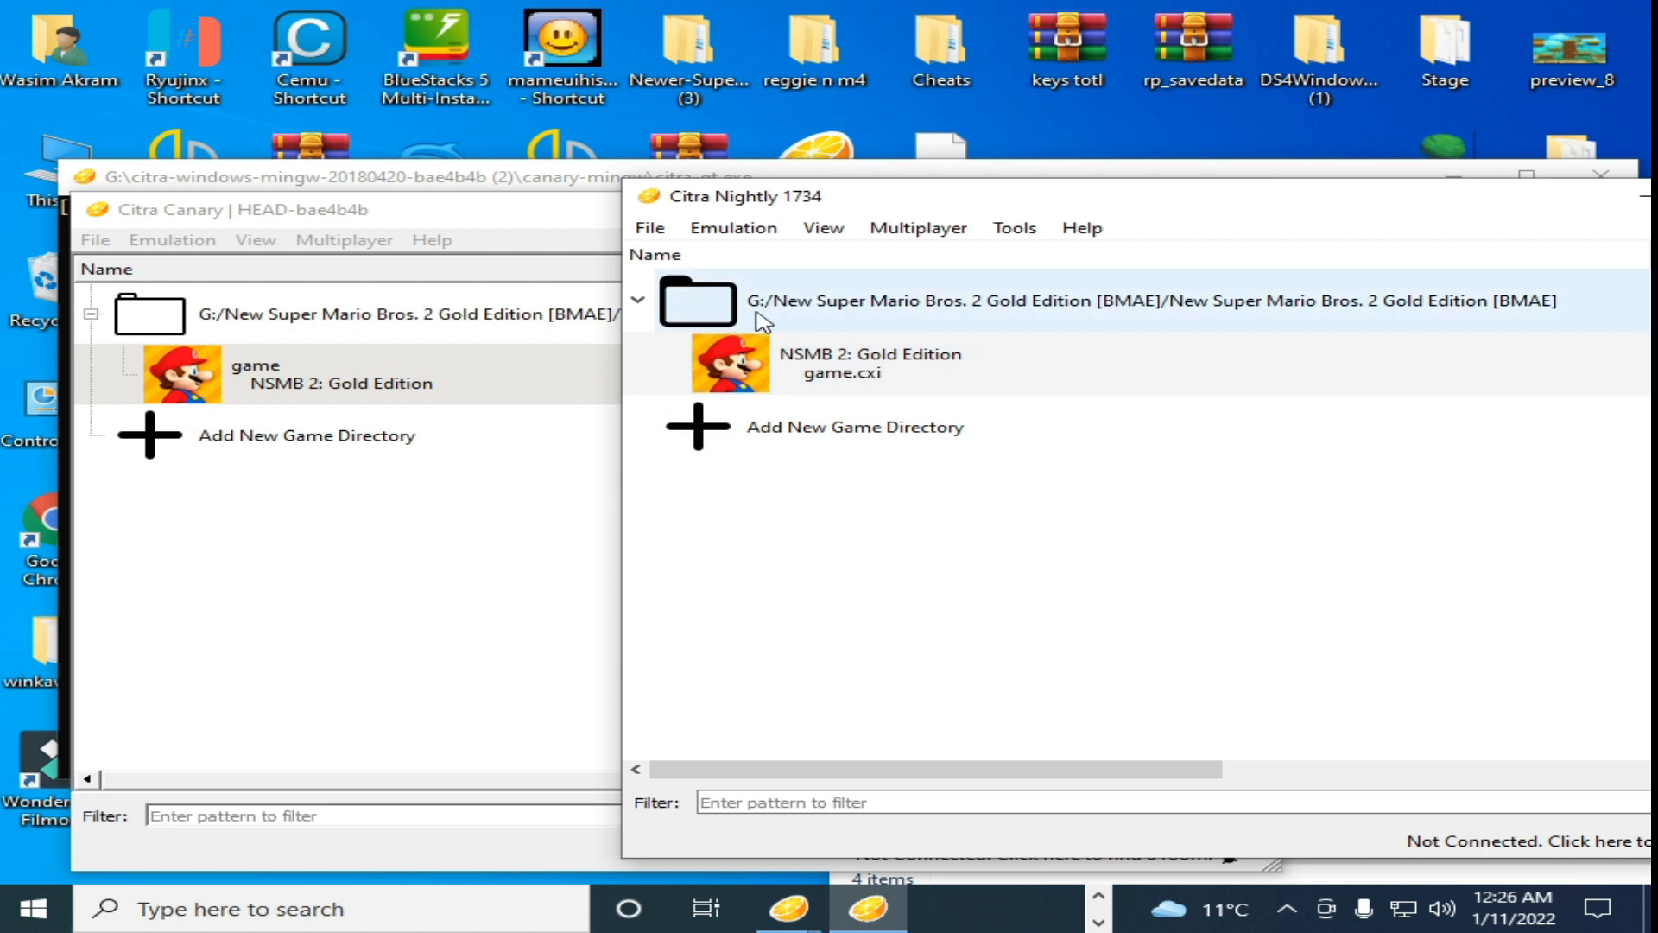
{"action": "mouse_move", "coordinate": [708, 223]}
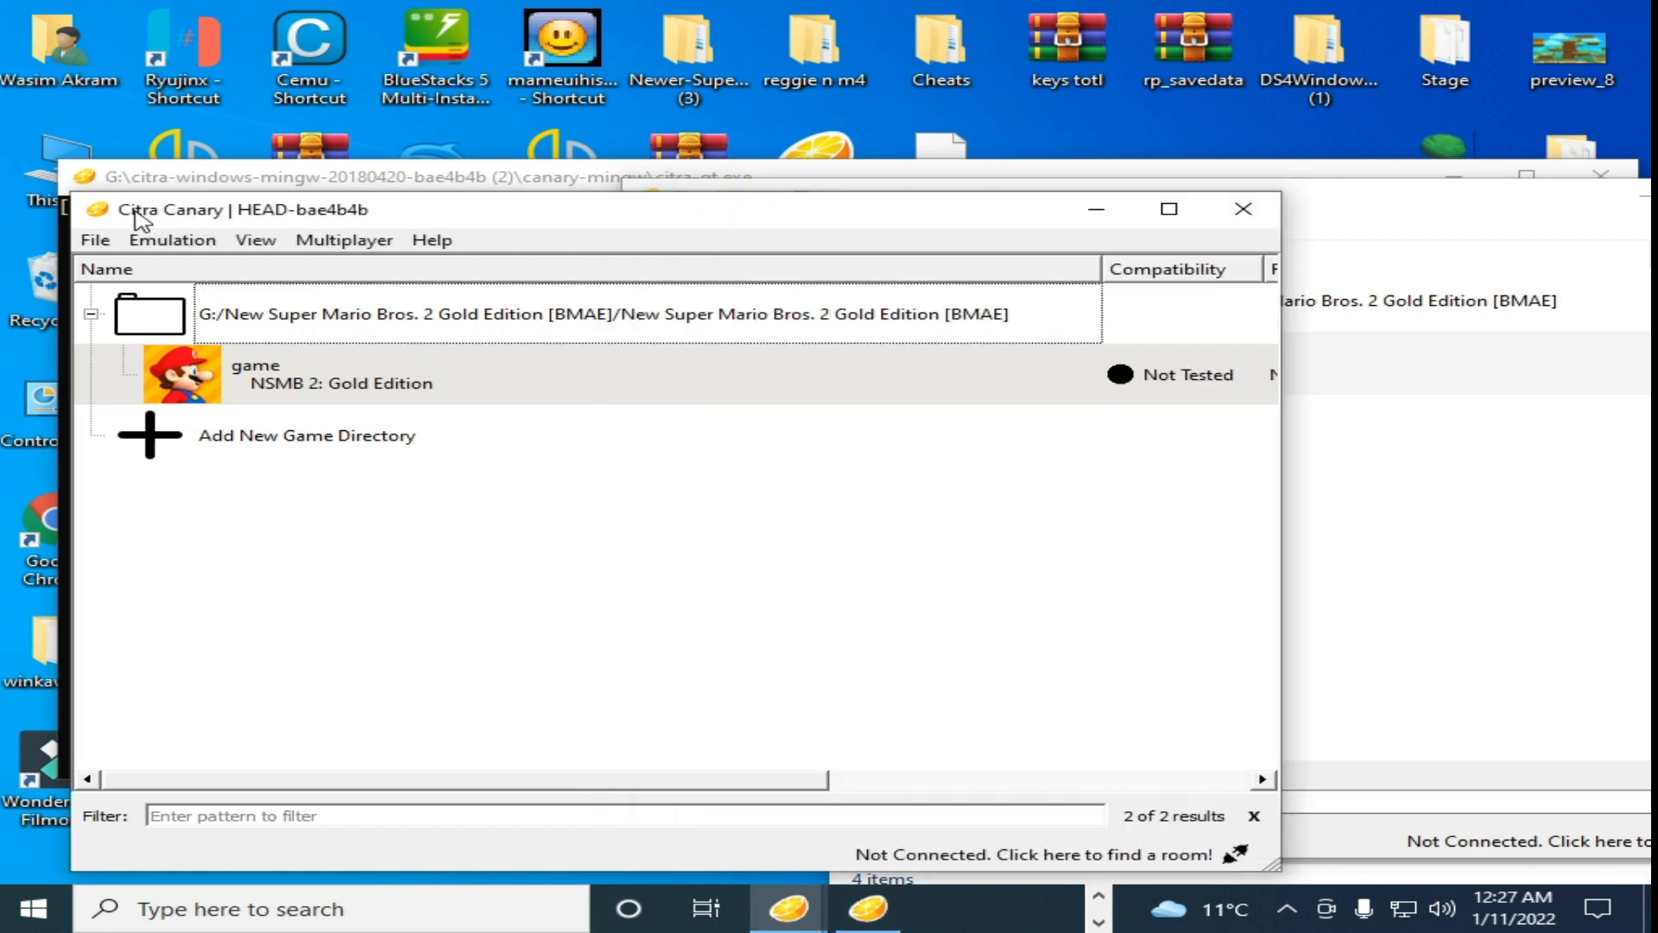
{"action": "mouse_move", "coordinate": [437, 405]}
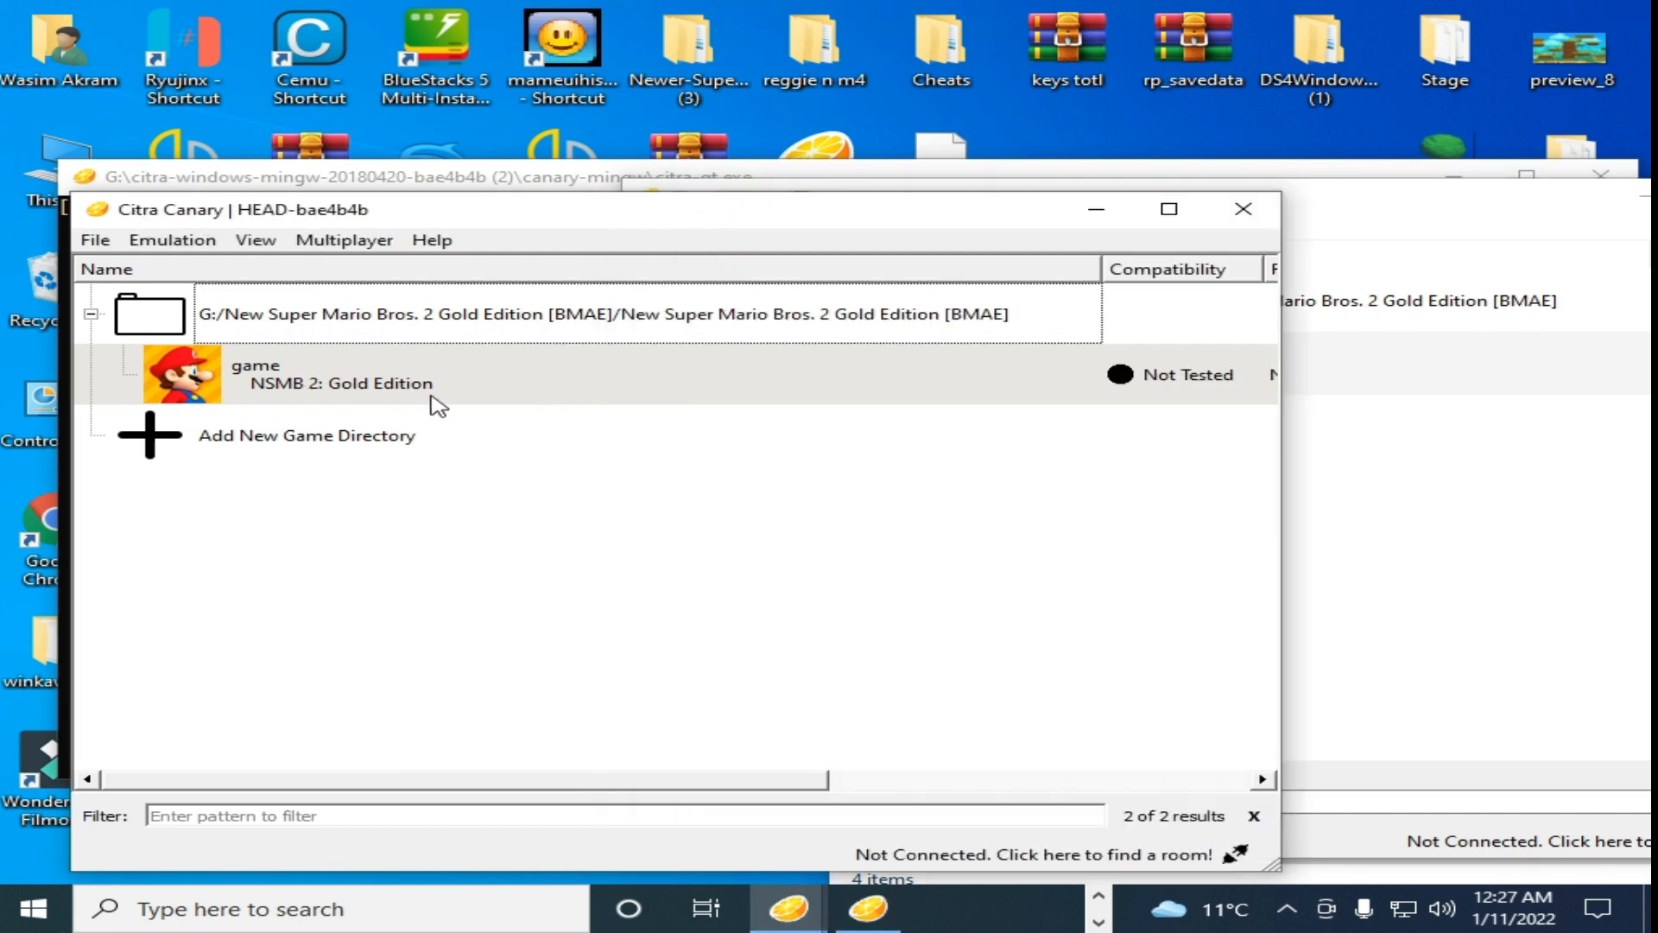
{"action": "mouse_move", "coordinate": [342, 398]}
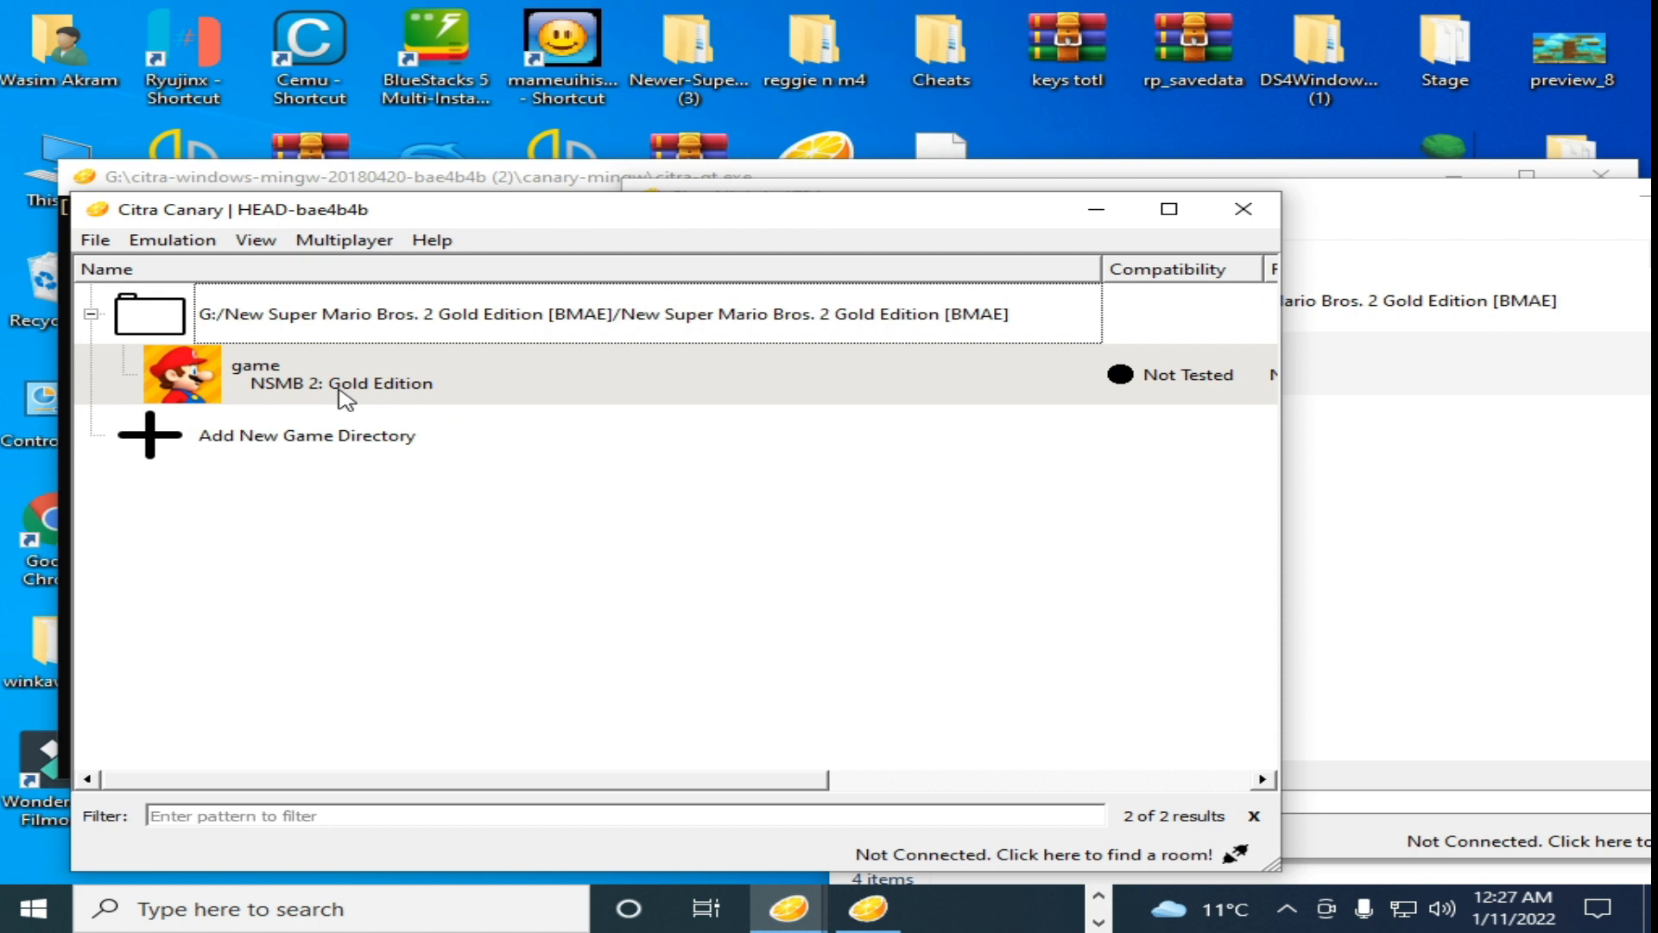
{"action": "mouse_move", "coordinate": [454, 425]}
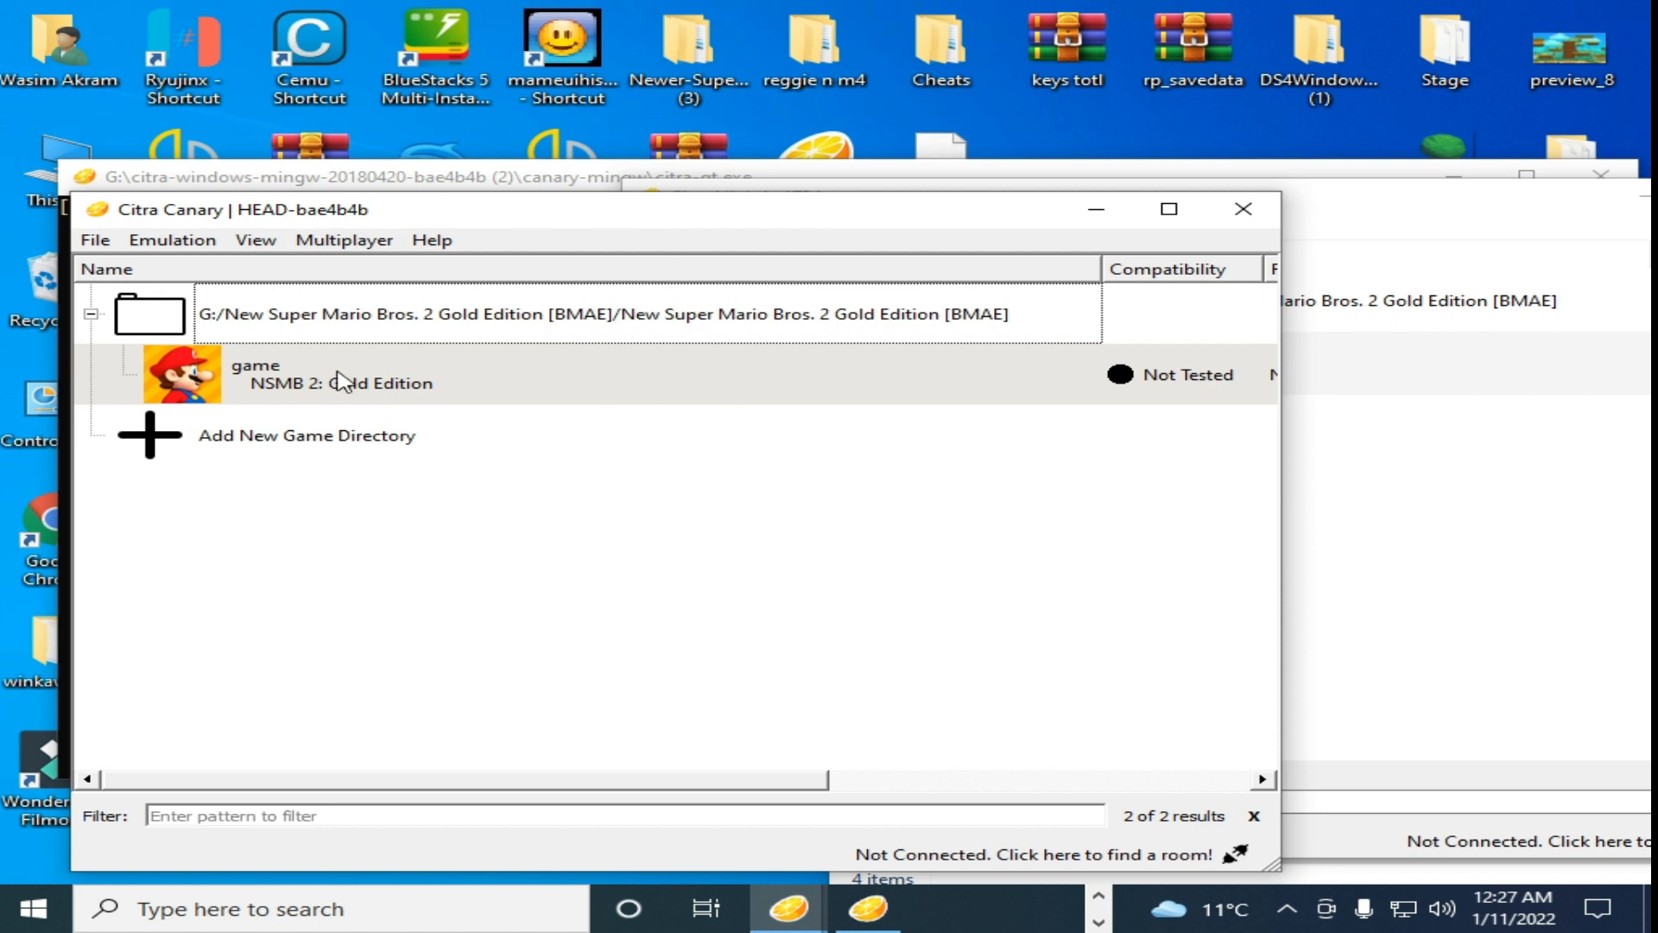
Step: Launch NSMB 2: Gold Edition and dismiss the missing Mii Data archive error back to the game list
{"action": "left_click", "coordinate": [339, 375]}
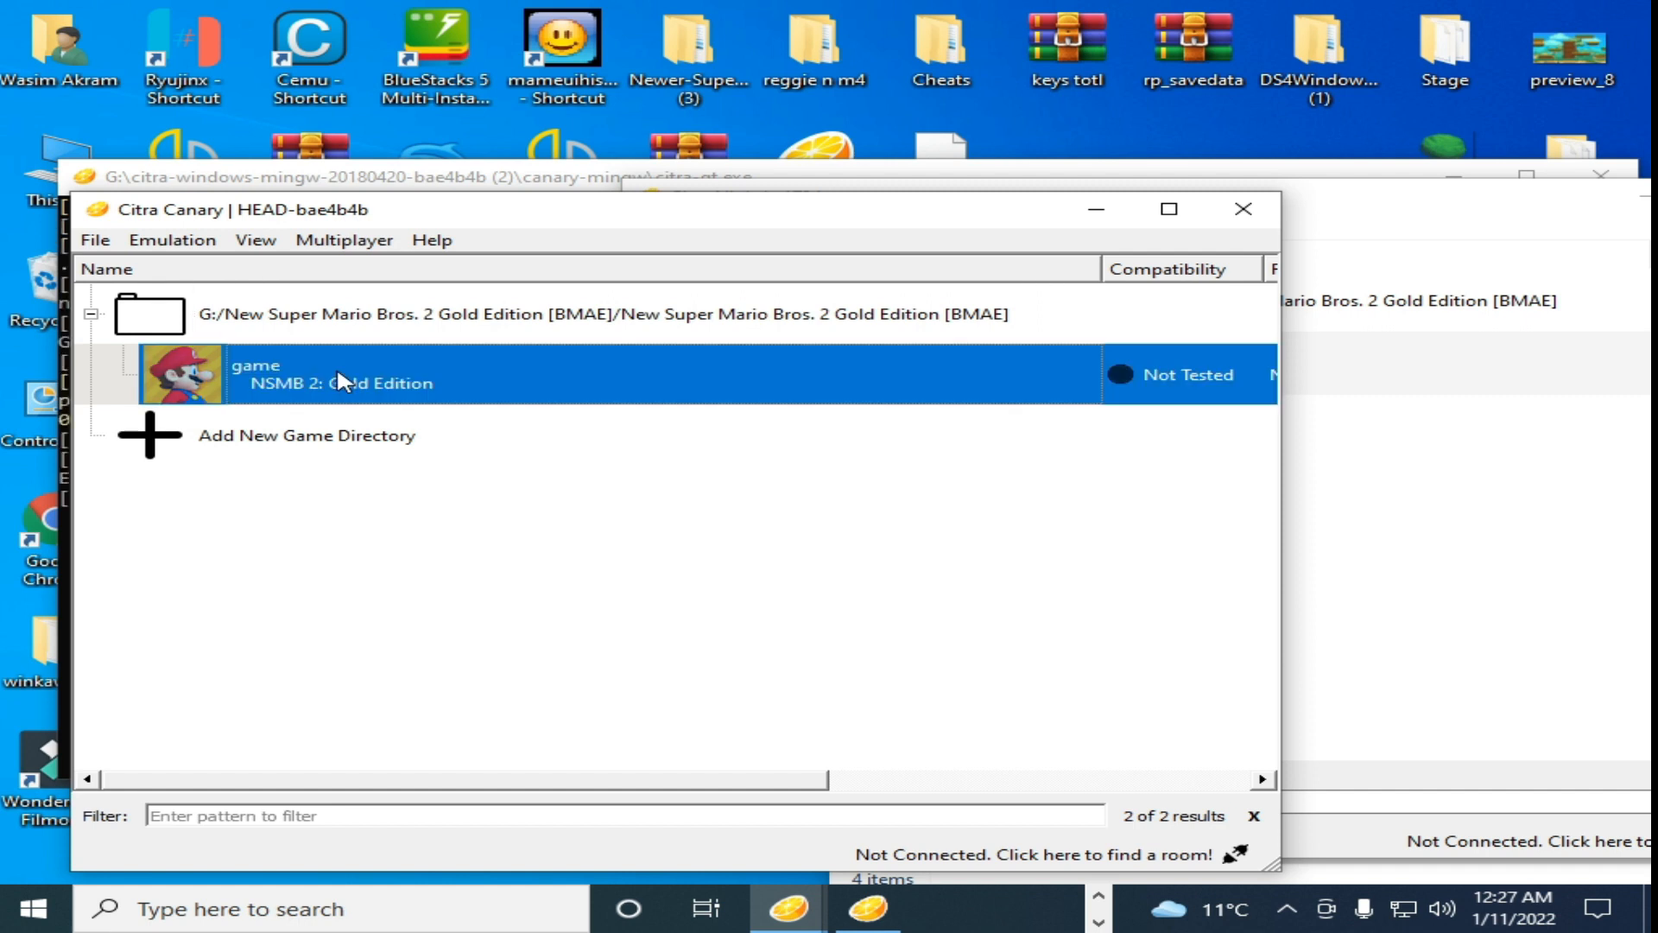
{"action": "double_click", "coordinate": [338, 373]}
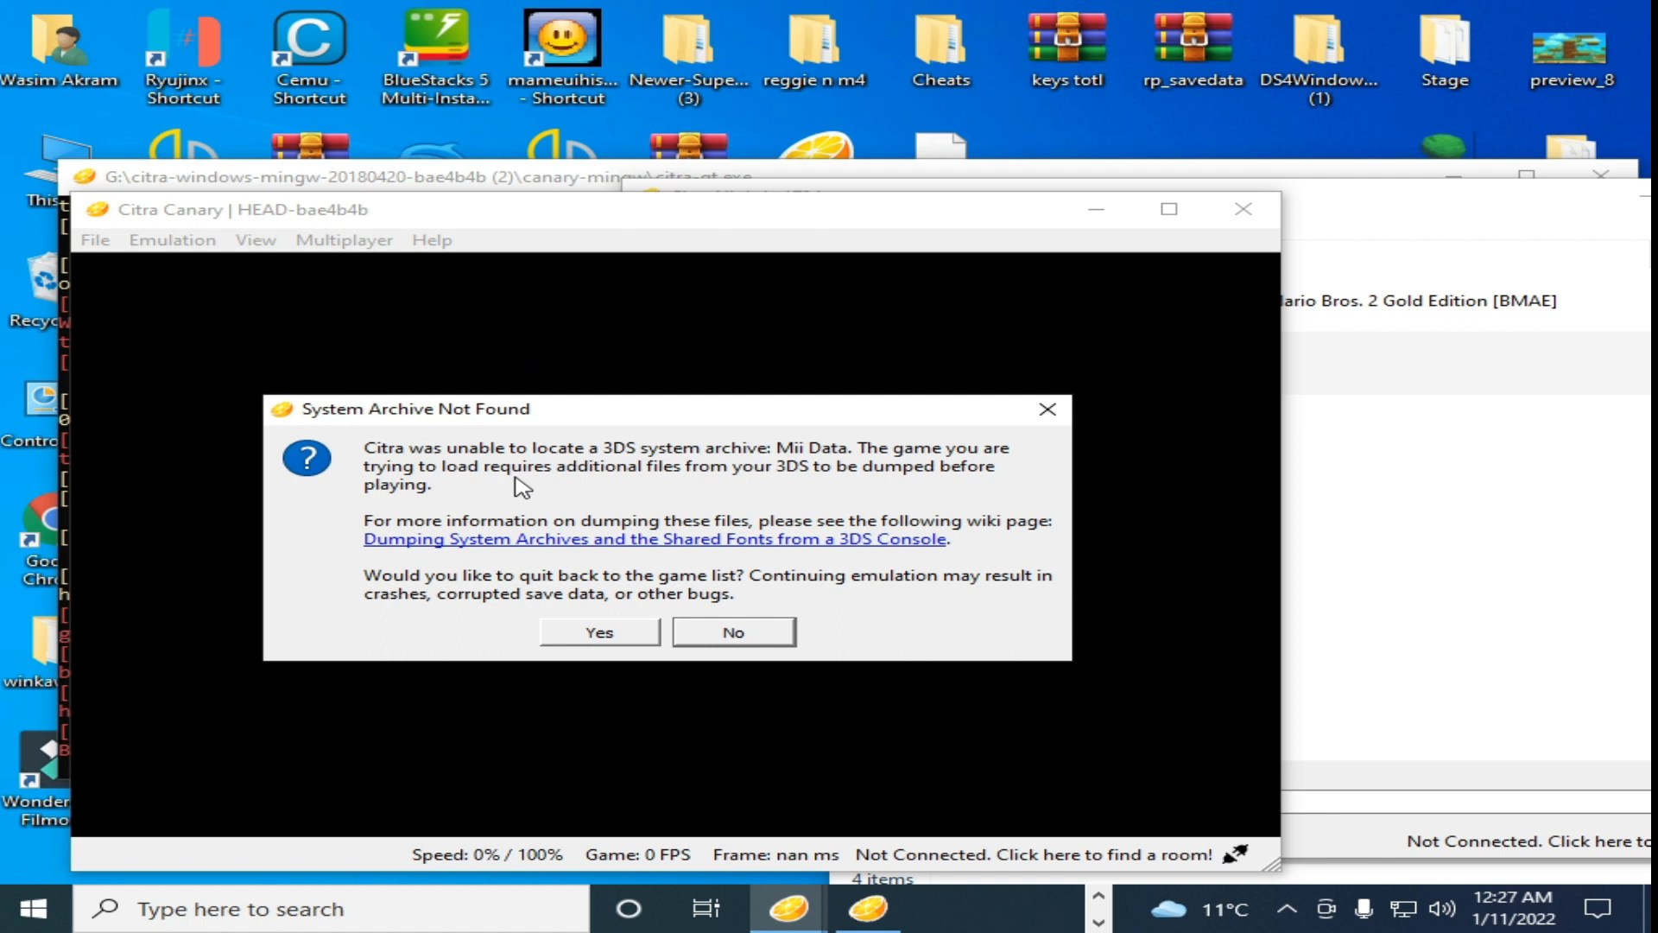
{"action": "left_click", "coordinate": [598, 632]}
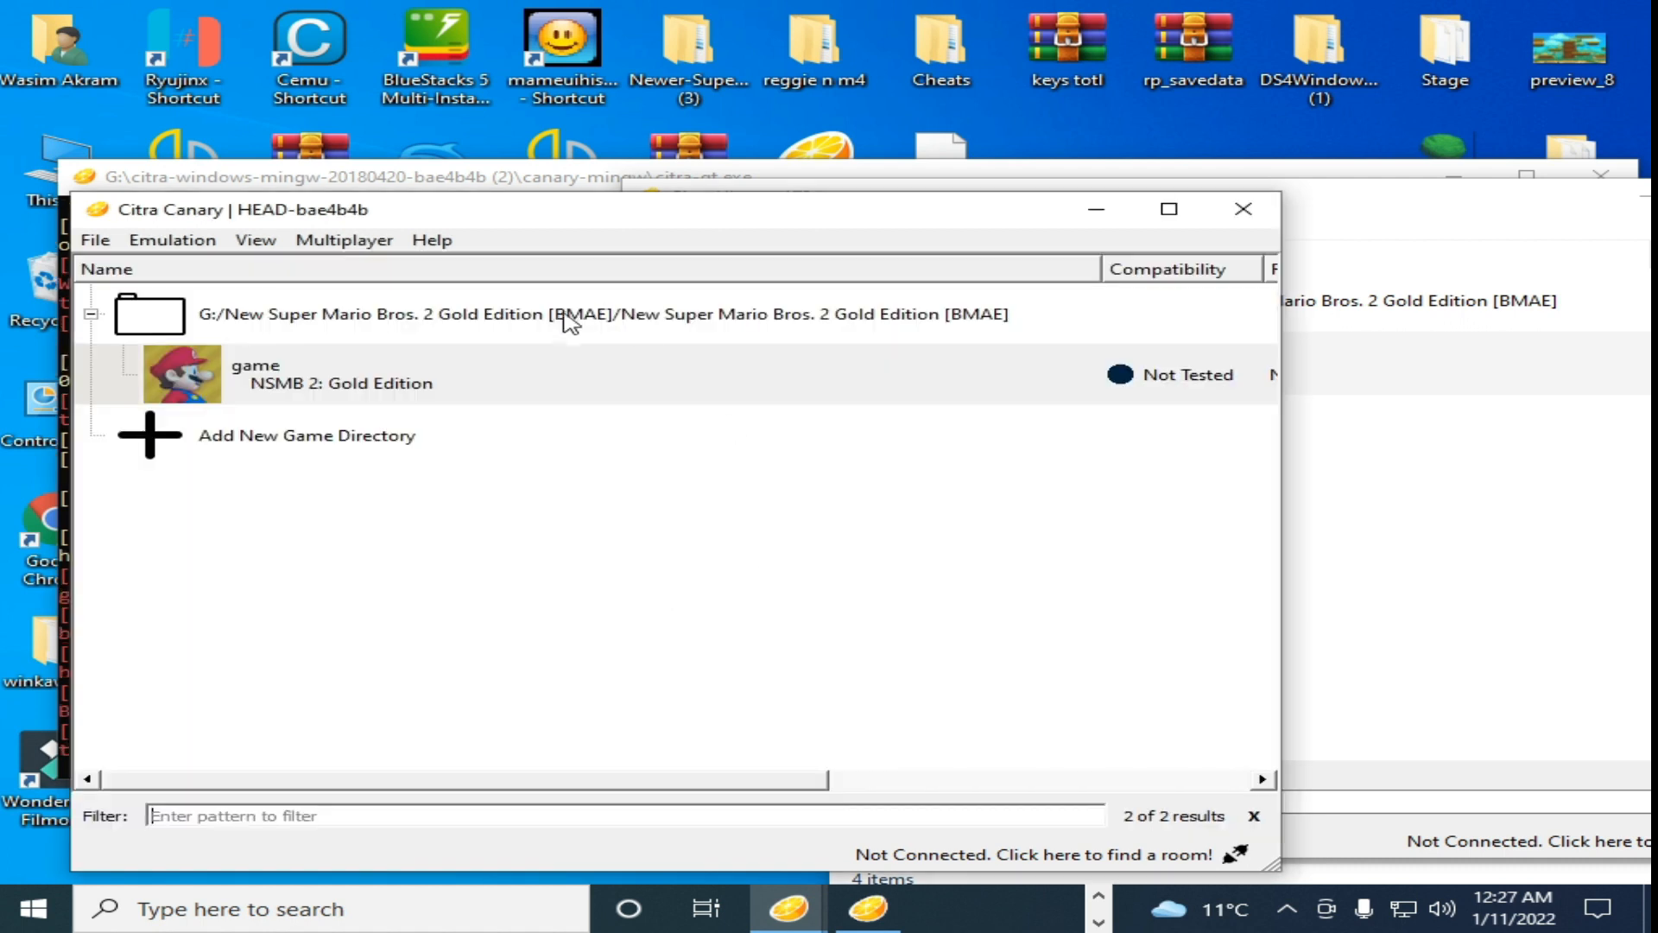
{"action": "mouse_move", "coordinate": [340, 389]}
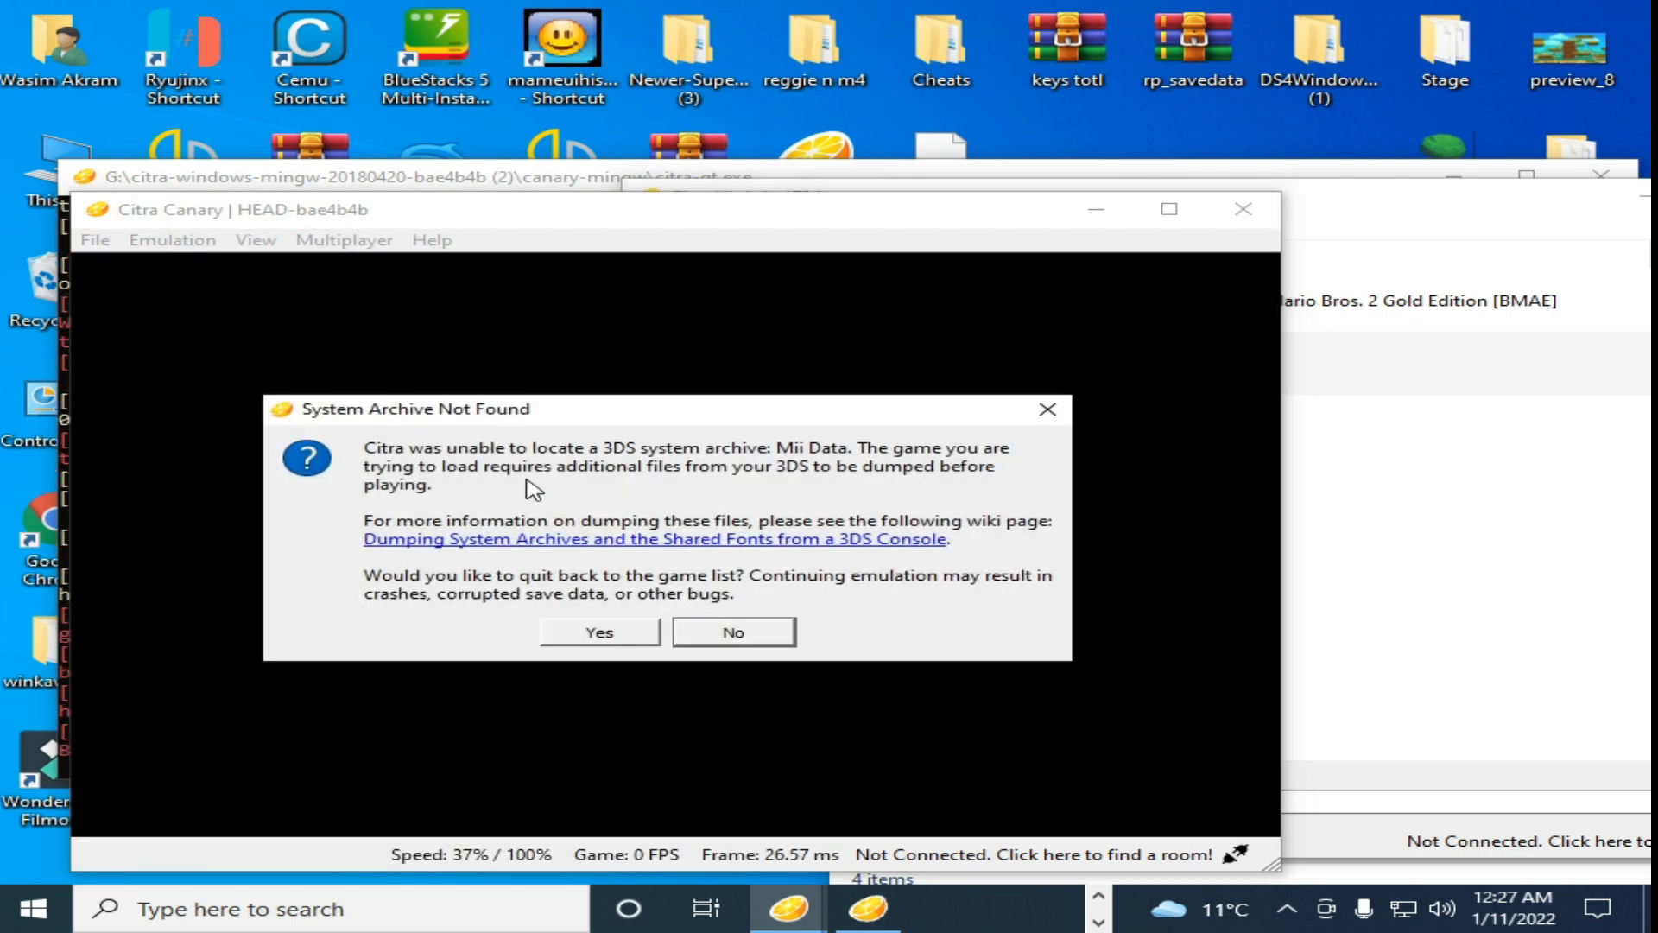
{"action": "left_click", "coordinate": [730, 632]}
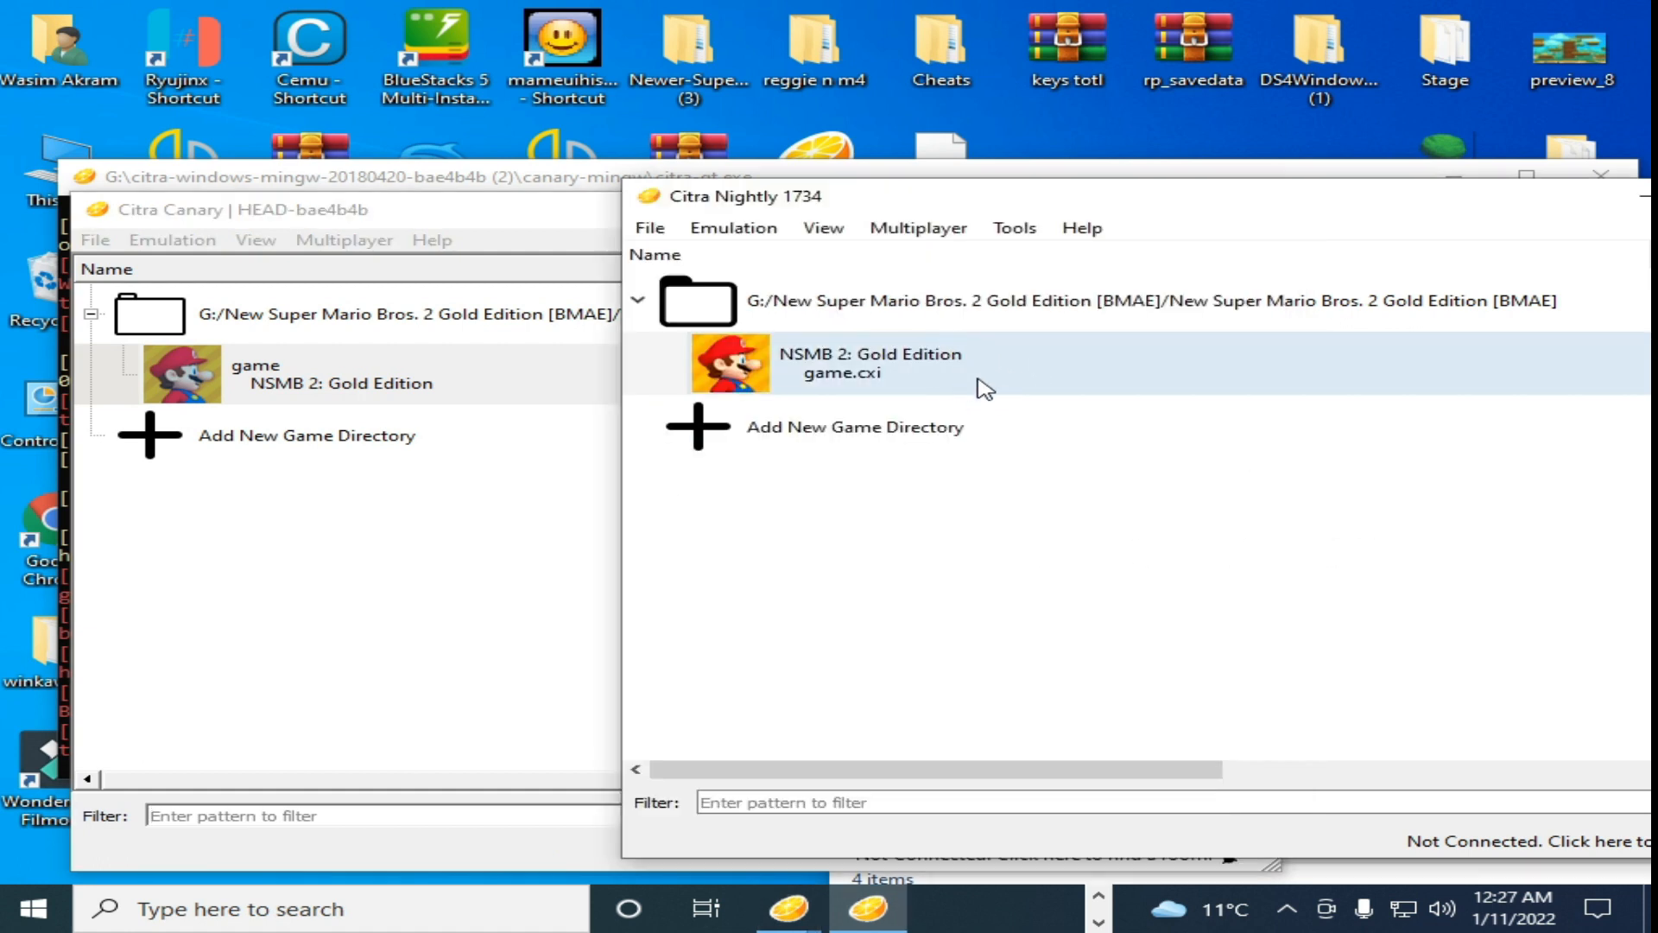
{"action": "mouse_move", "coordinate": [912, 394]}
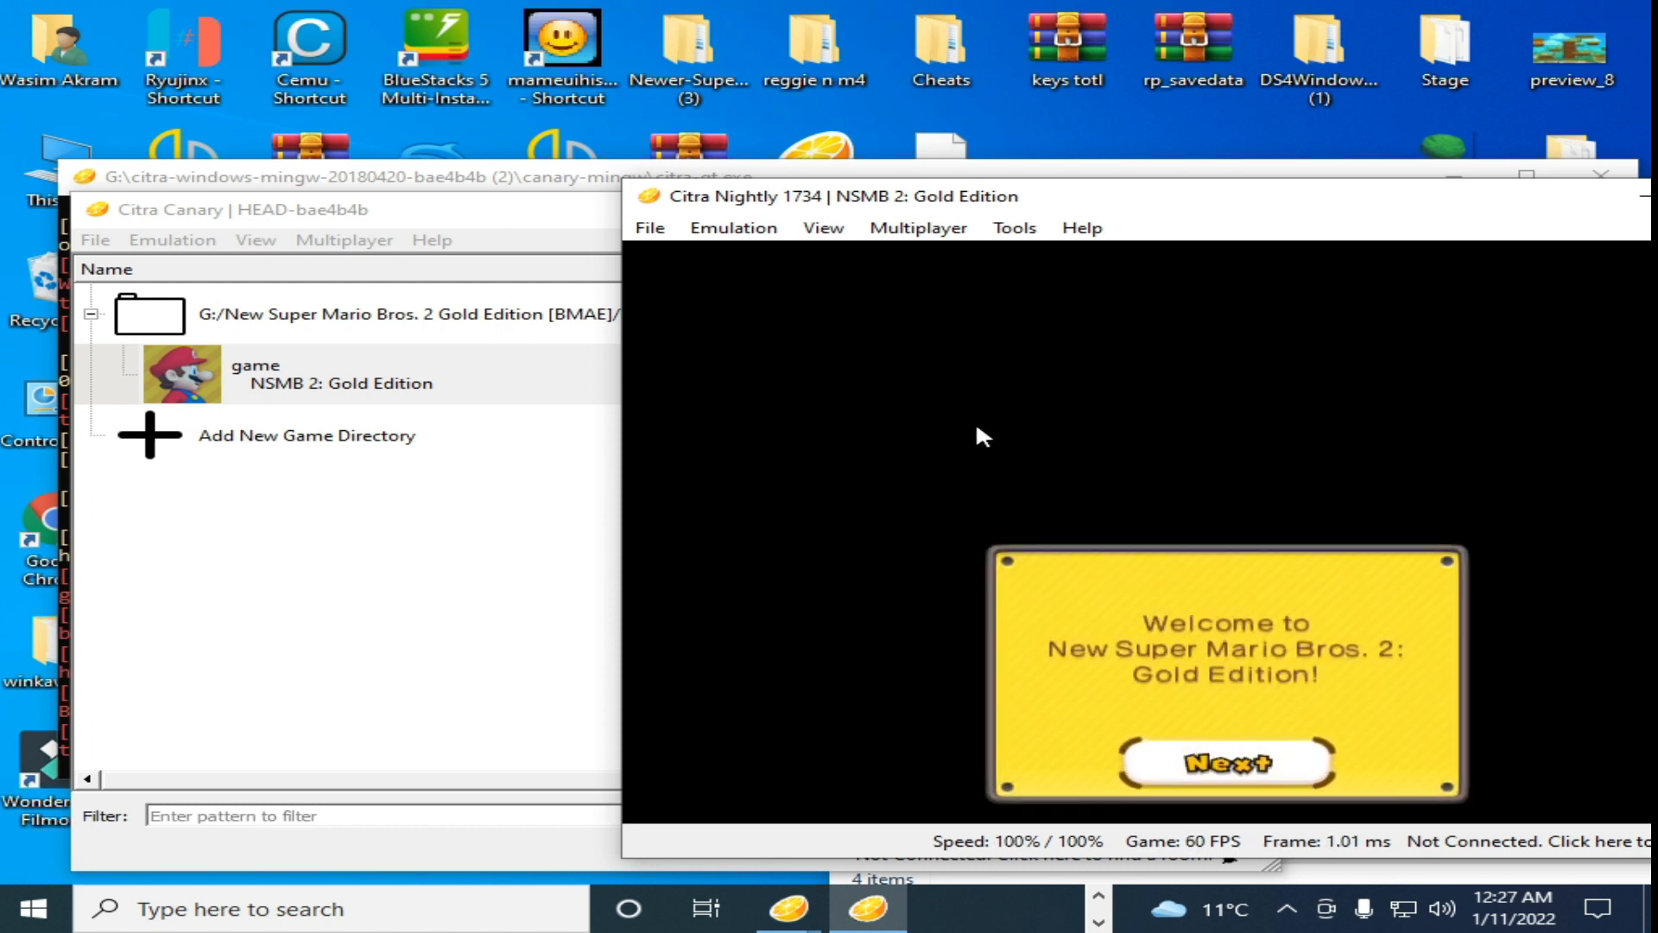
{"action": "mouse_move", "coordinate": [986, 359]}
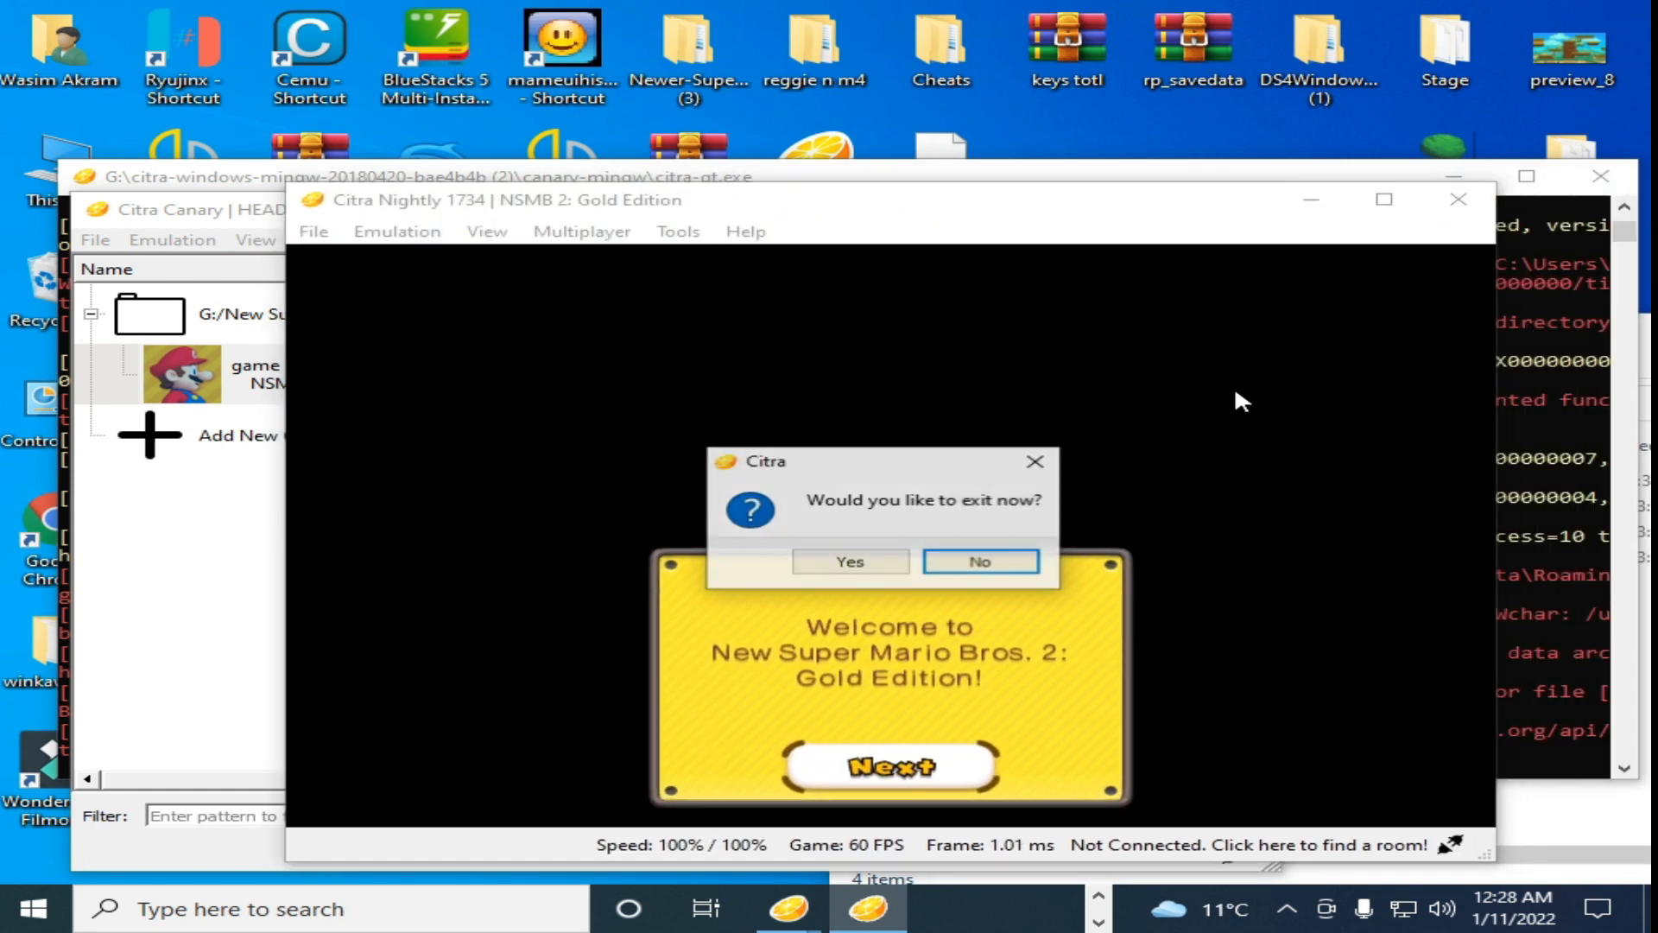
Step: Confirm exiting the running NSMB 2 game in Citra Nightly
{"action": "left_click", "coordinate": [848, 559]}
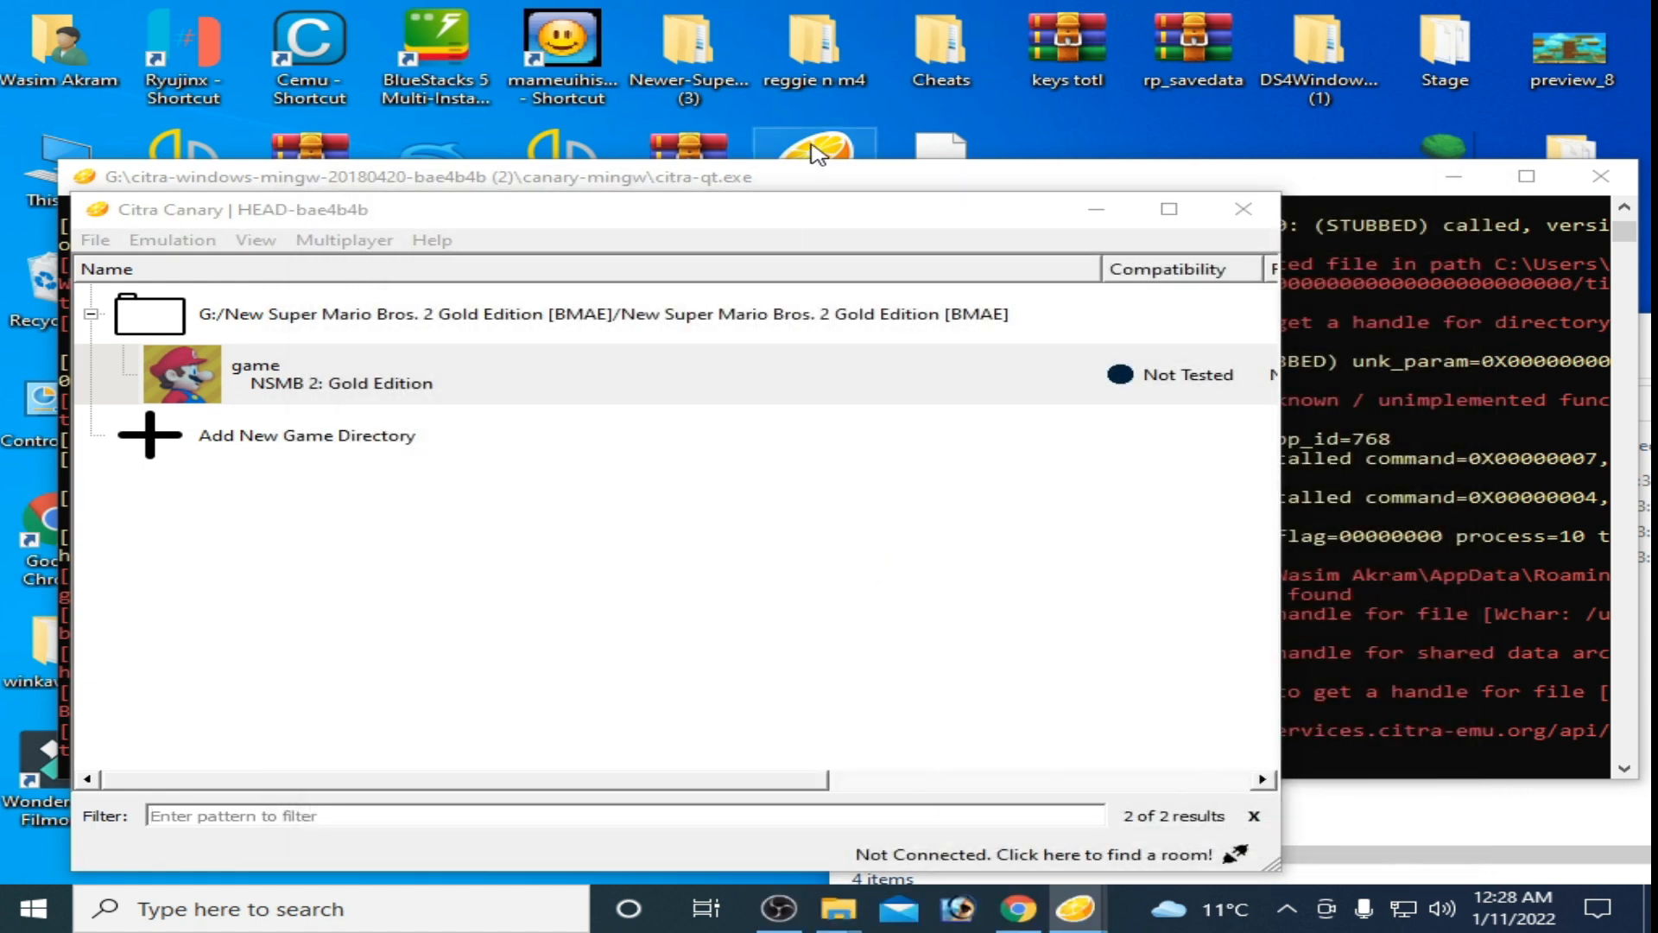
{"action": "mouse_move", "coordinate": [817, 143]}
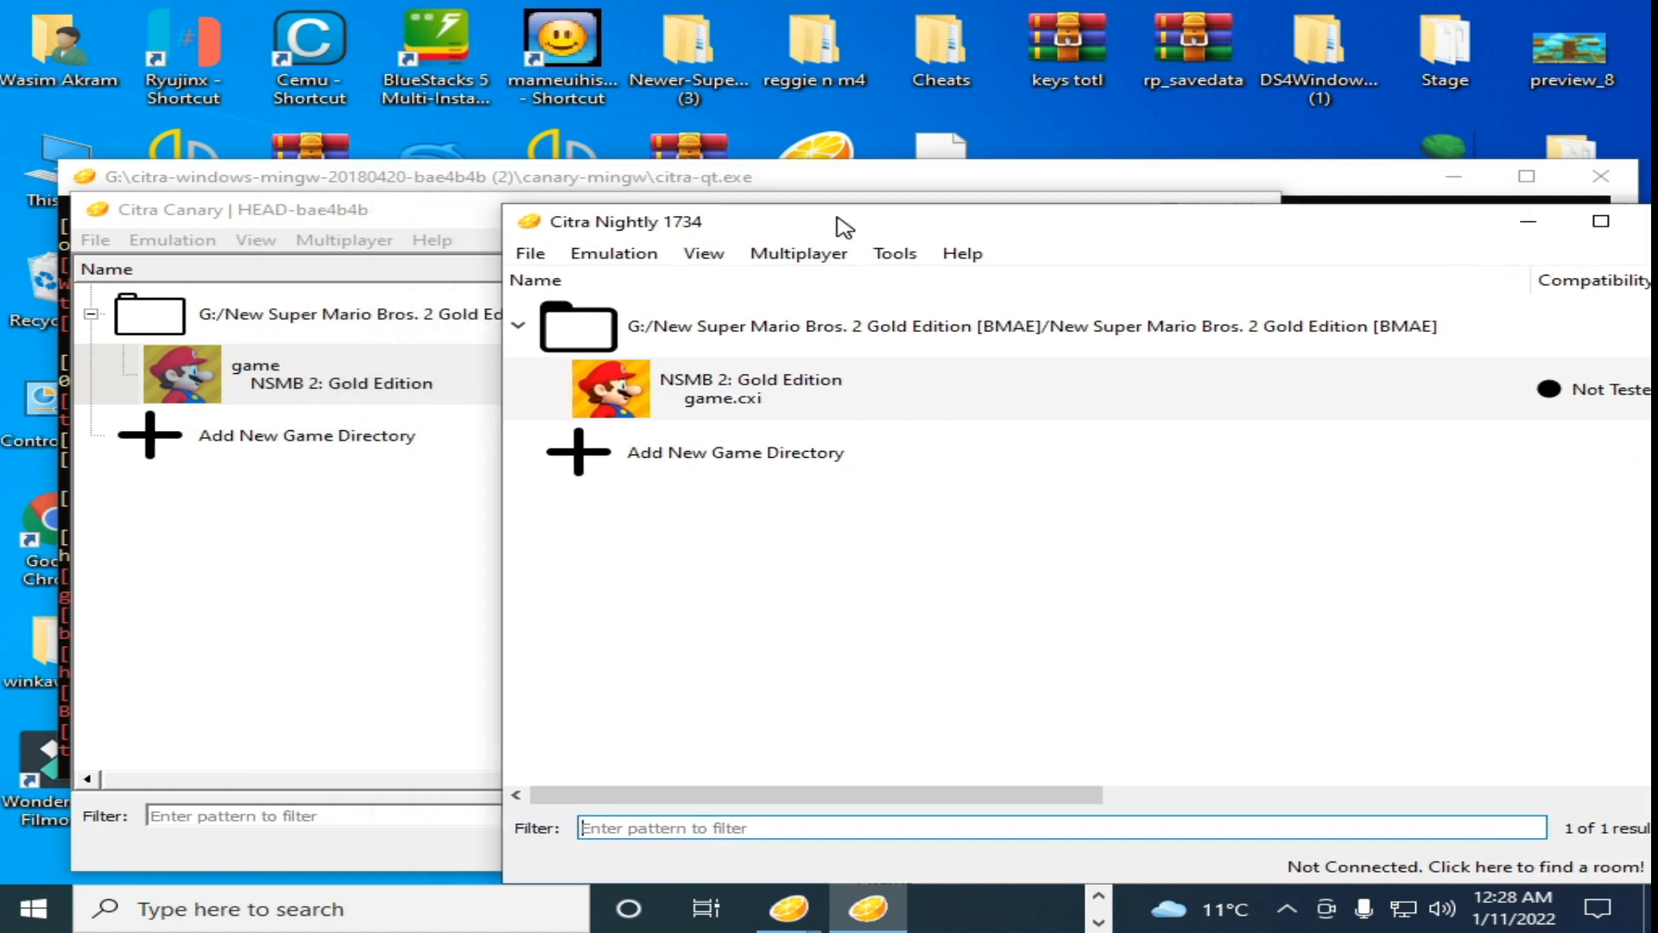
Step: Bring up the Graphics page of the emulator configuration via Emulation > Configure
{"action": "left_click", "coordinate": [860, 239]}
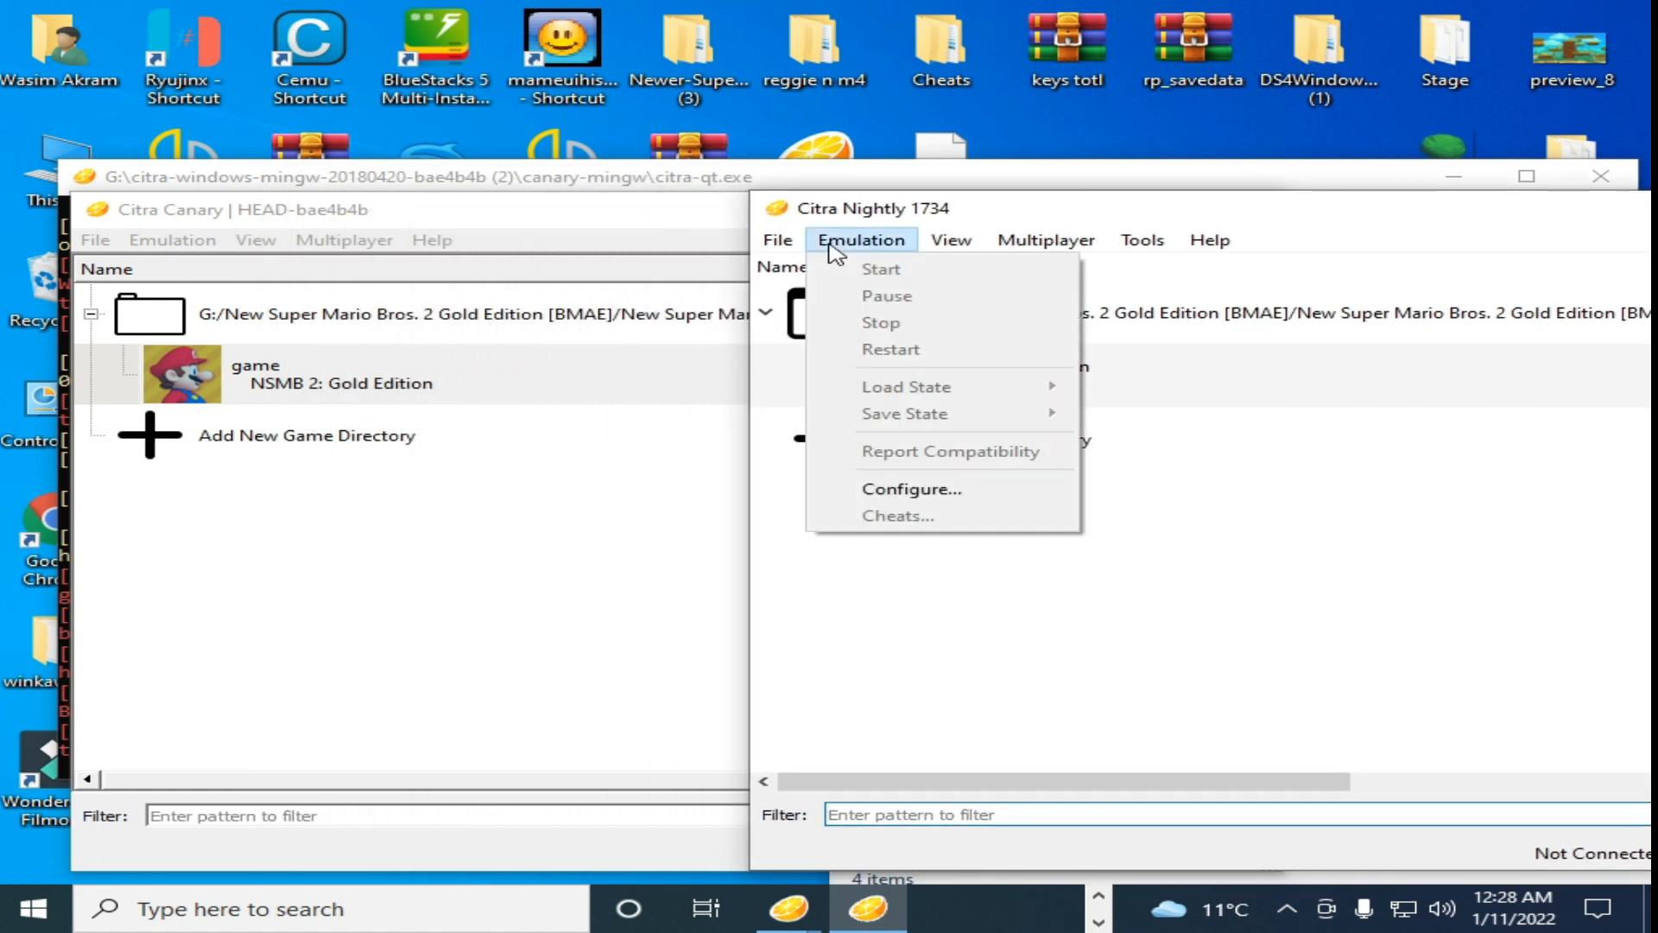
{"action": "left_click", "coordinate": [910, 487]}
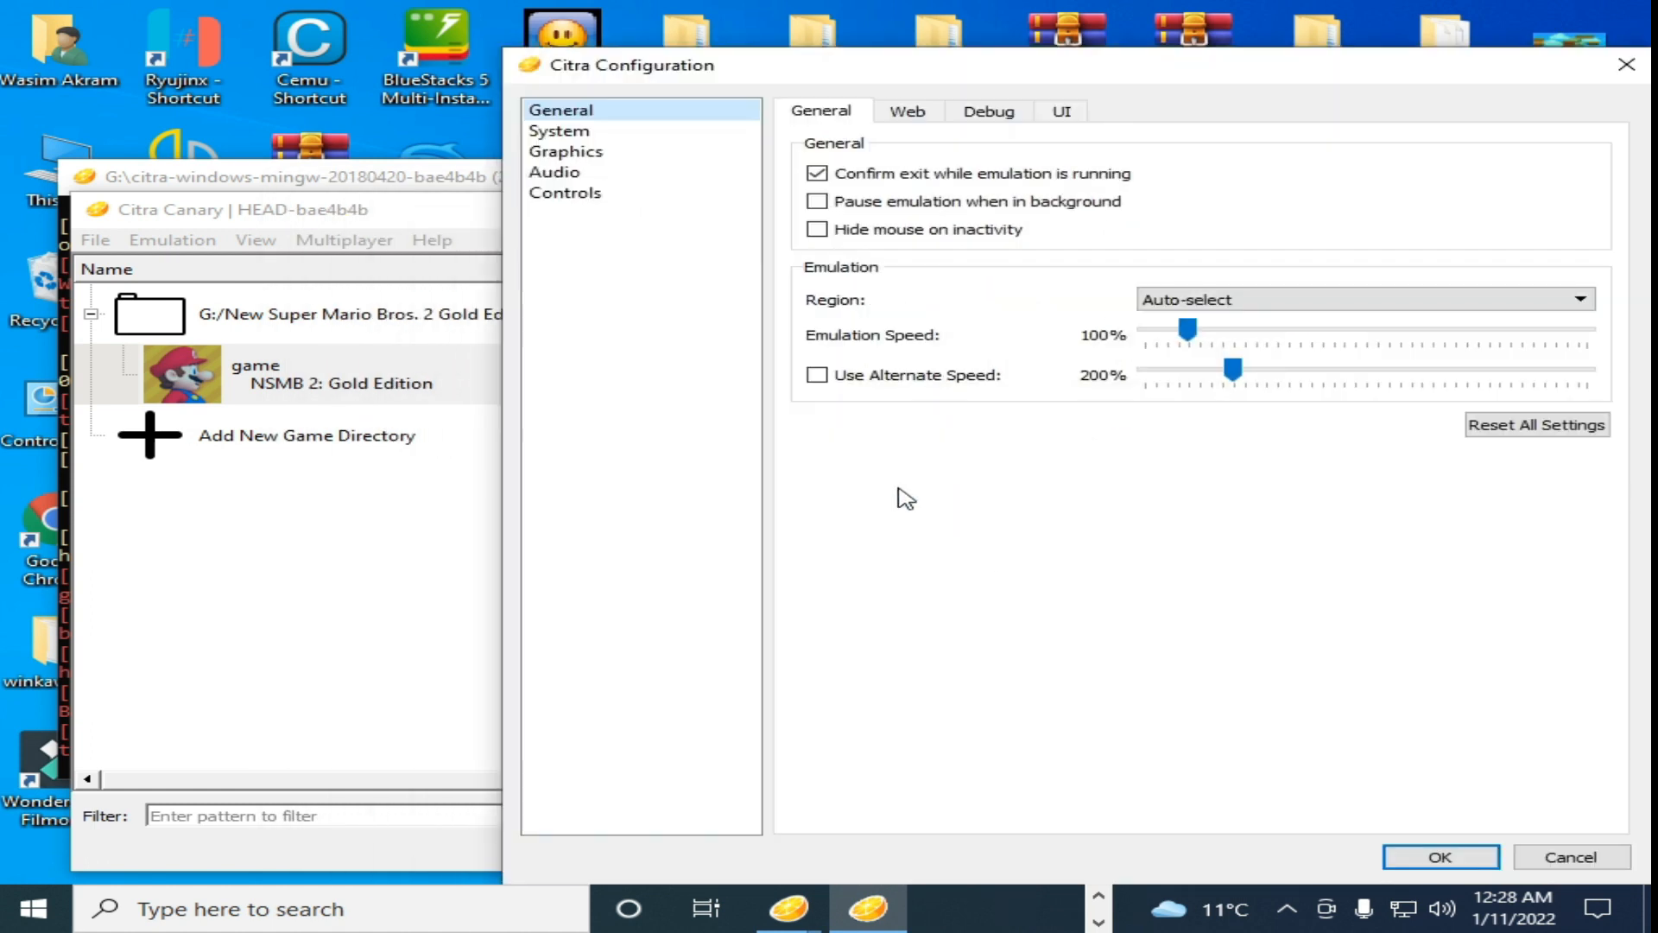
{"action": "mouse_move", "coordinate": [567, 152]}
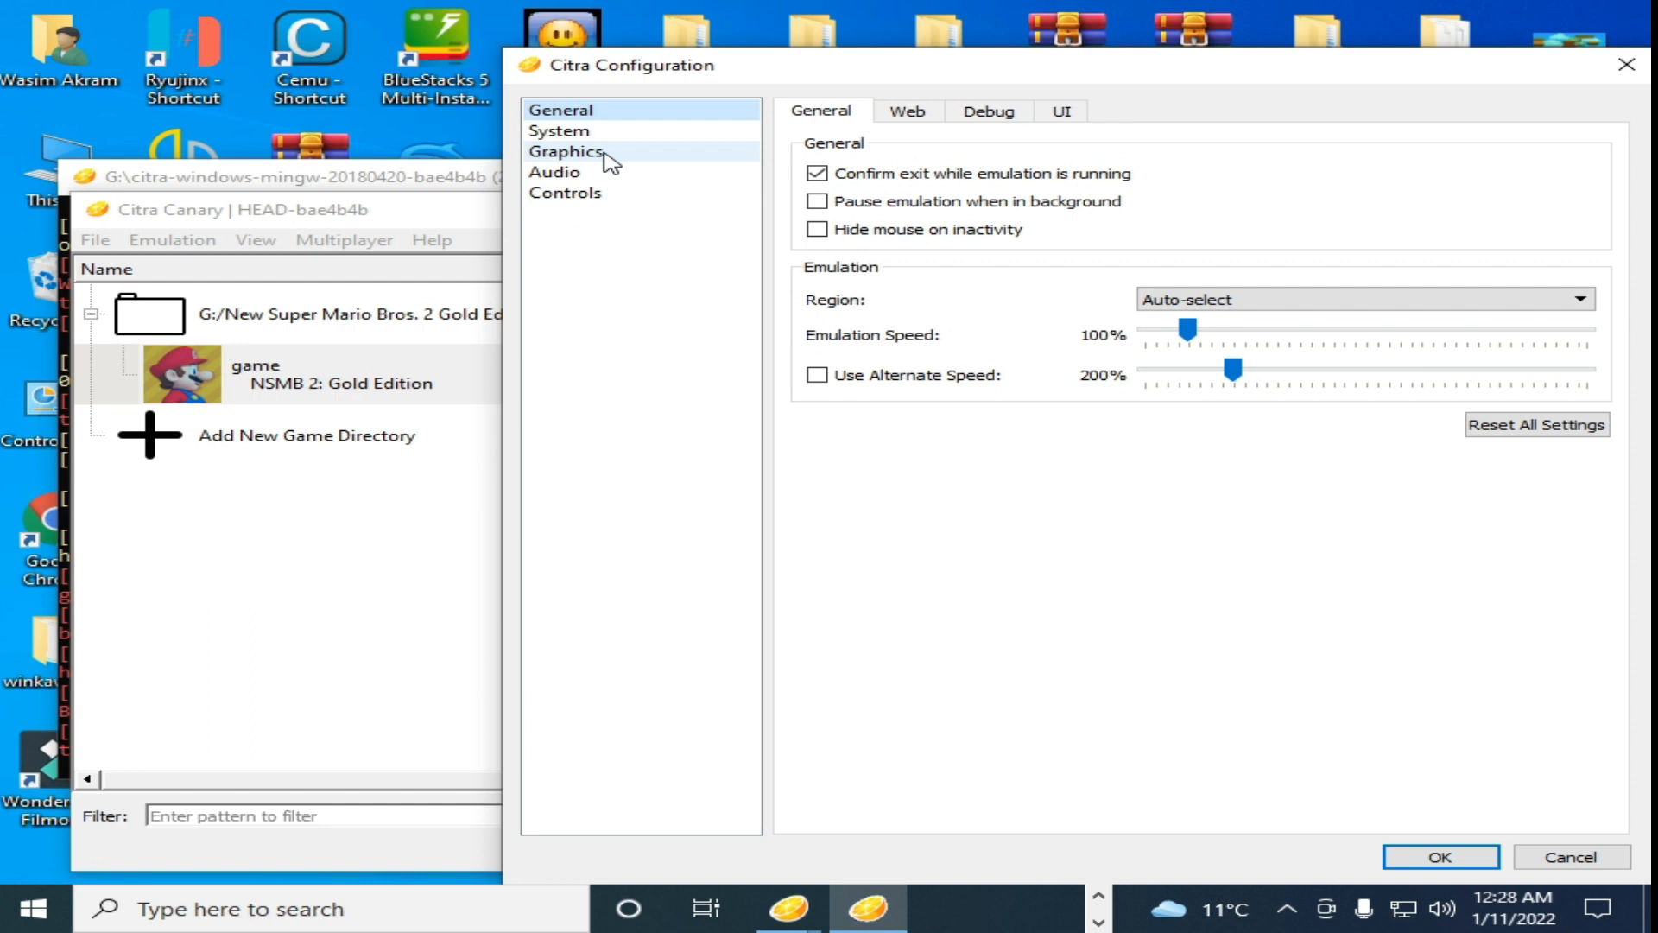
{"action": "left_click", "coordinate": [567, 152]}
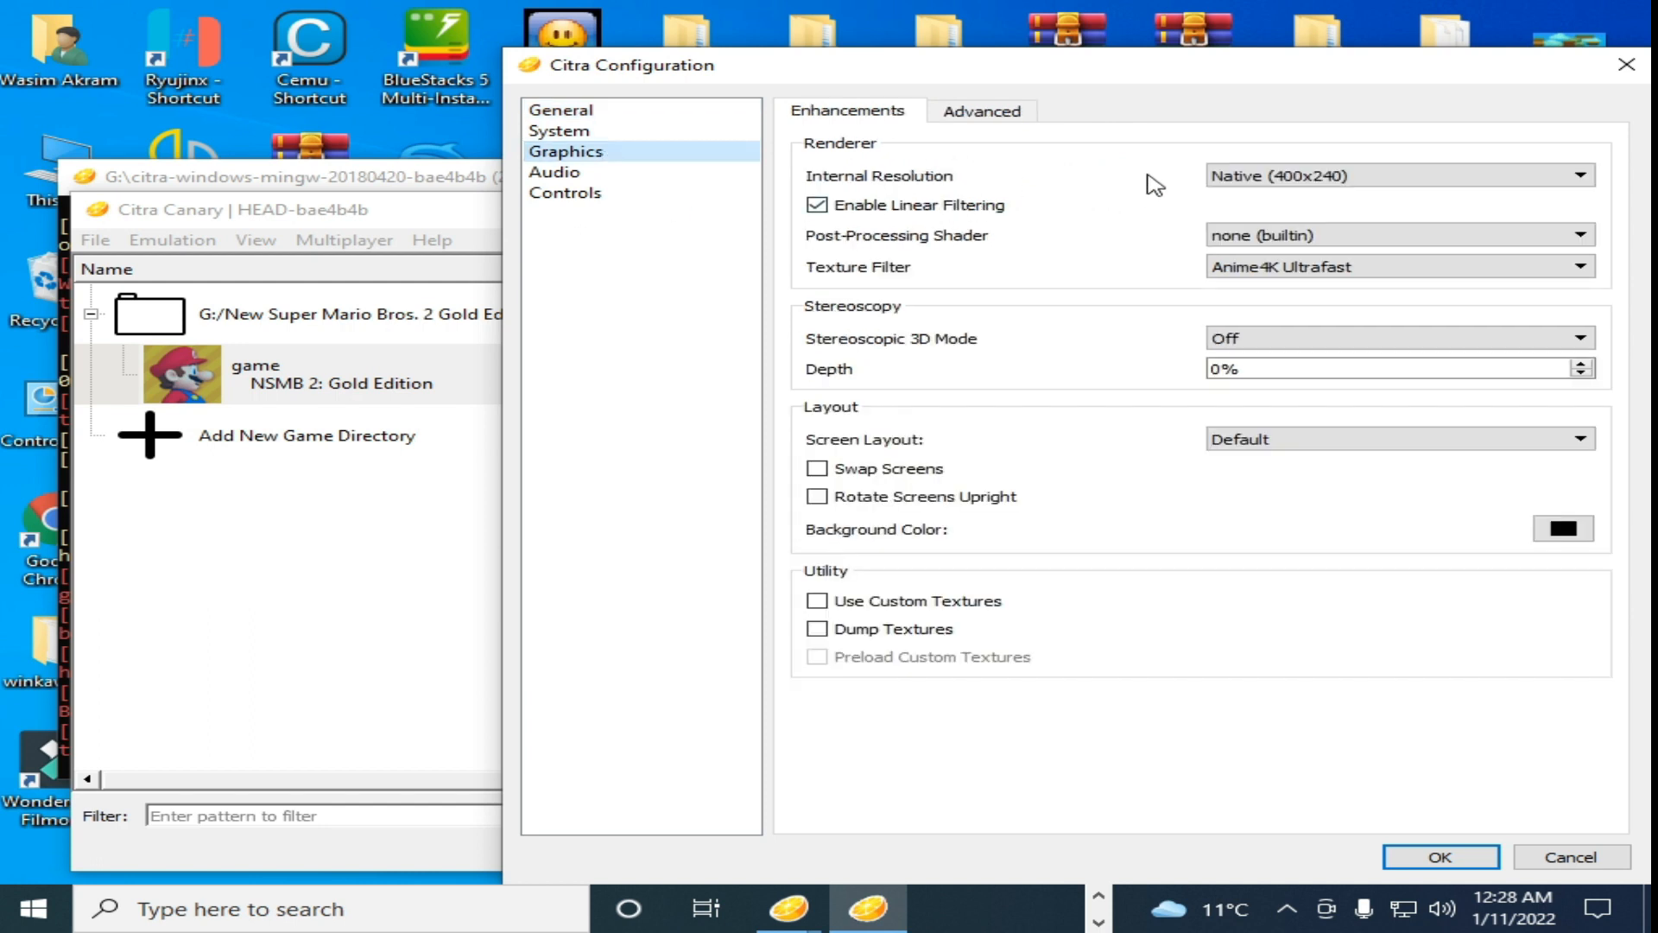
Step: In Advanced graphics, turn off Enable Hardware Shader while leaving the hardware renderer on
{"action": "left_click", "coordinate": [981, 110]}
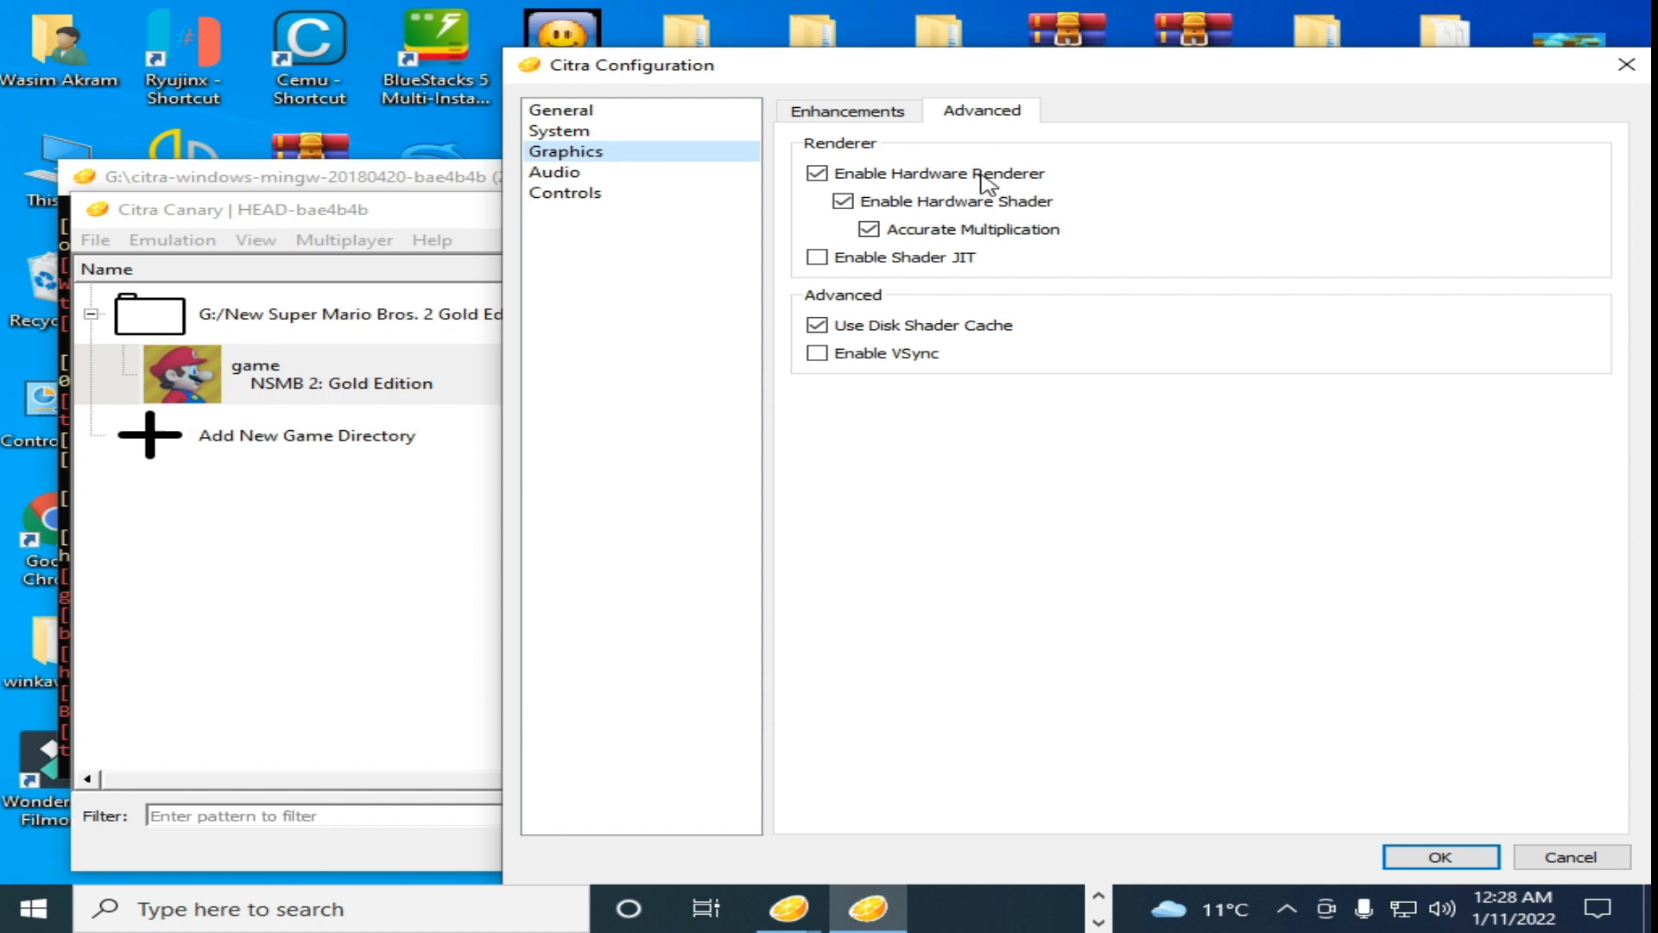
{"action": "left_click", "coordinate": [815, 201]}
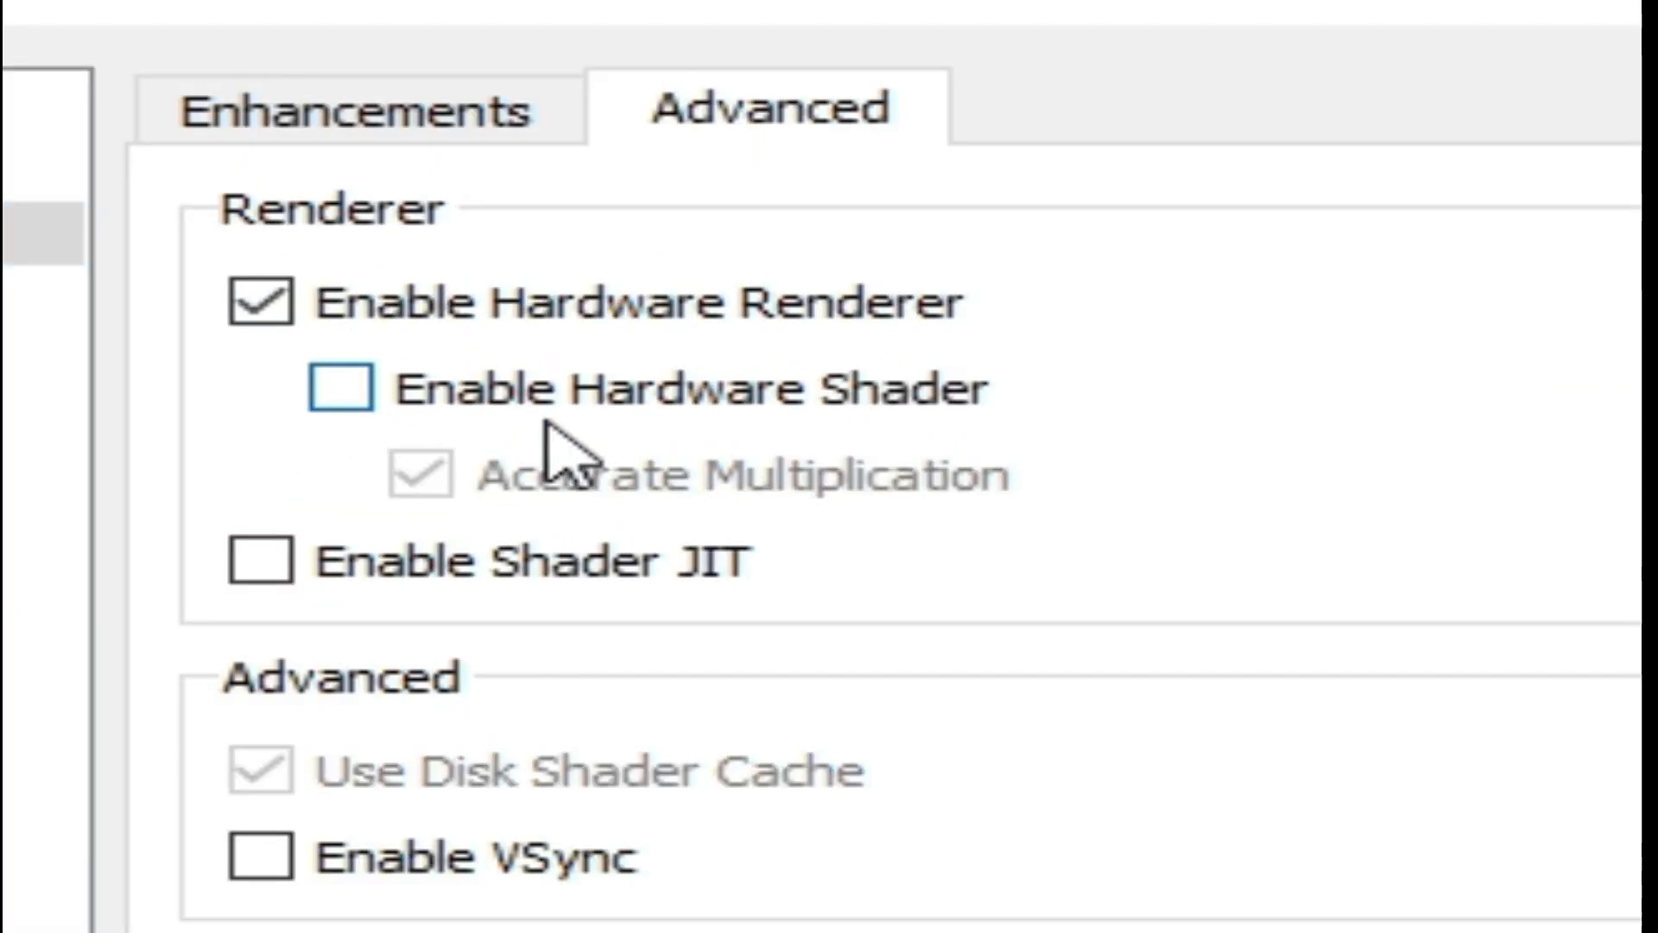
{"action": "mouse_move", "coordinate": [911, 444]}
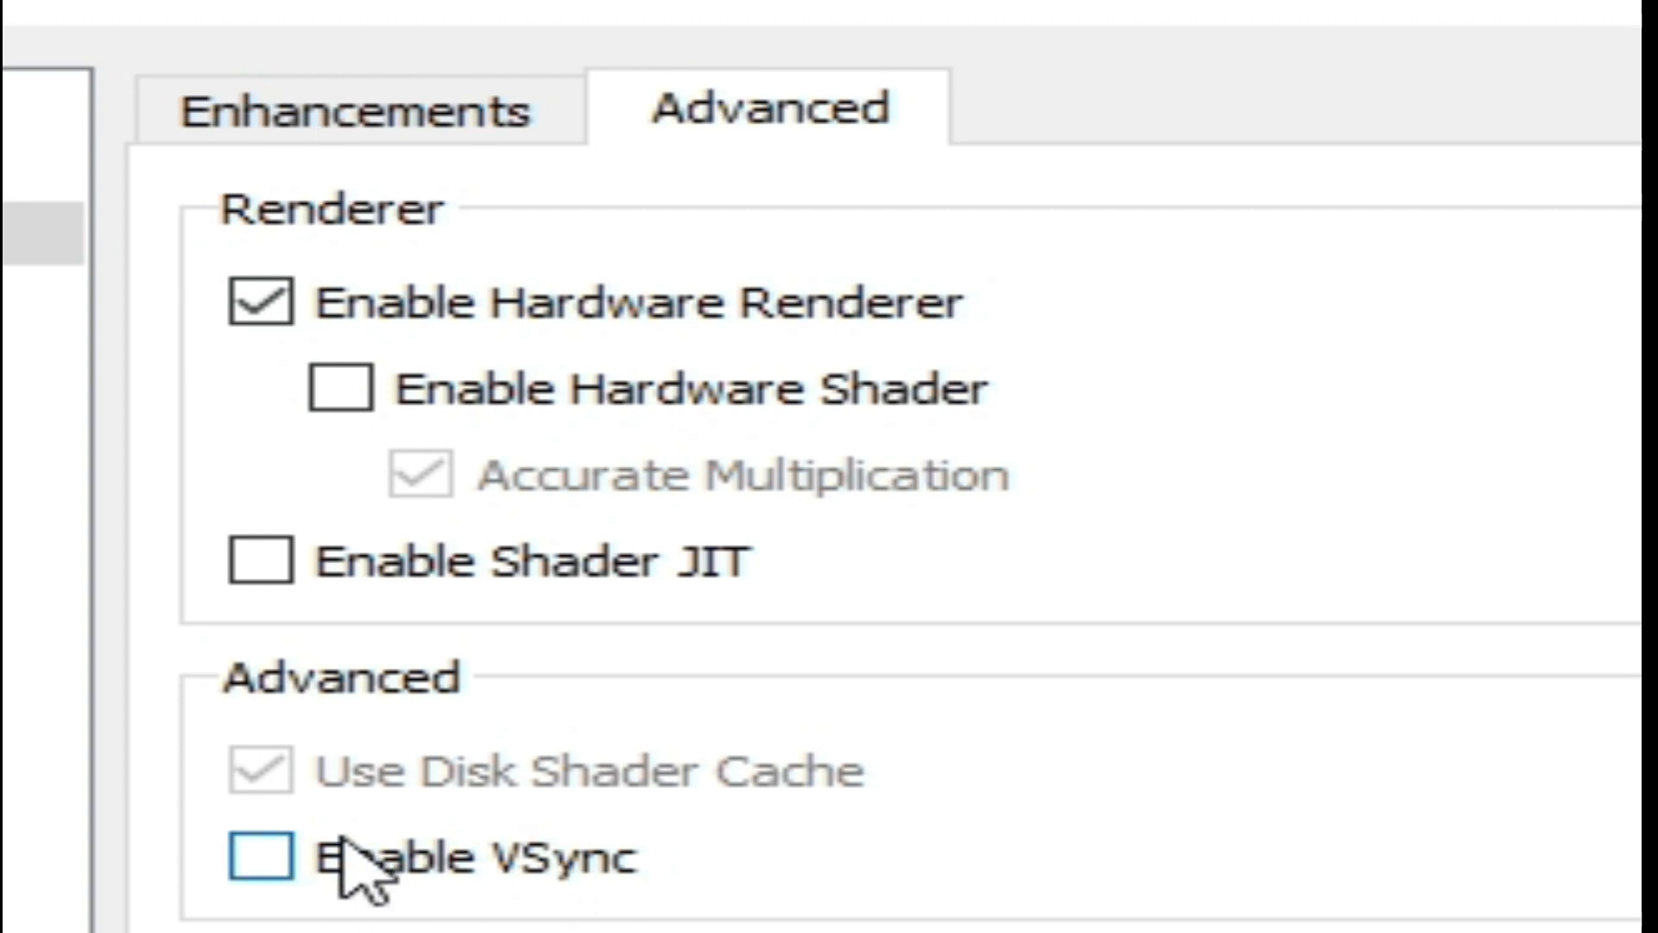
{"action": "mouse_move", "coordinate": [497, 582]}
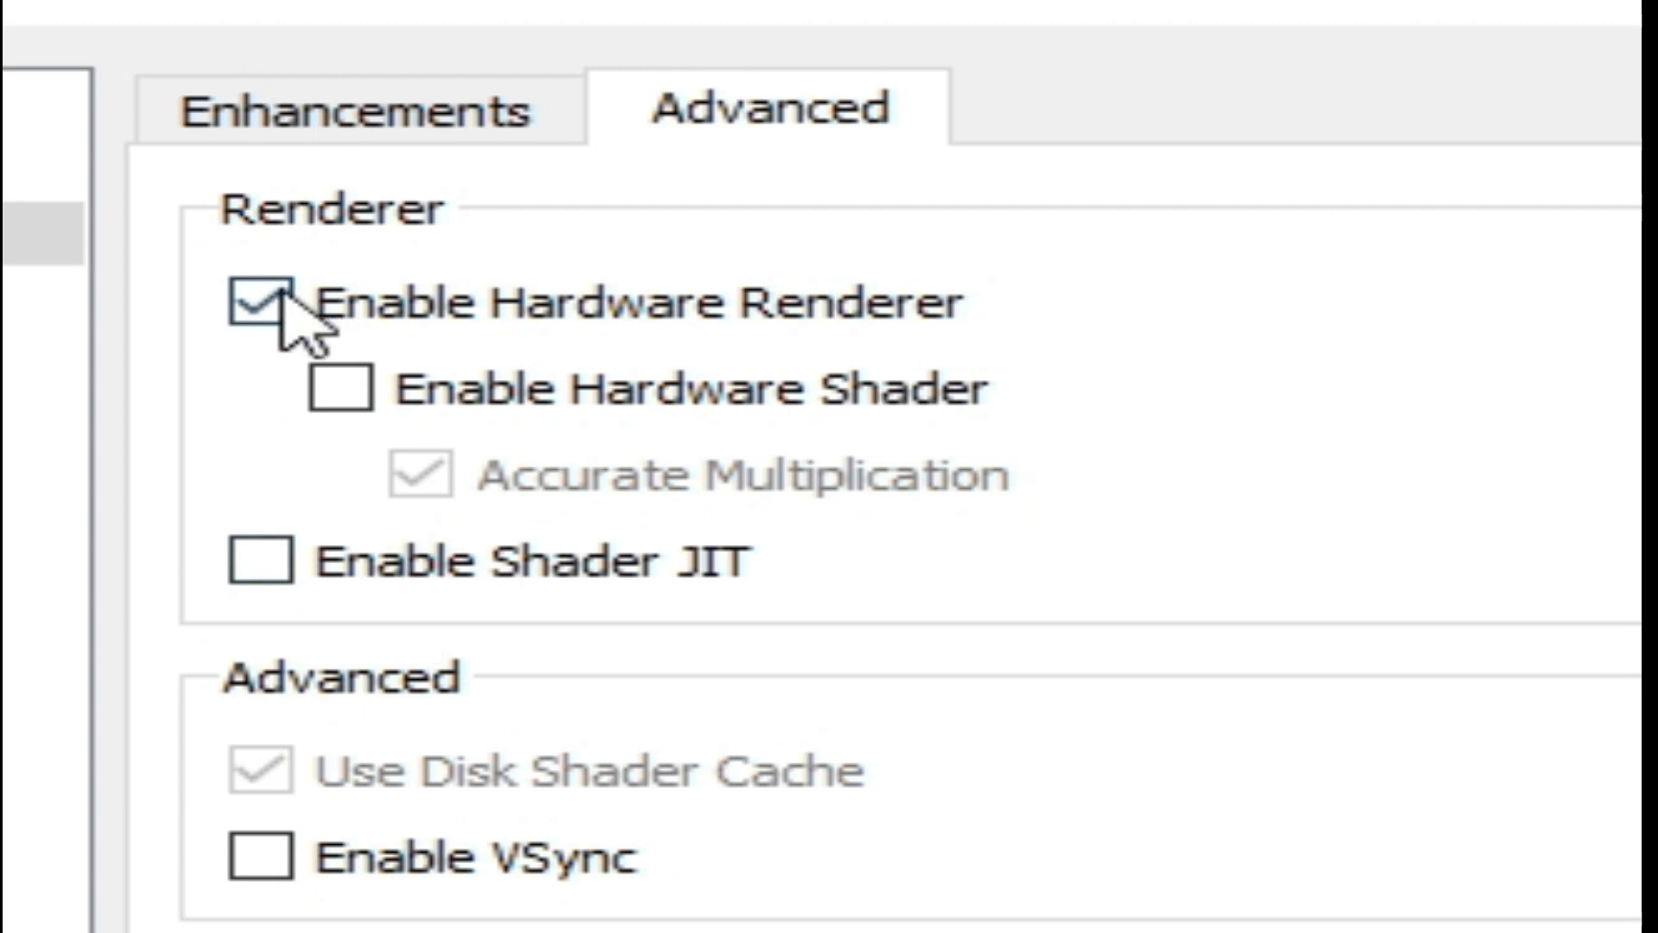
{"action": "left_click", "coordinate": [257, 304]}
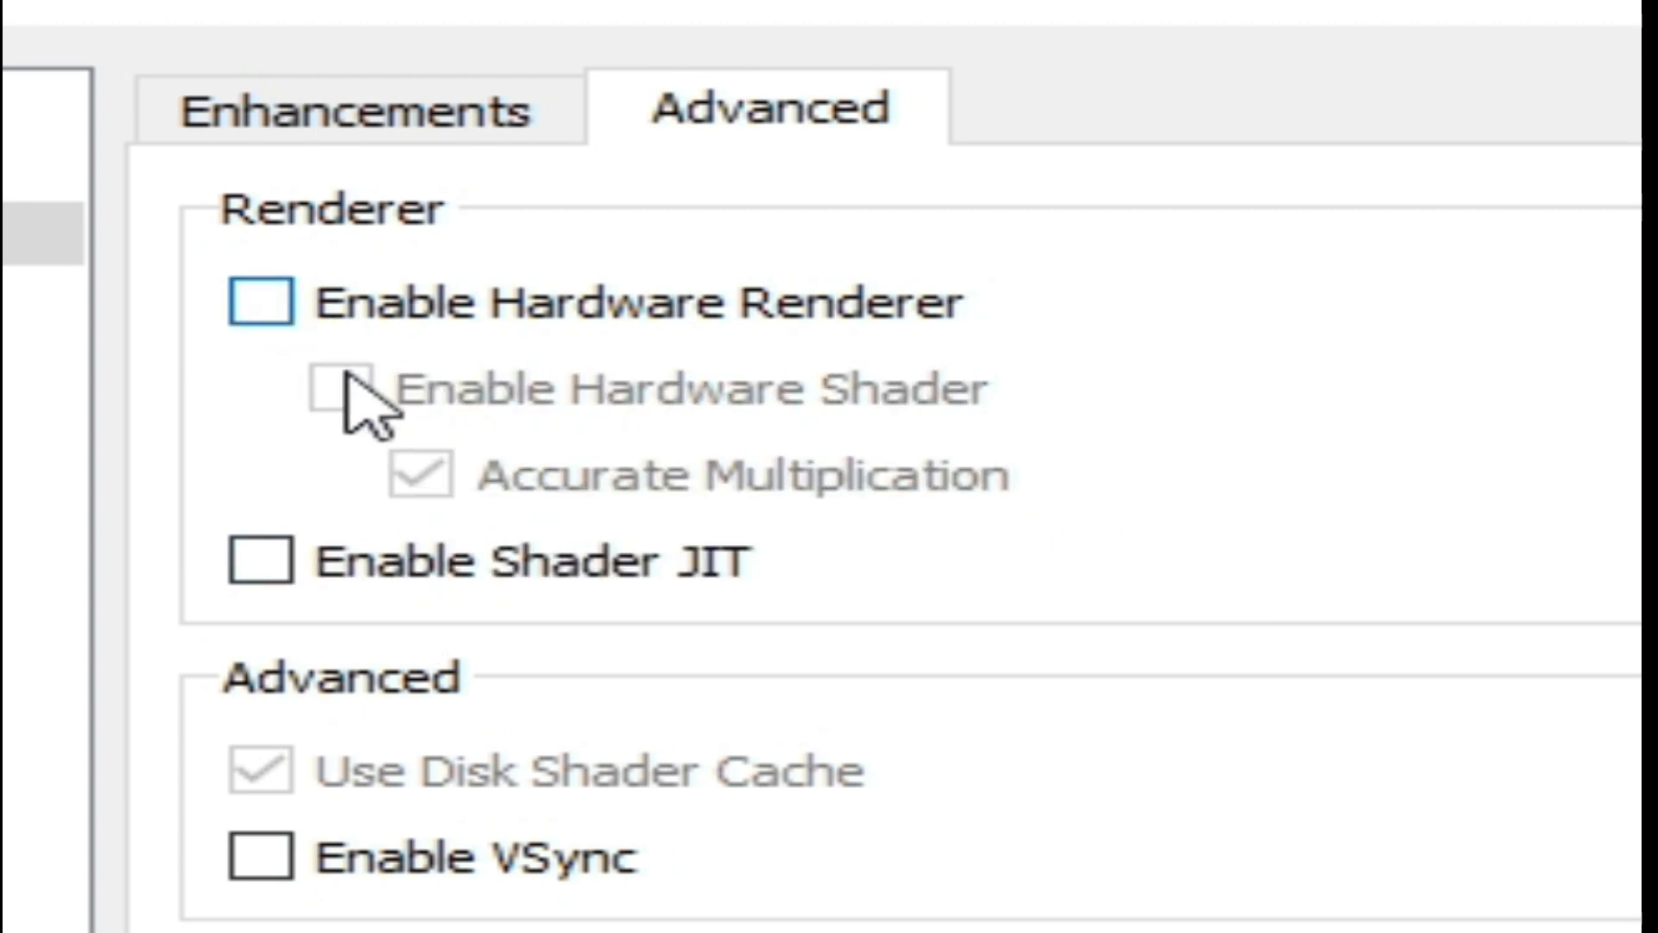
{"action": "mouse_move", "coordinate": [380, 397]}
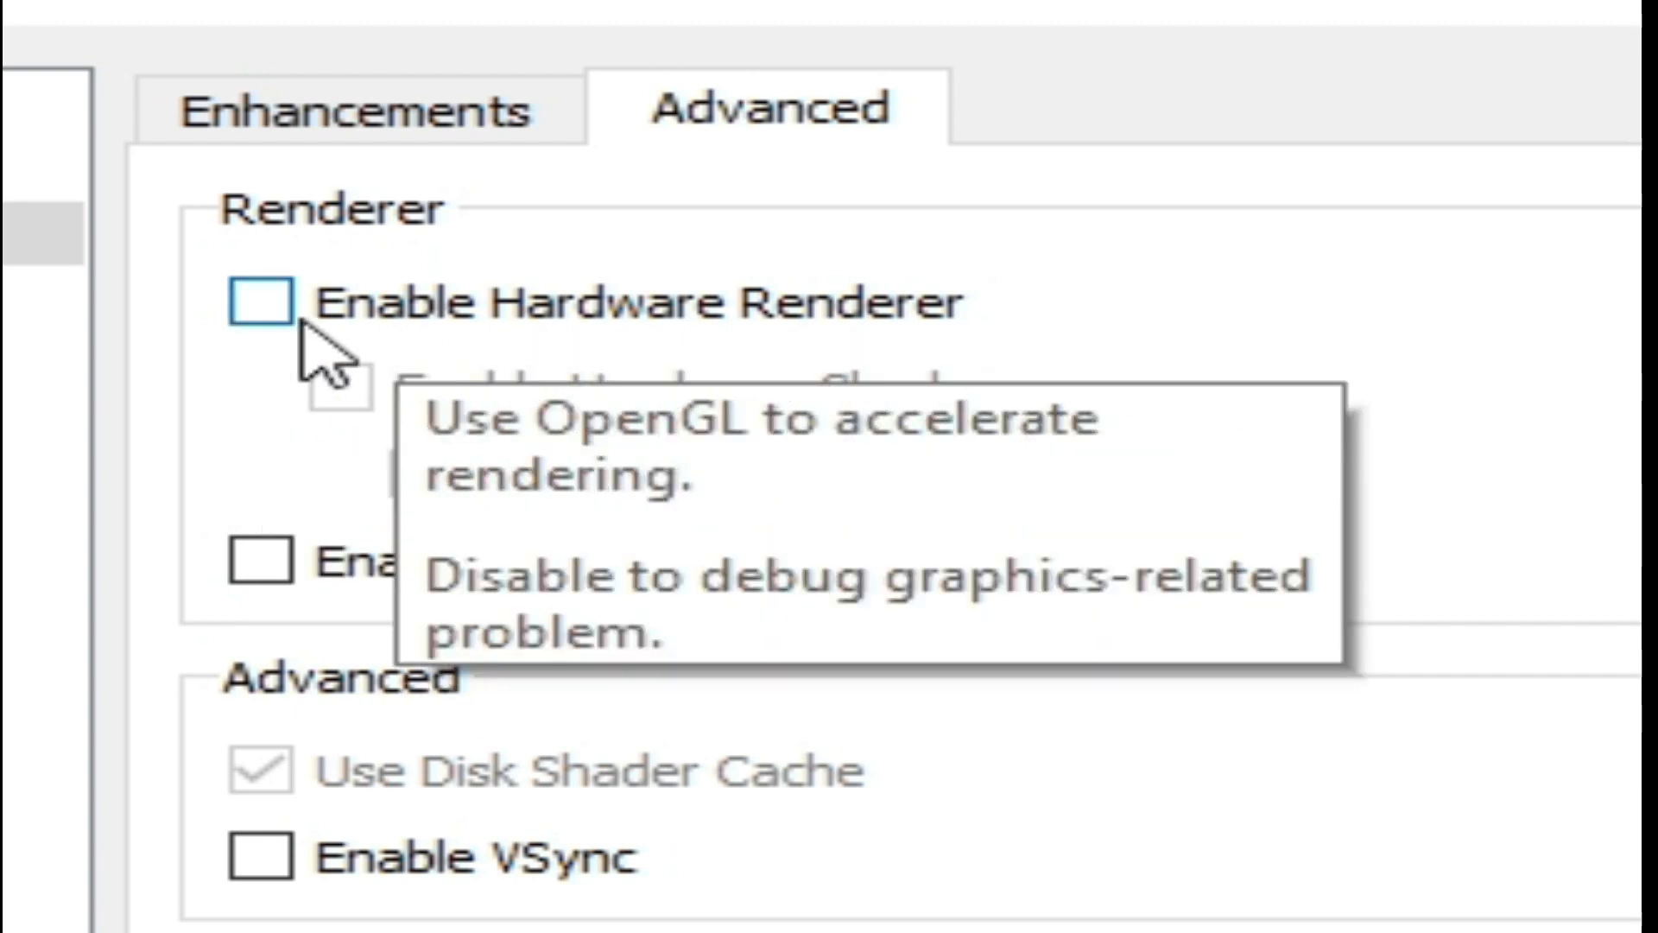
{"action": "mouse_move", "coordinate": [428, 587]}
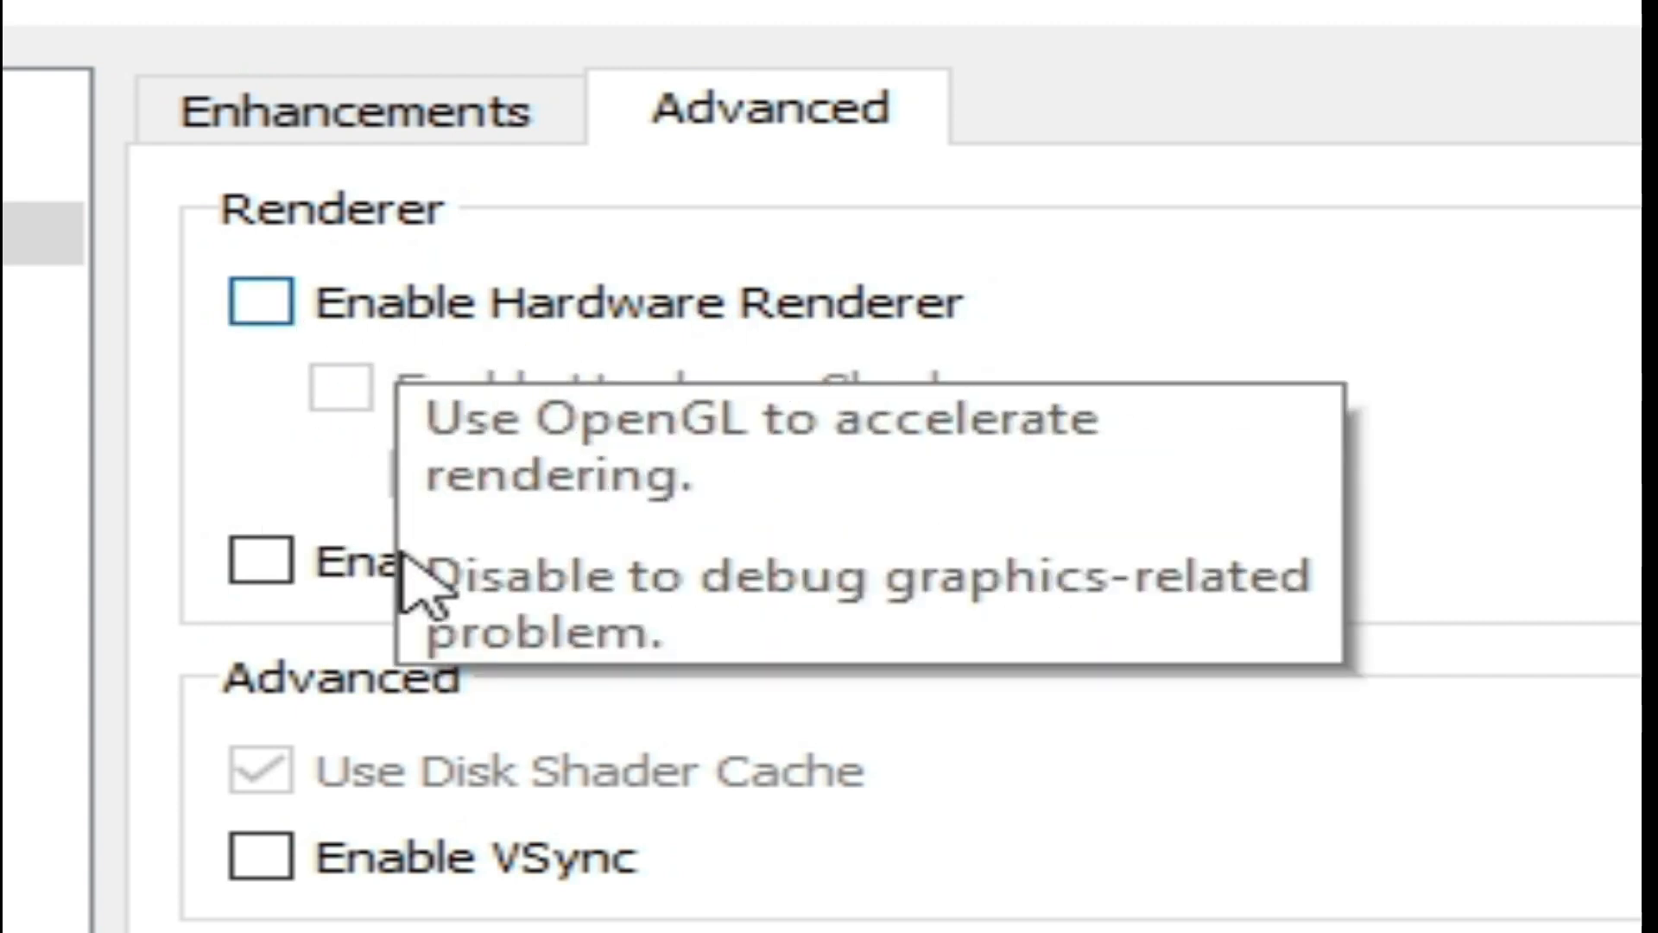
{"action": "mouse_move", "coordinate": [624, 554]}
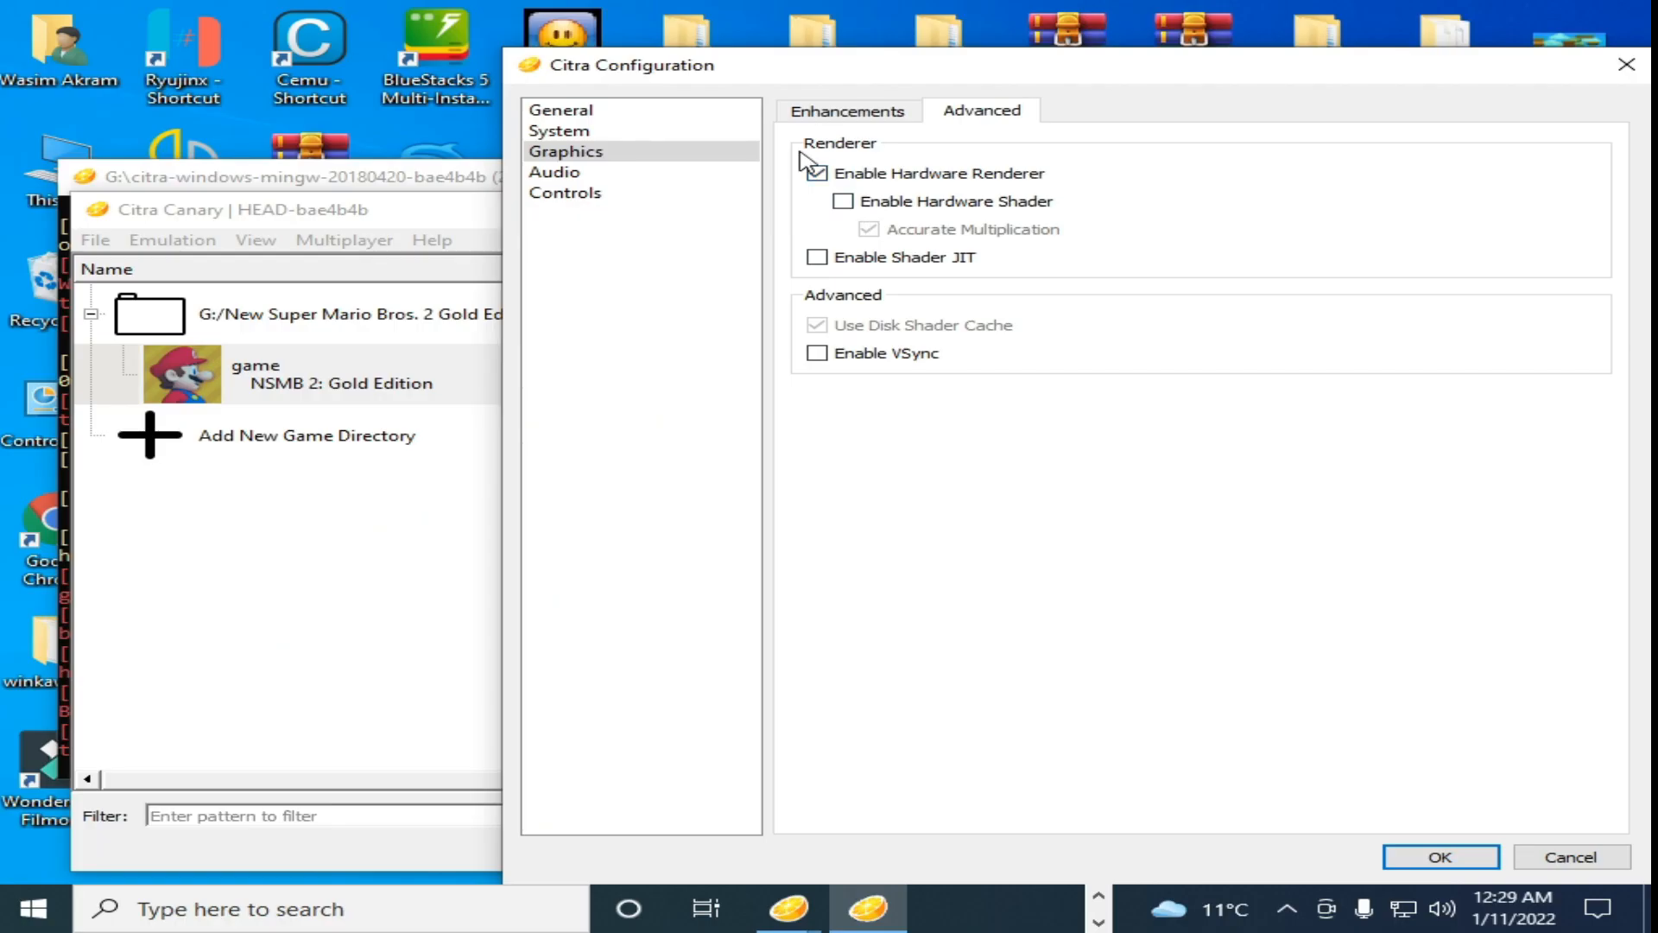
{"action": "left_click", "coordinate": [1439, 856]}
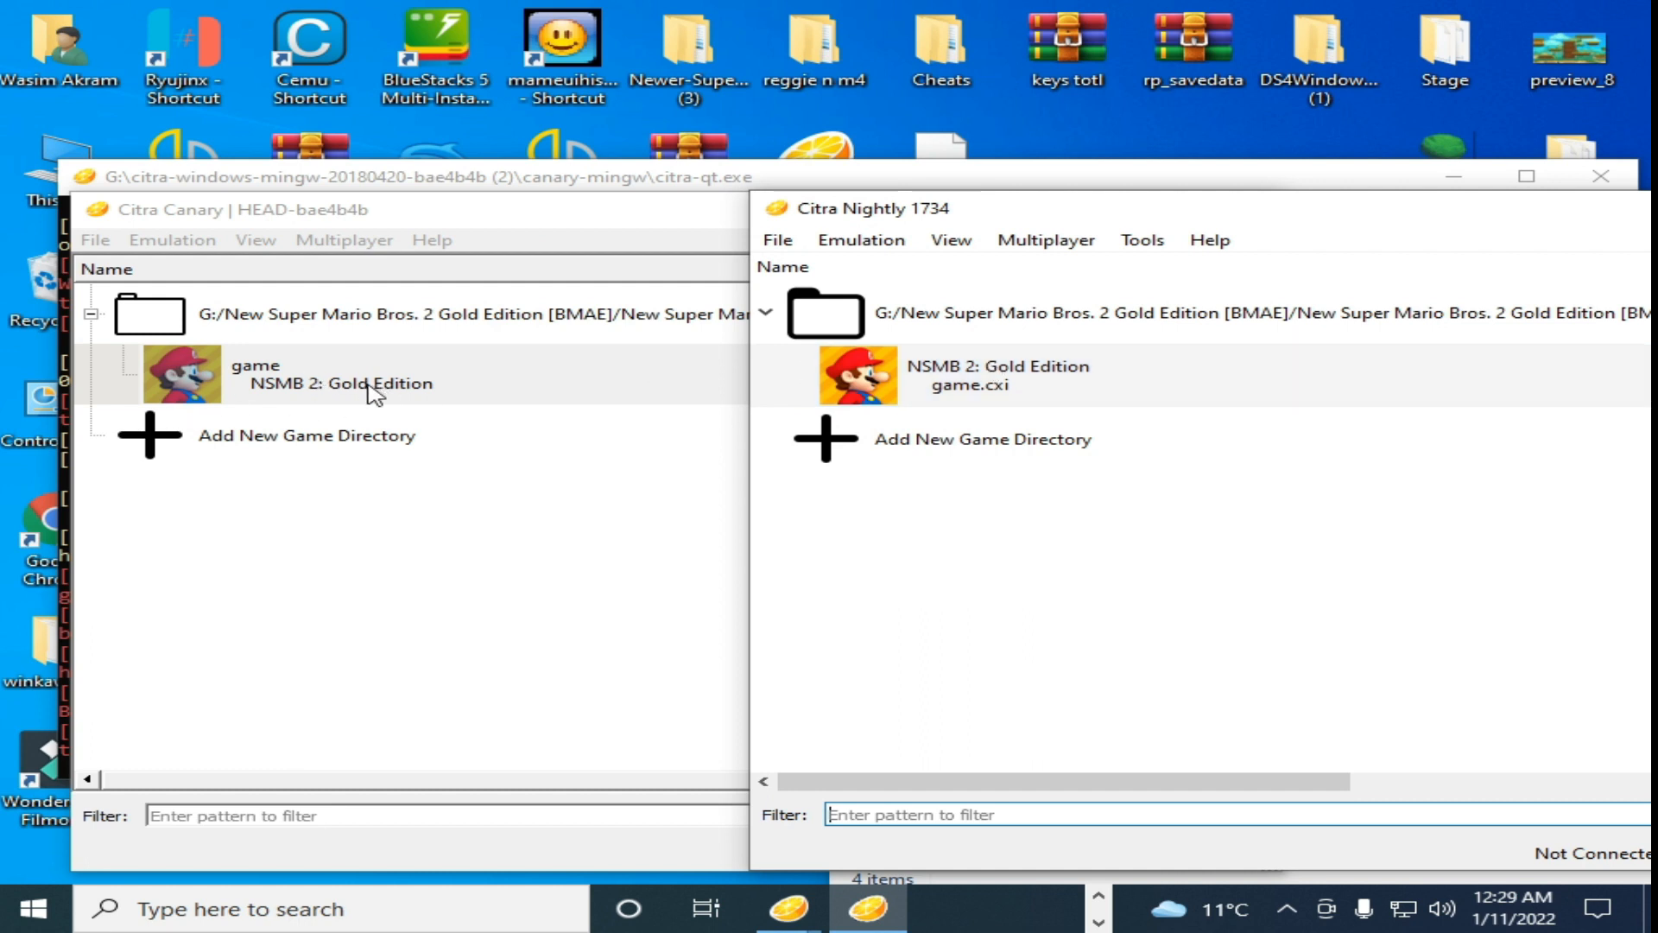
{"action": "mouse_move", "coordinate": [300, 342]}
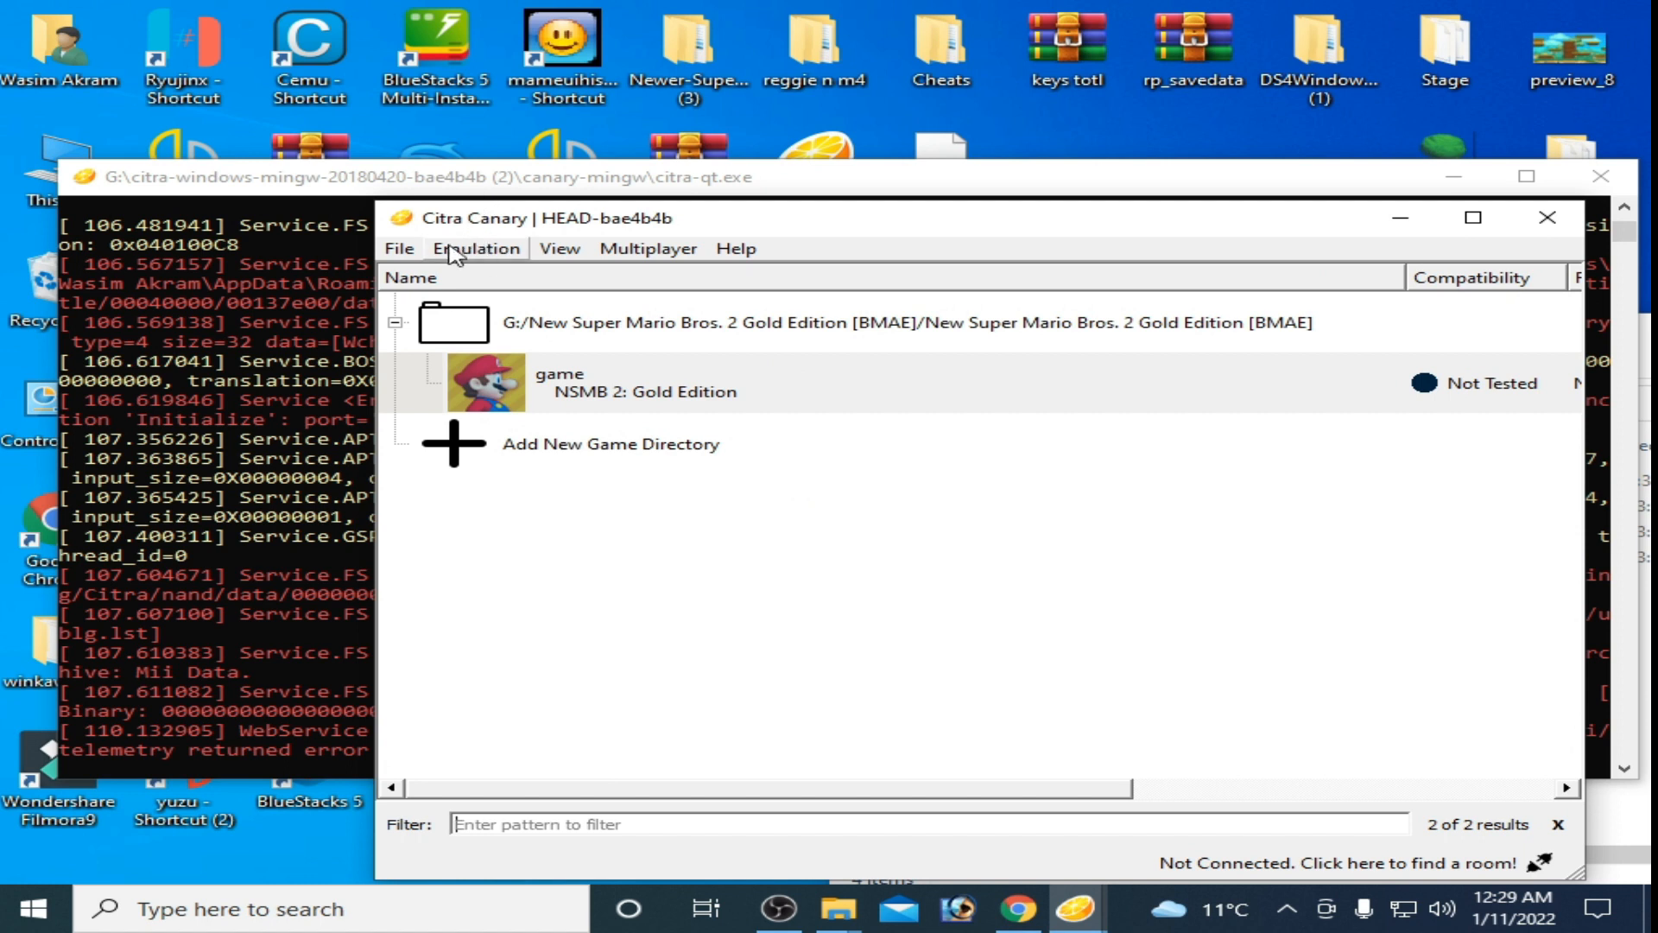
Step: Bring the Citra Canary window with its NSMB 2 game list to the front
{"action": "left_click", "coordinate": [644, 383]}
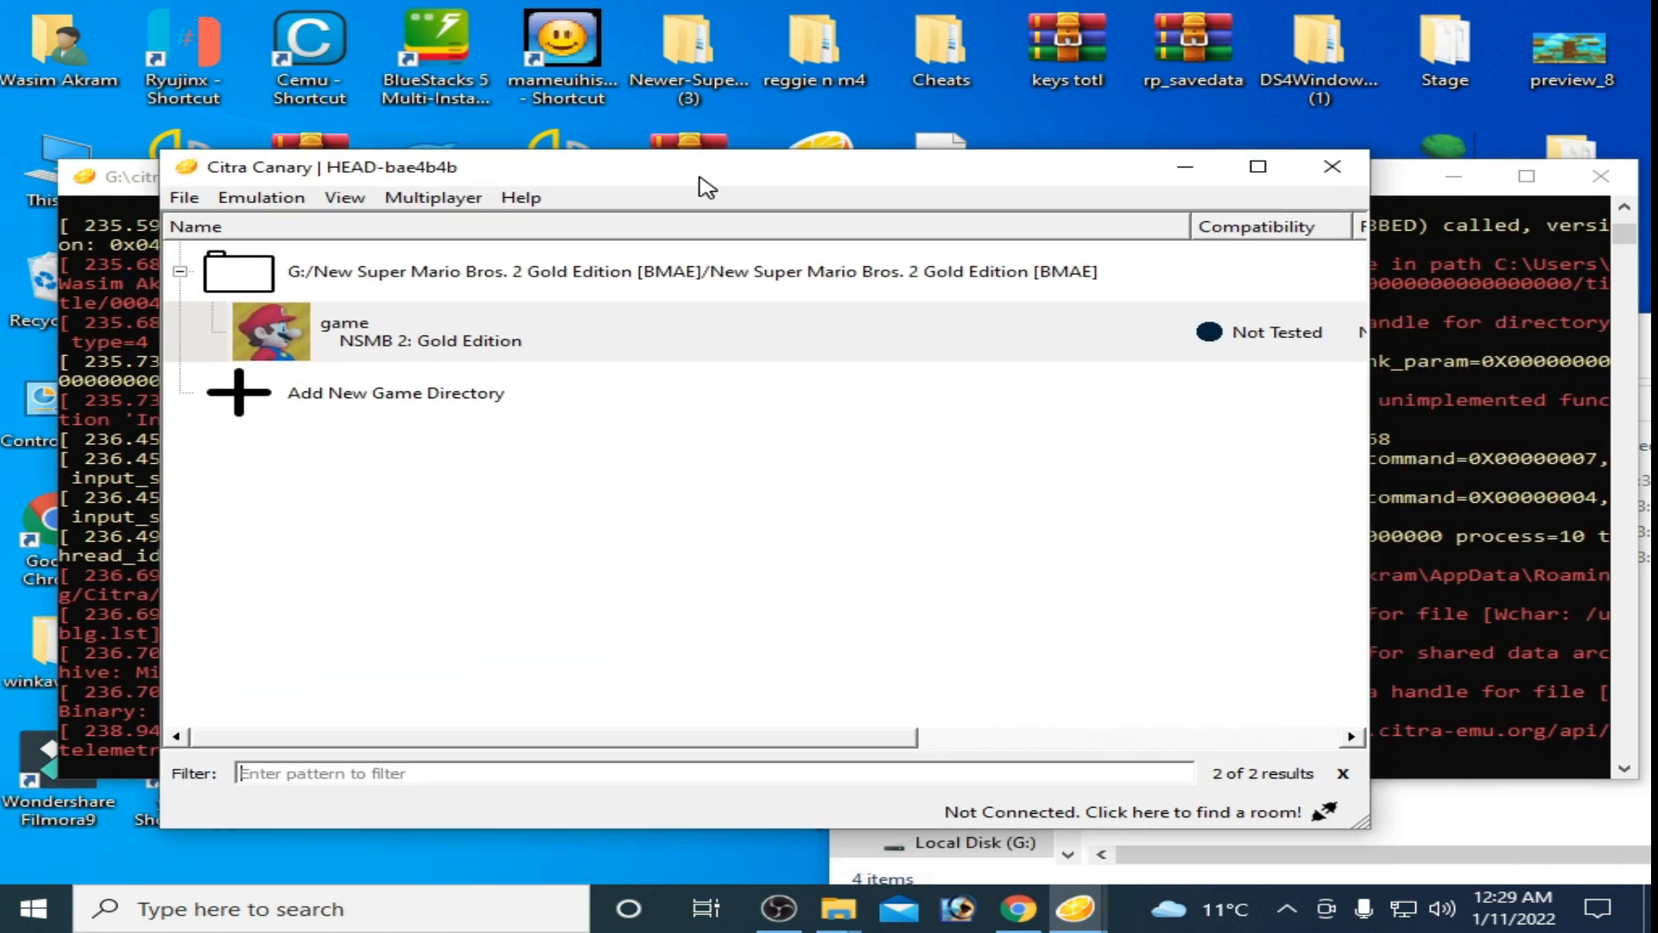
{"action": "mouse_move", "coordinate": [706, 350]}
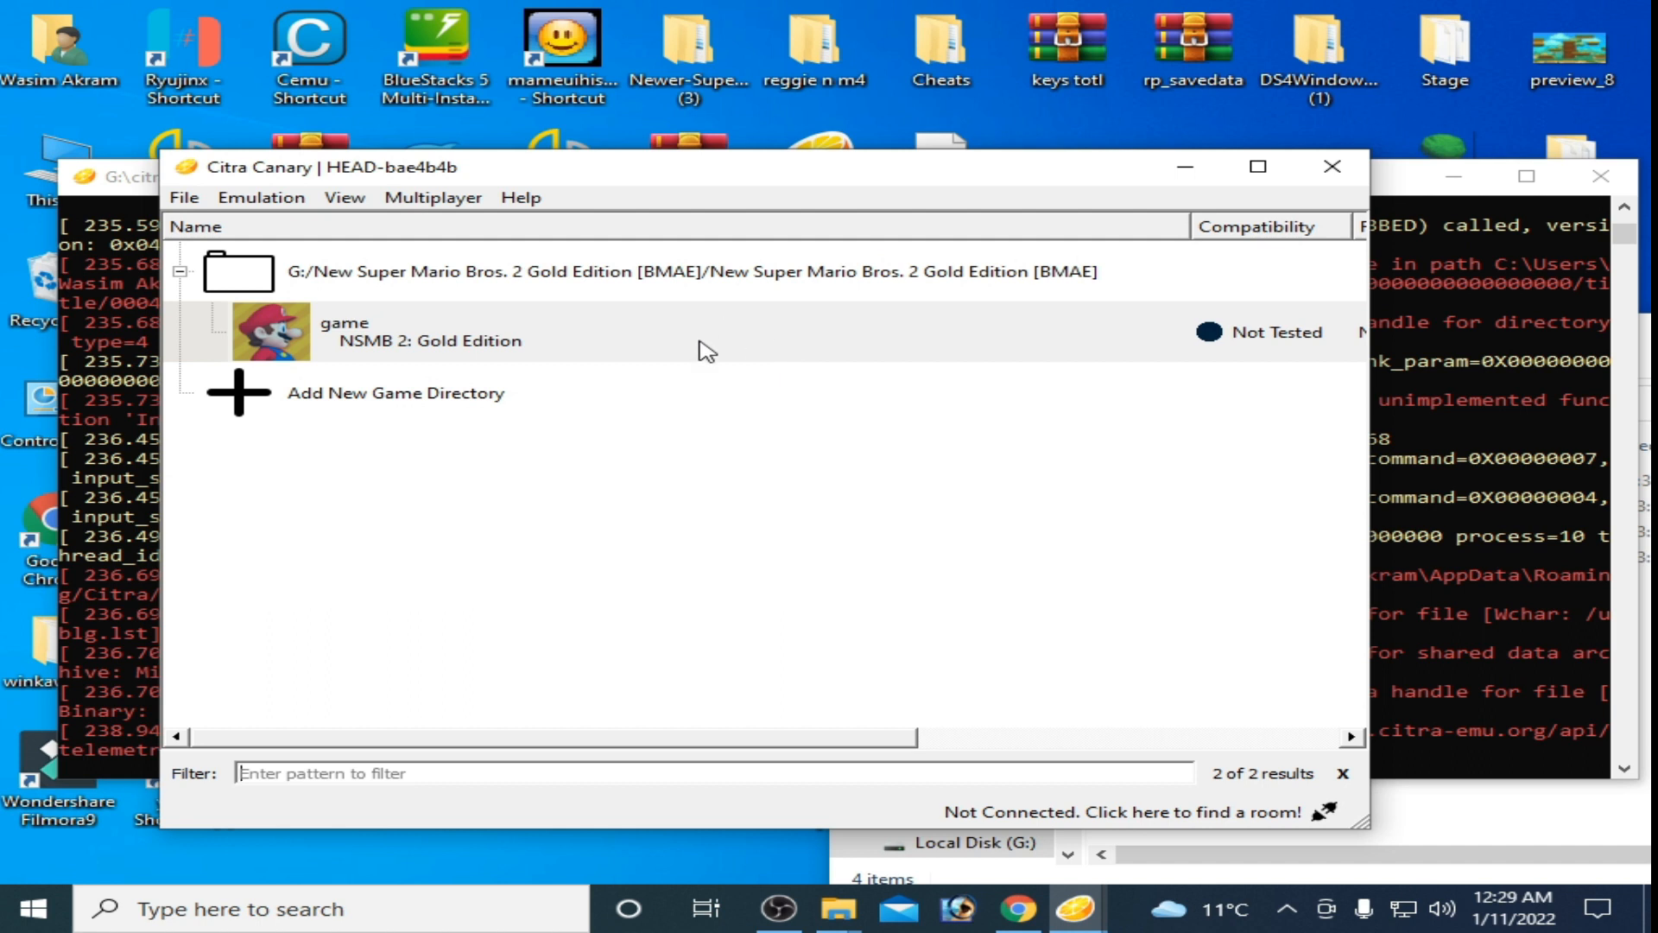
{"action": "mouse_move", "coordinate": [497, 200]}
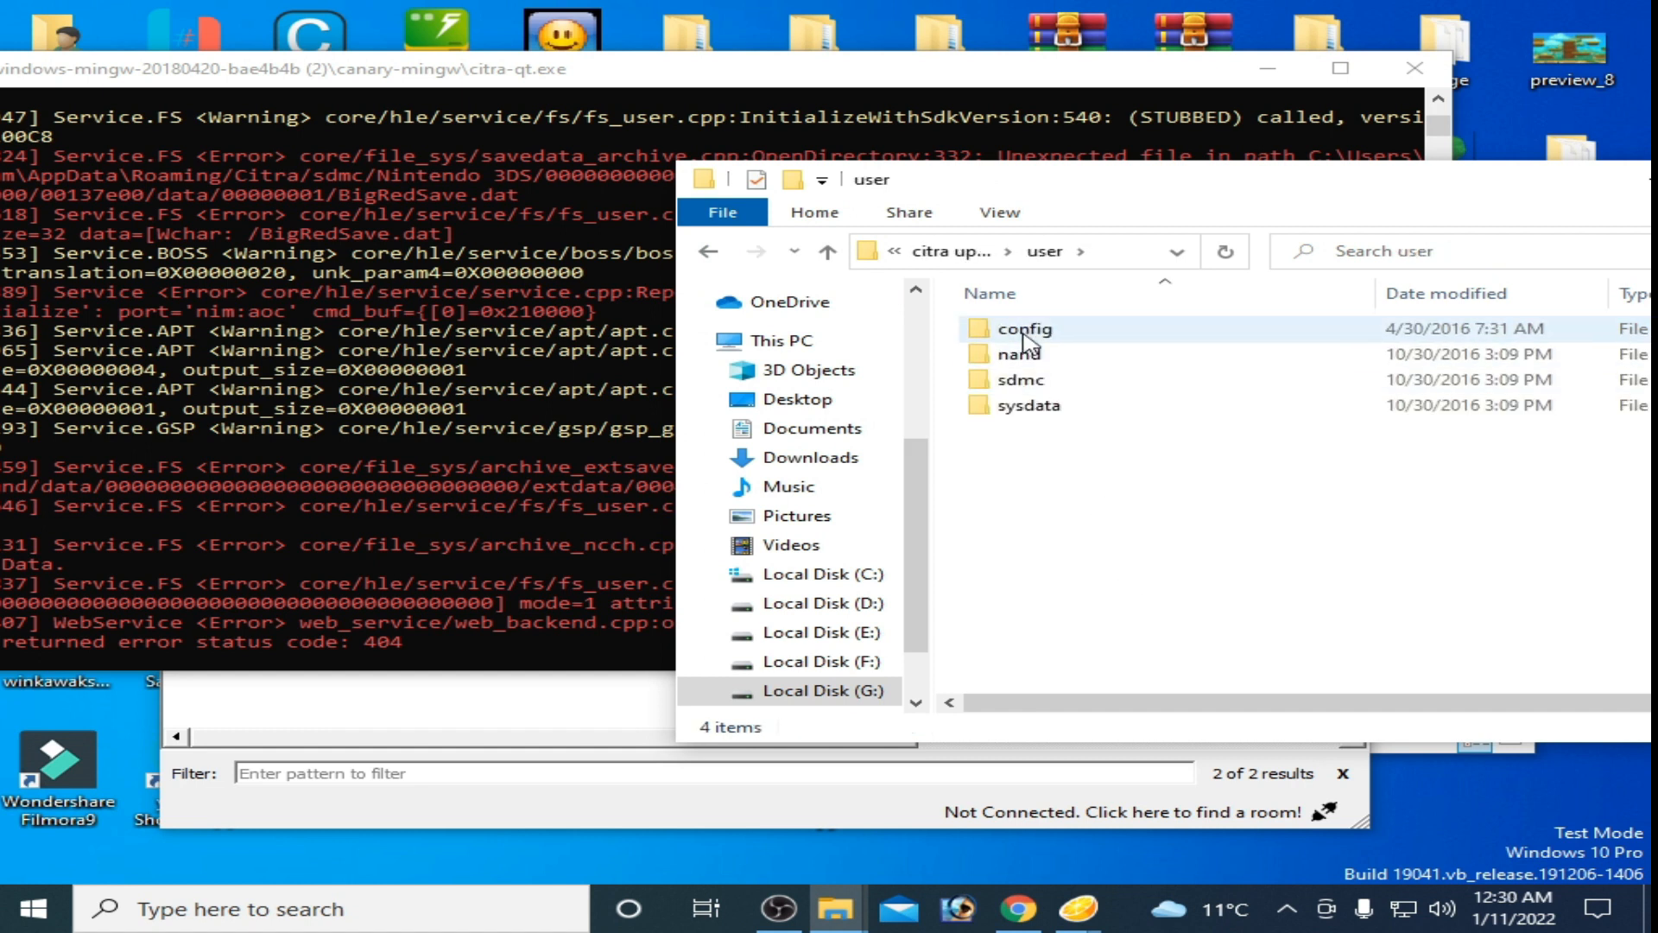
{"action": "mouse_move", "coordinate": [1042, 397]}
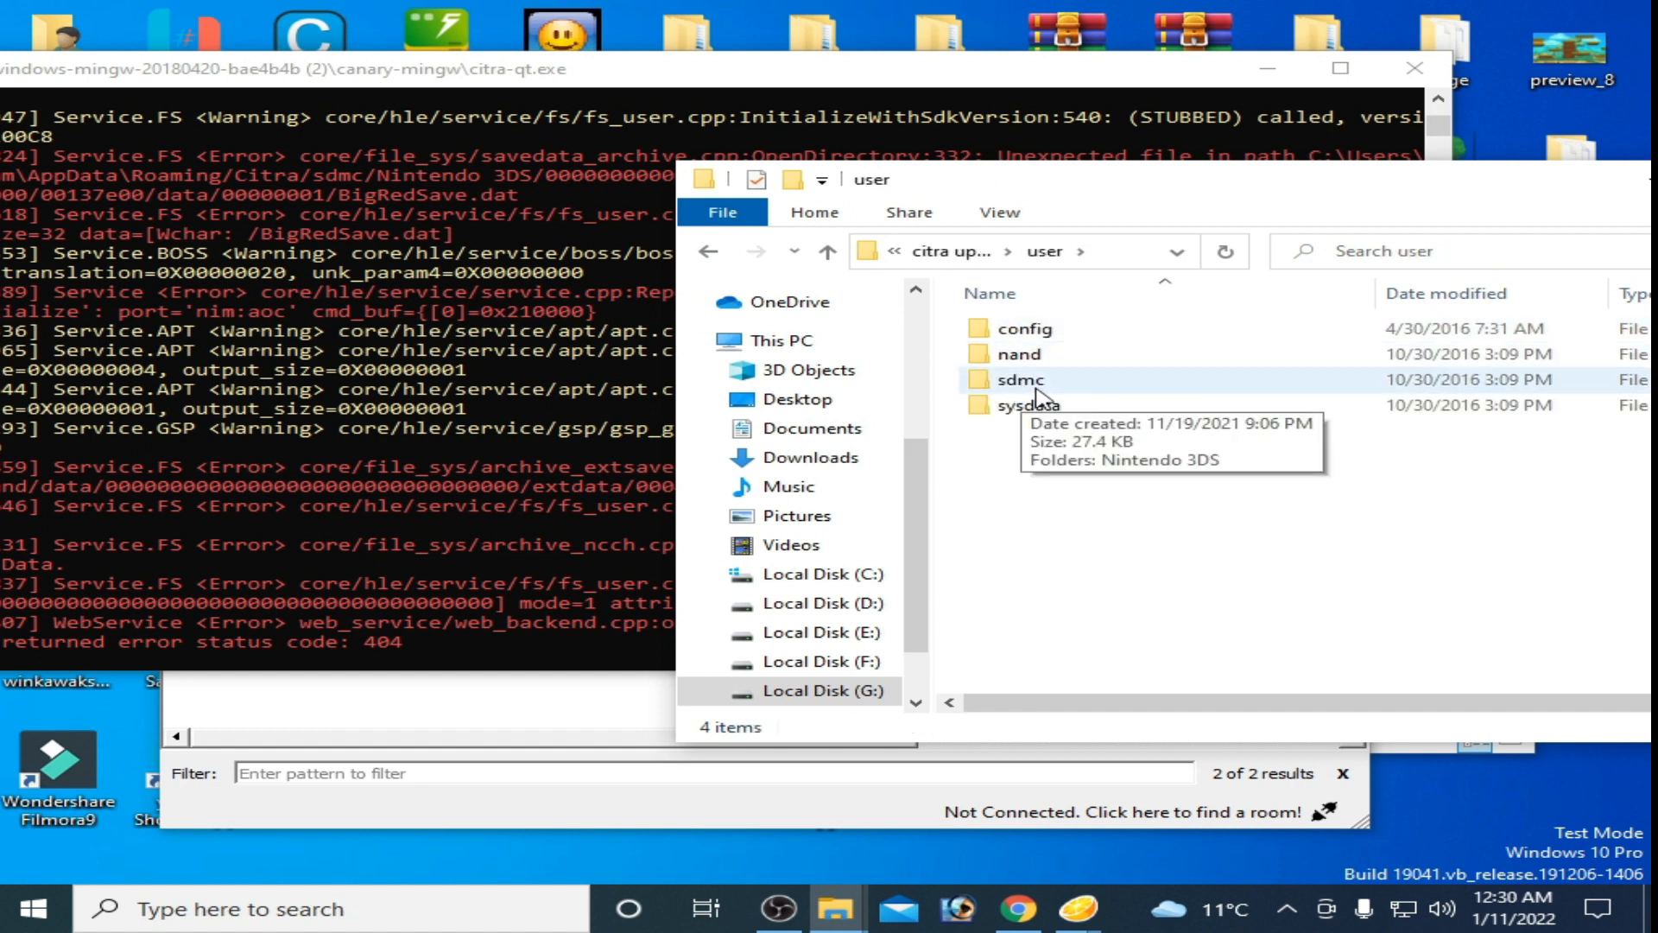
{"action": "mouse_move", "coordinate": [1026, 404]}
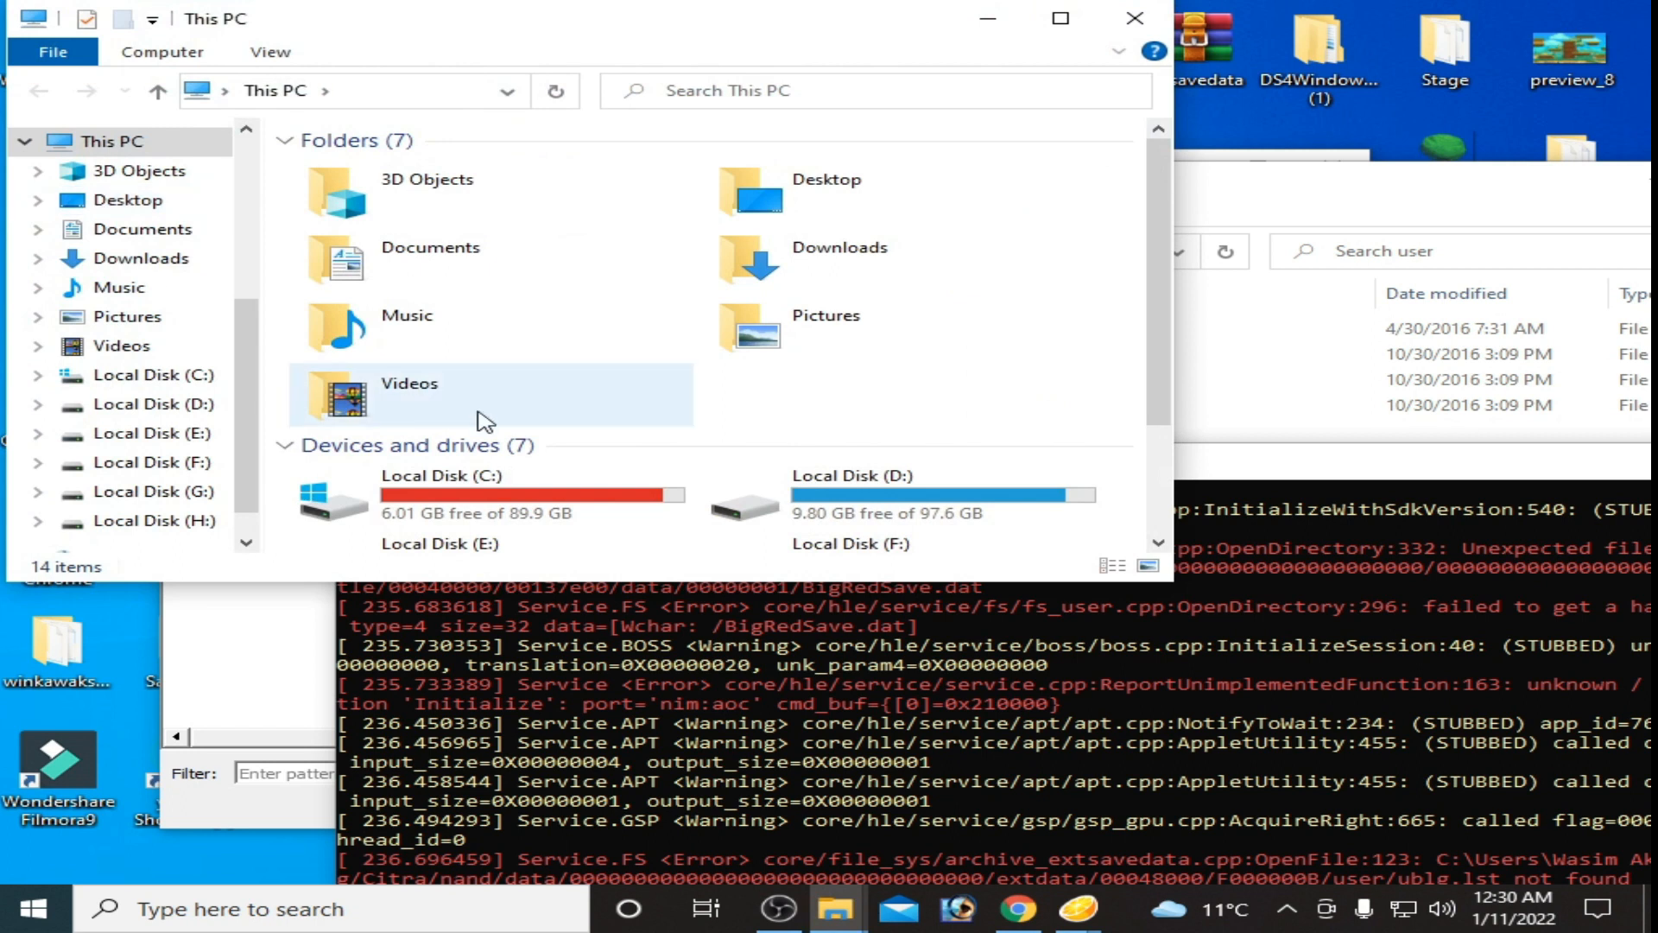
Step: Navigate Local Disk (C:) > Users > profile folder and select the hidden AppData folder
{"action": "left_click", "coordinate": [477, 496]}
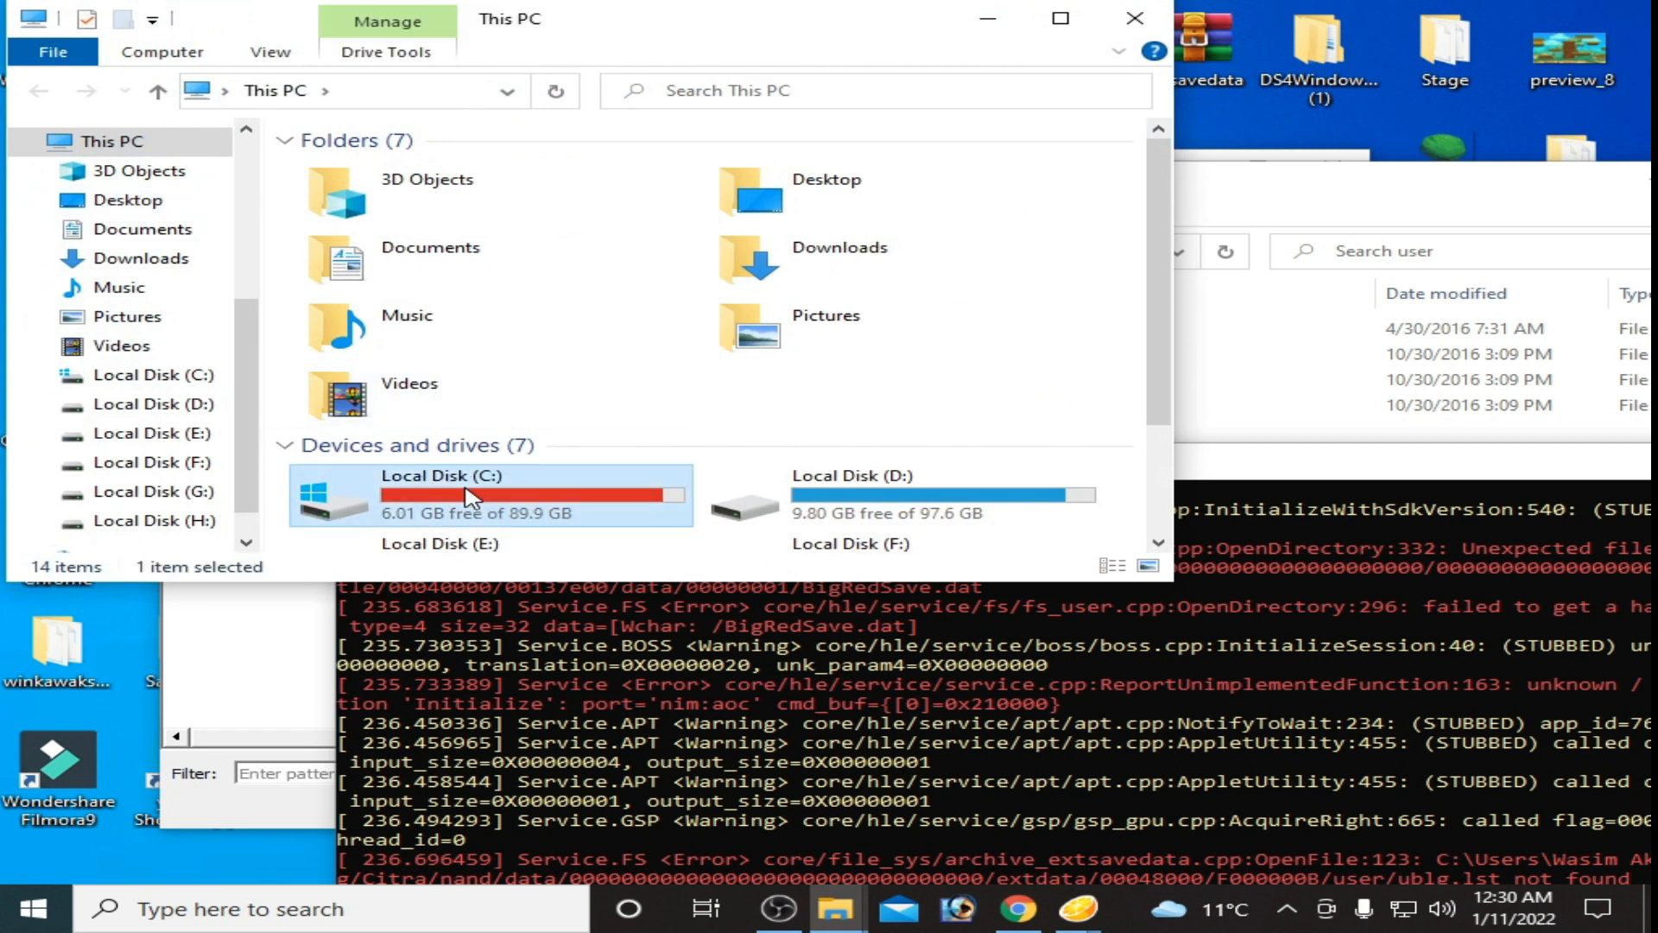
{"action": "double_click", "coordinate": [442, 494]}
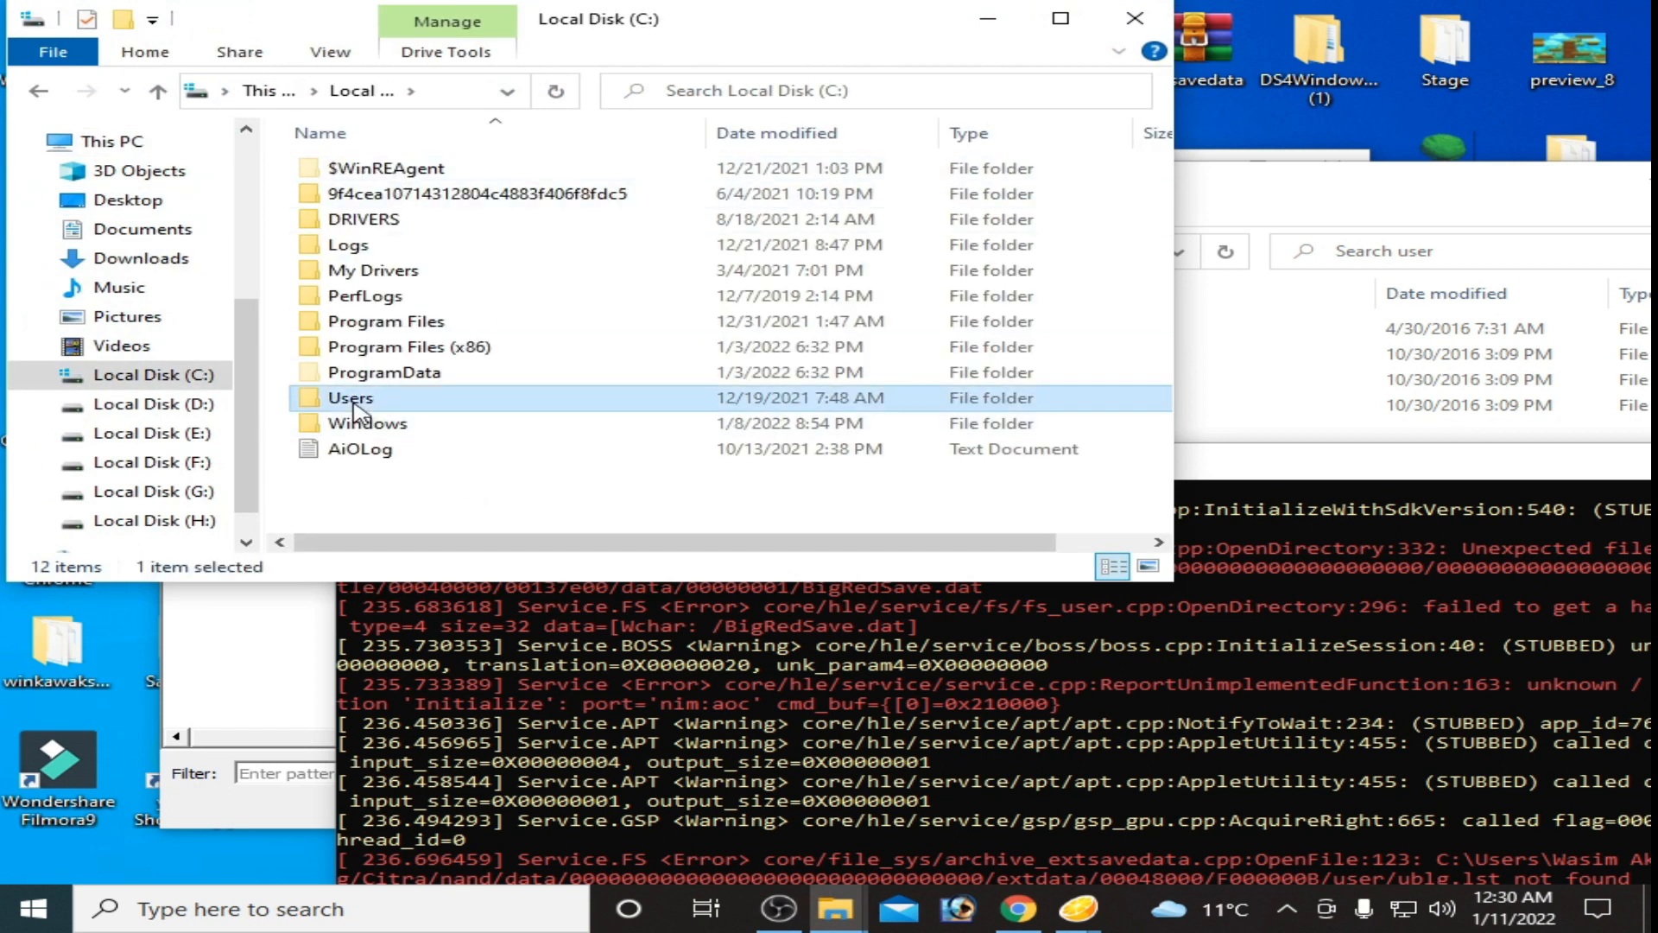
{"action": "double_click", "coordinate": [351, 397]}
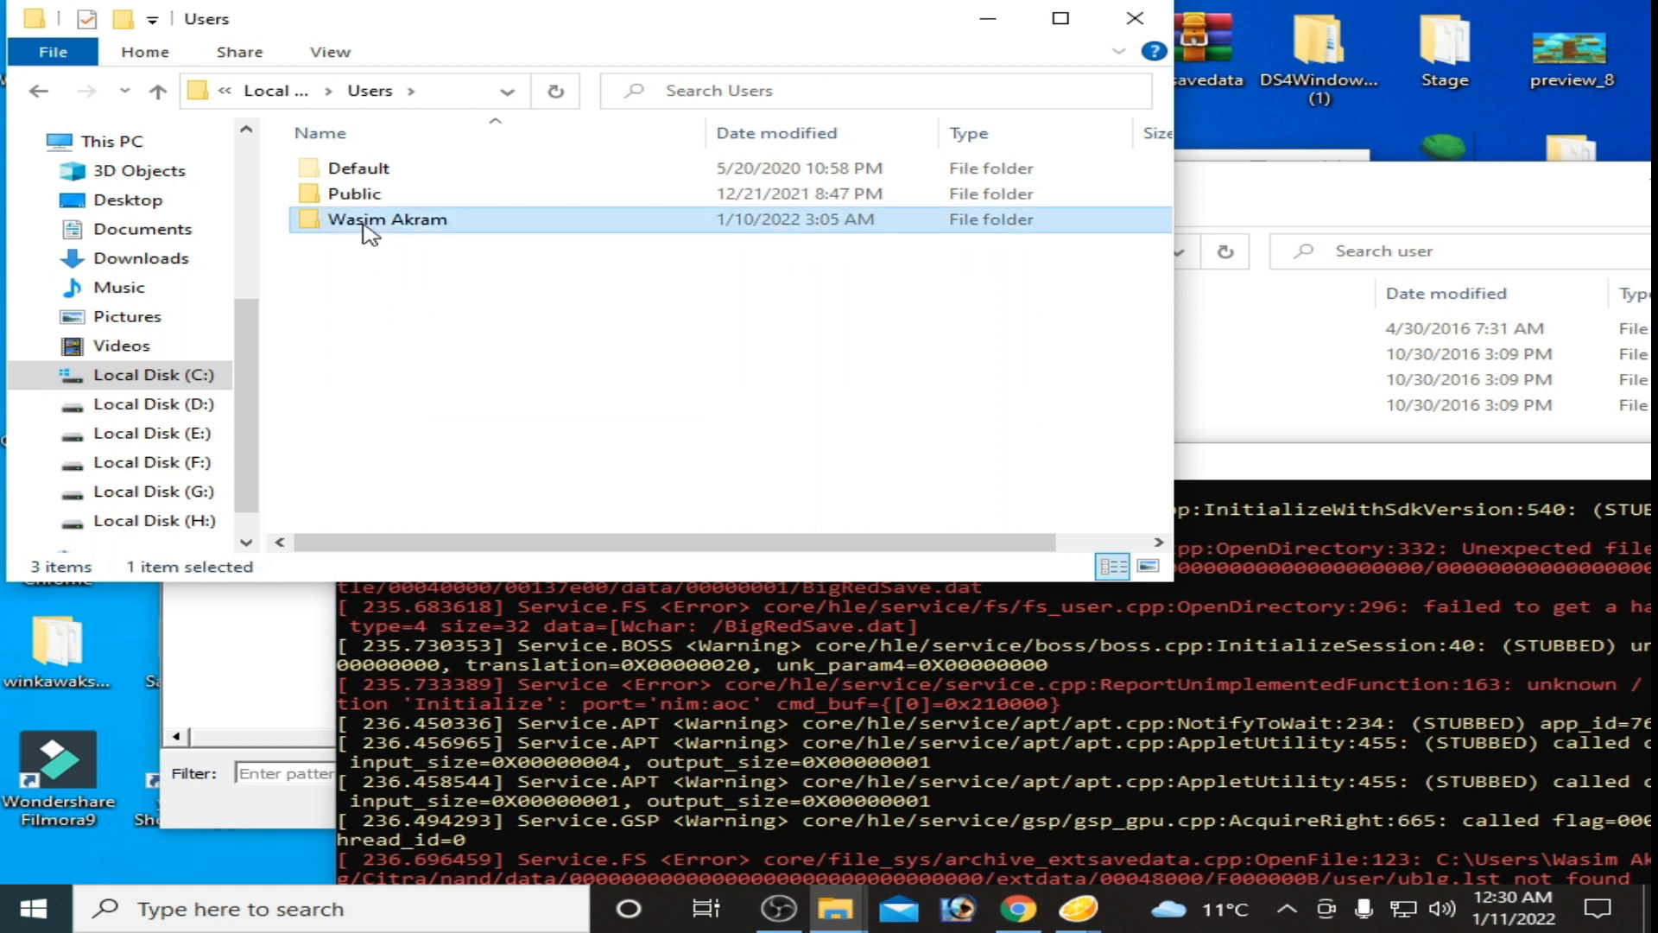
{"action": "double_click", "coordinate": [385, 219]}
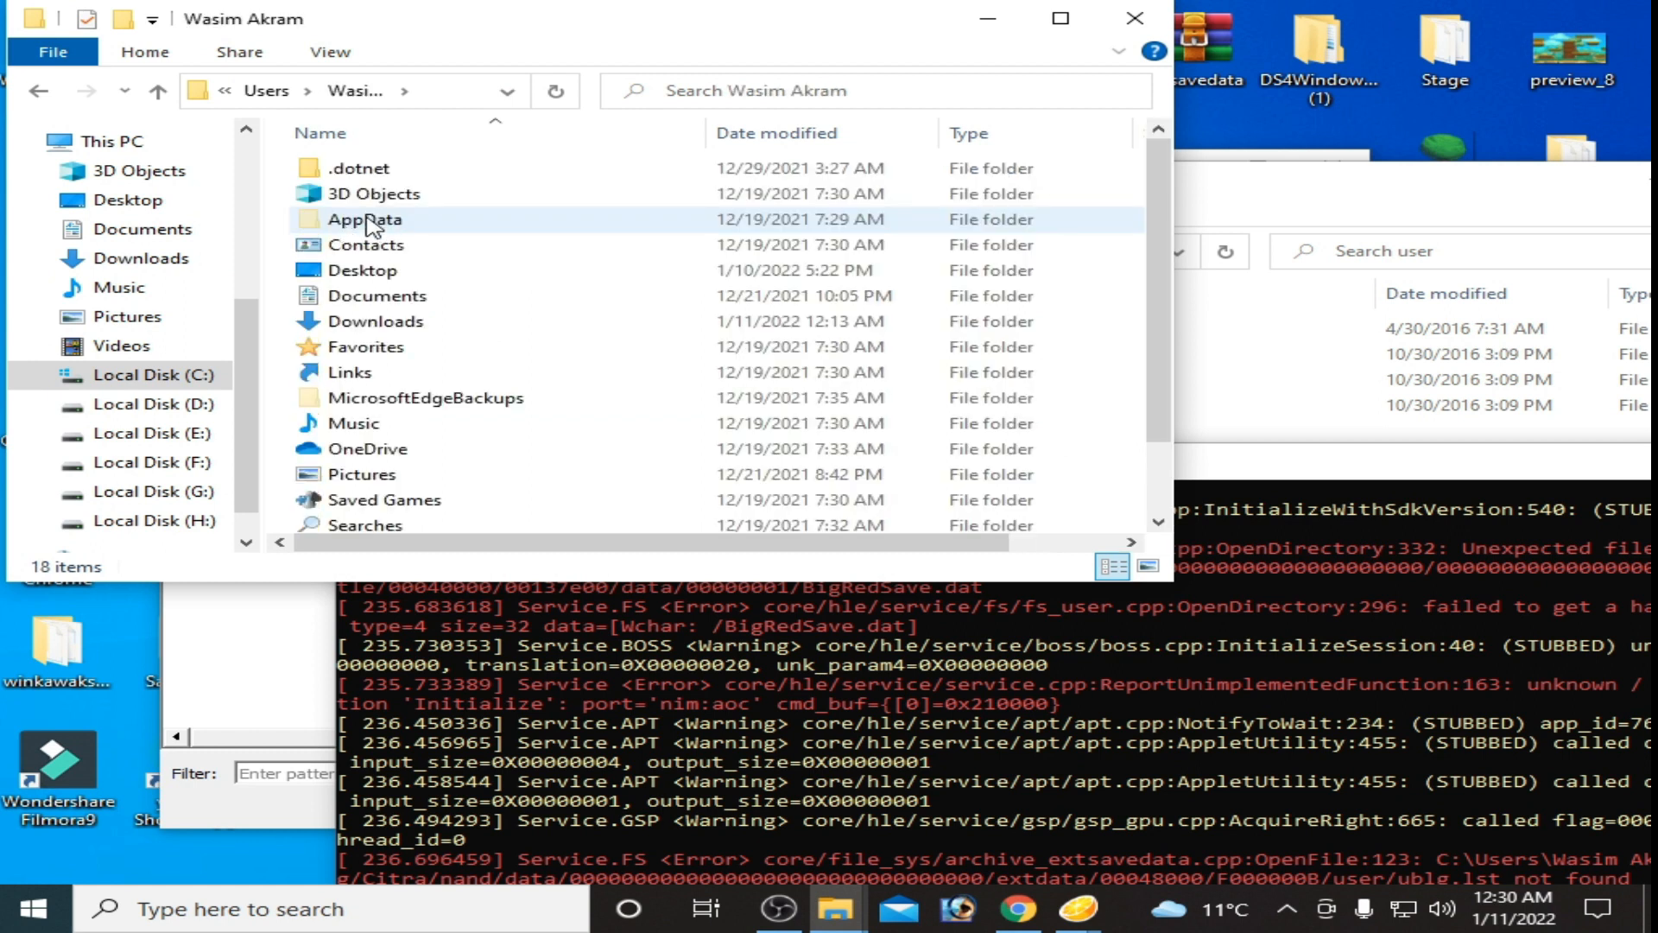
{"action": "mouse_move", "coordinate": [363, 219]}
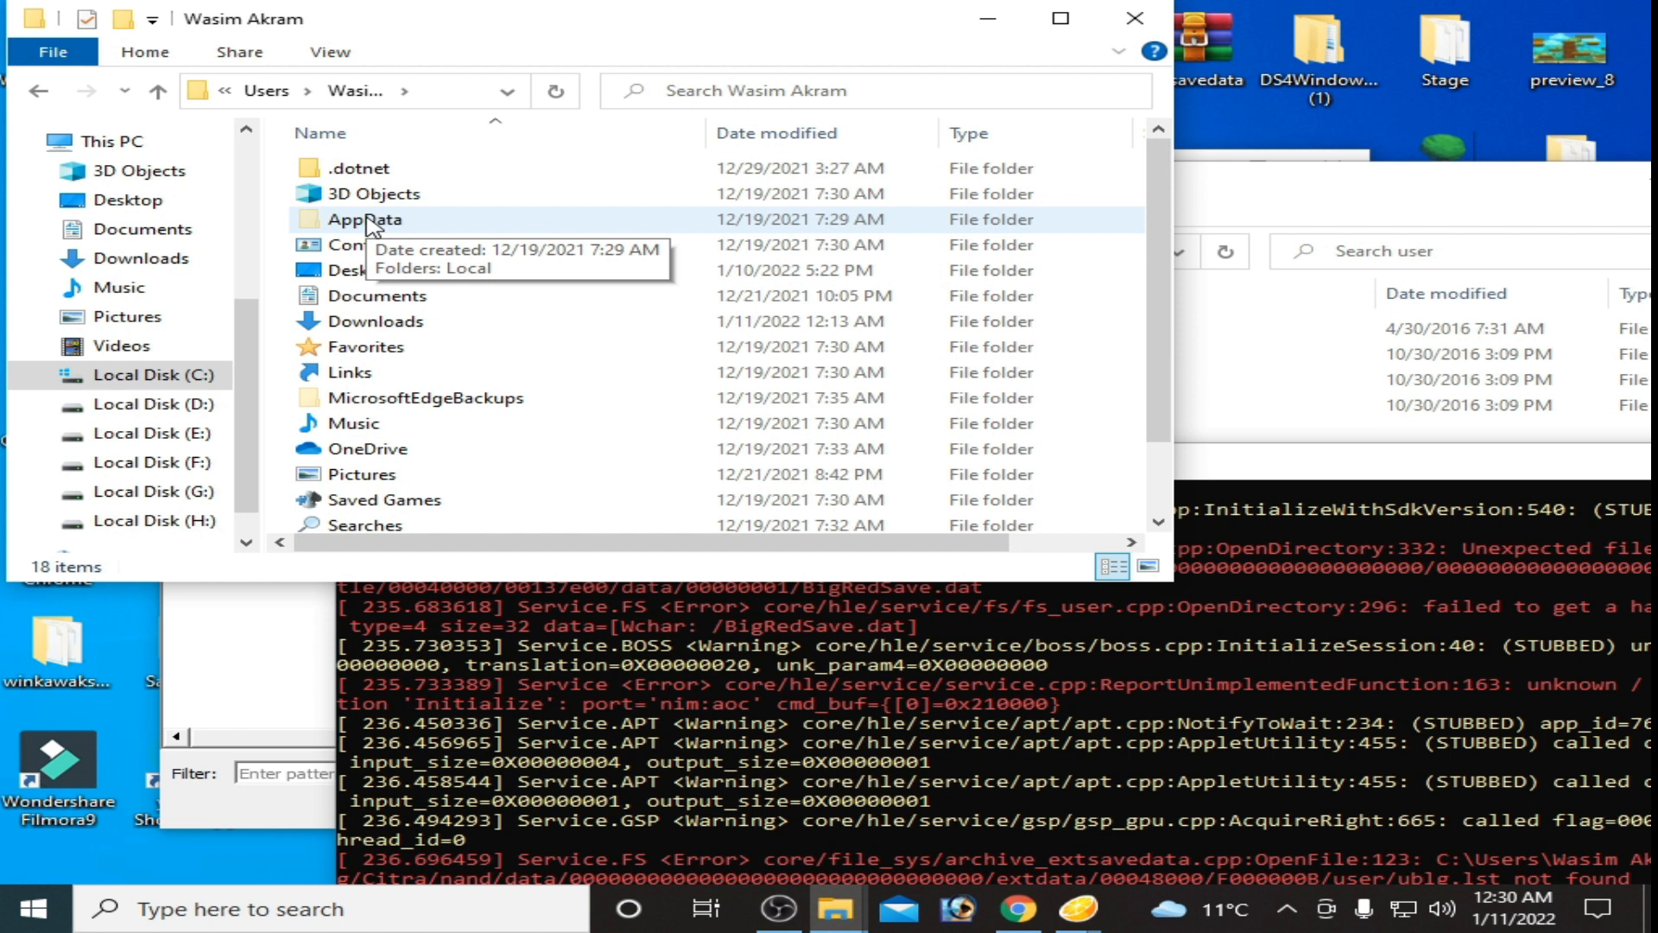
{"action": "mouse_move", "coordinate": [373, 126]}
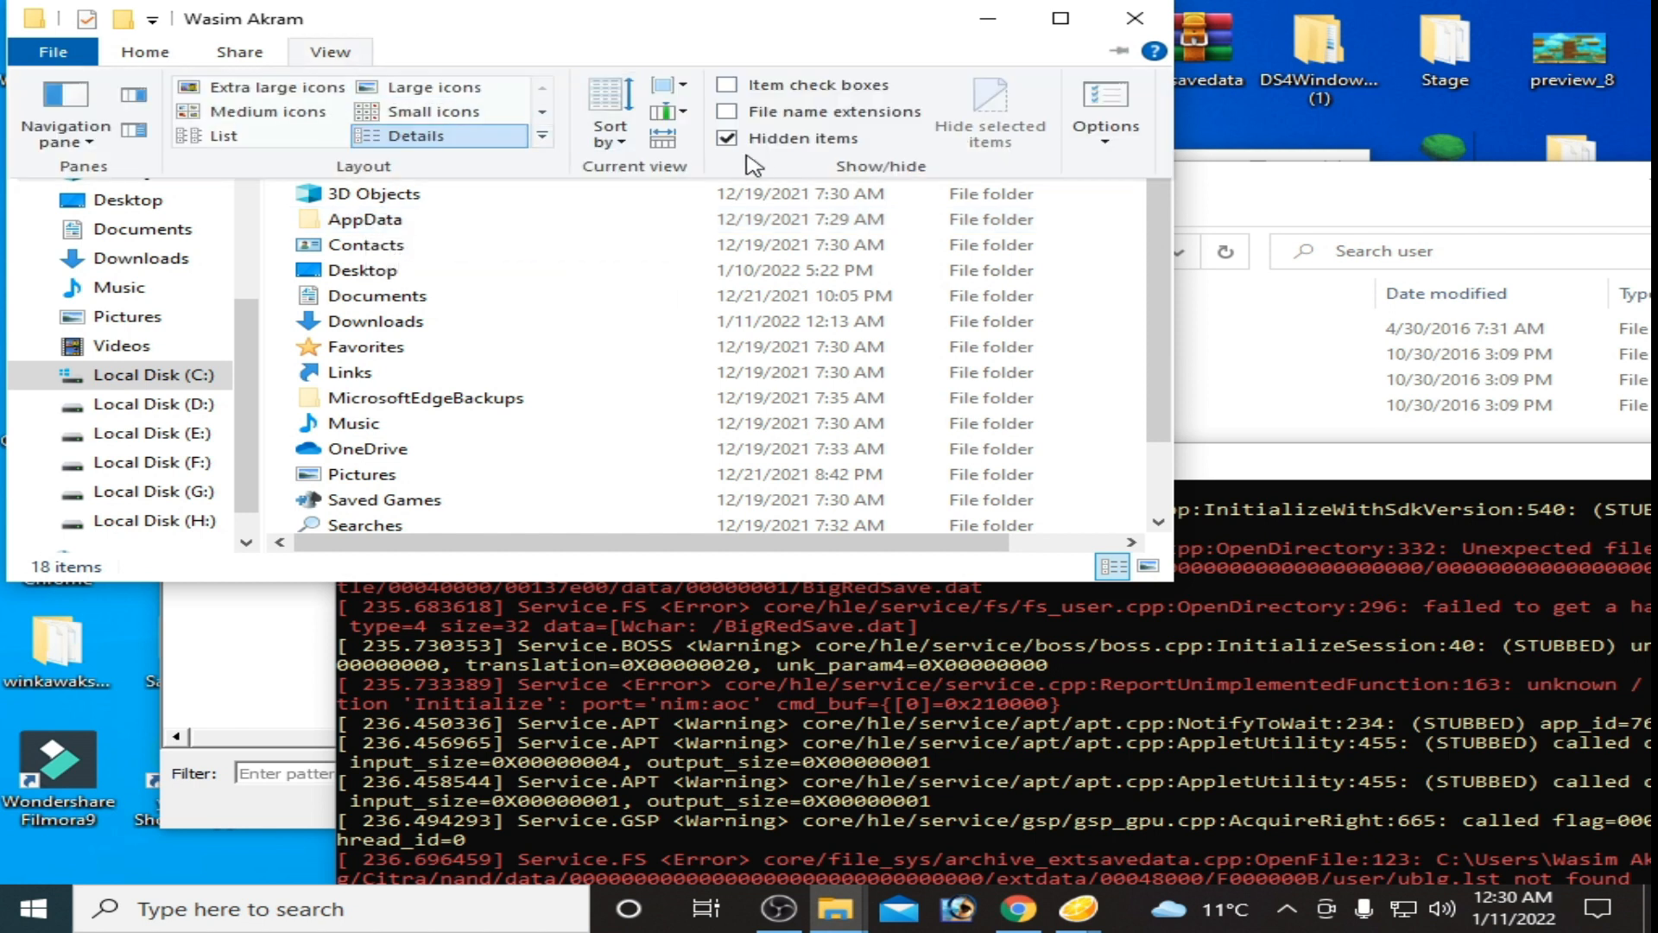
{"action": "mouse_move", "coordinate": [726, 139]}
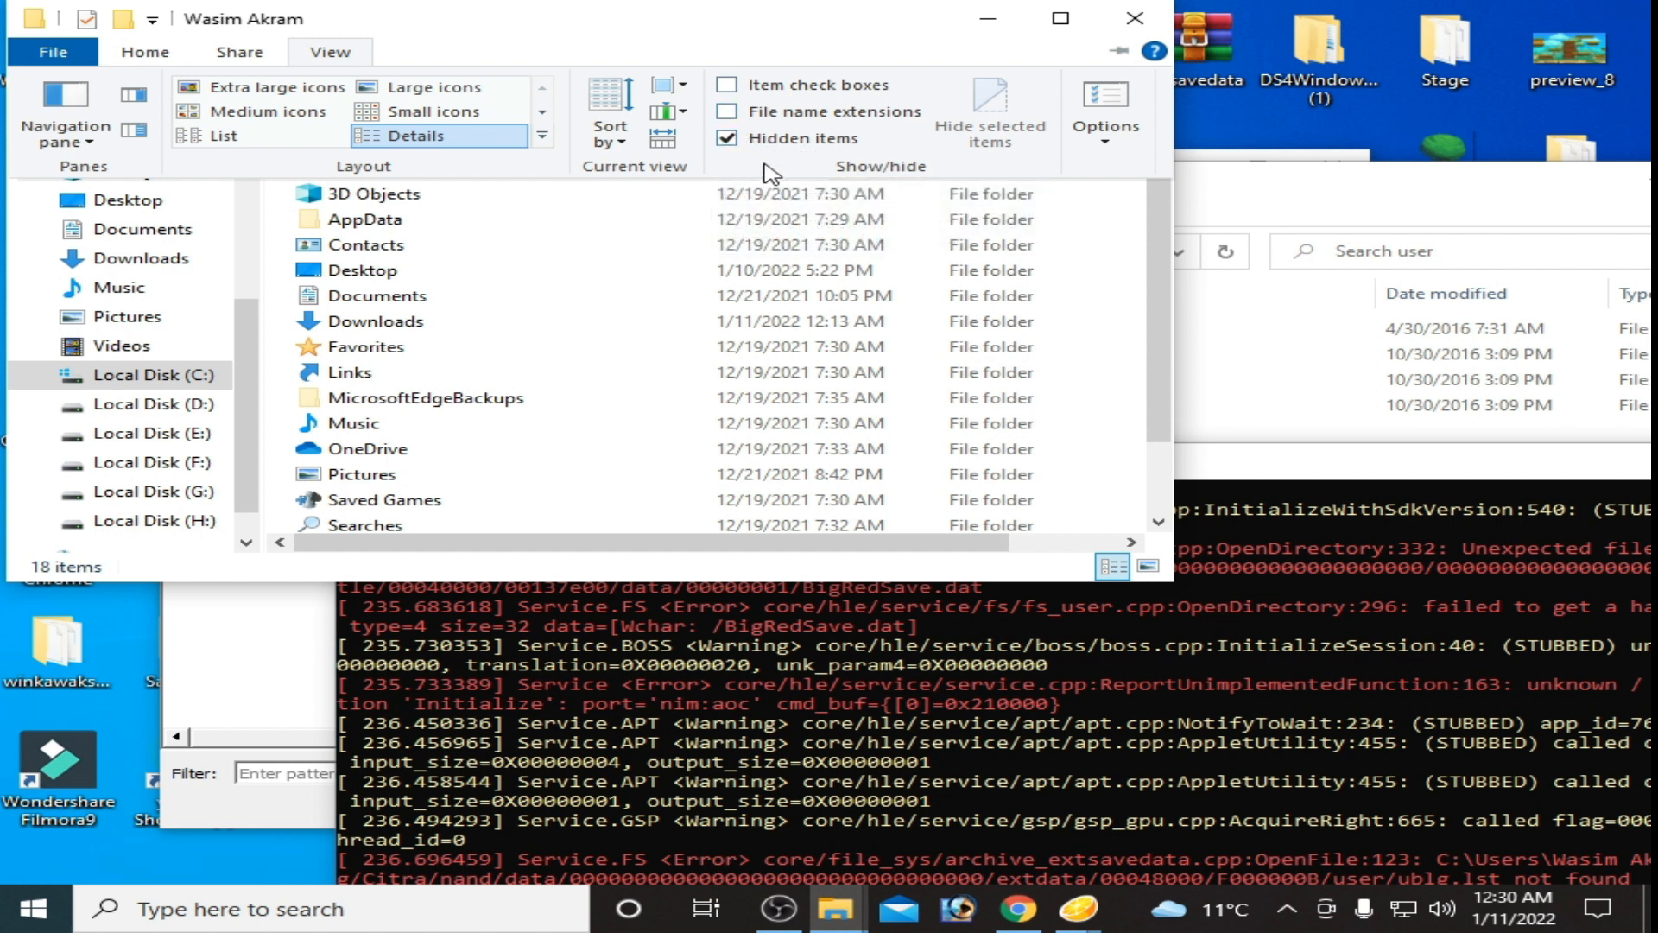
{"action": "left_click", "coordinate": [365, 219]}
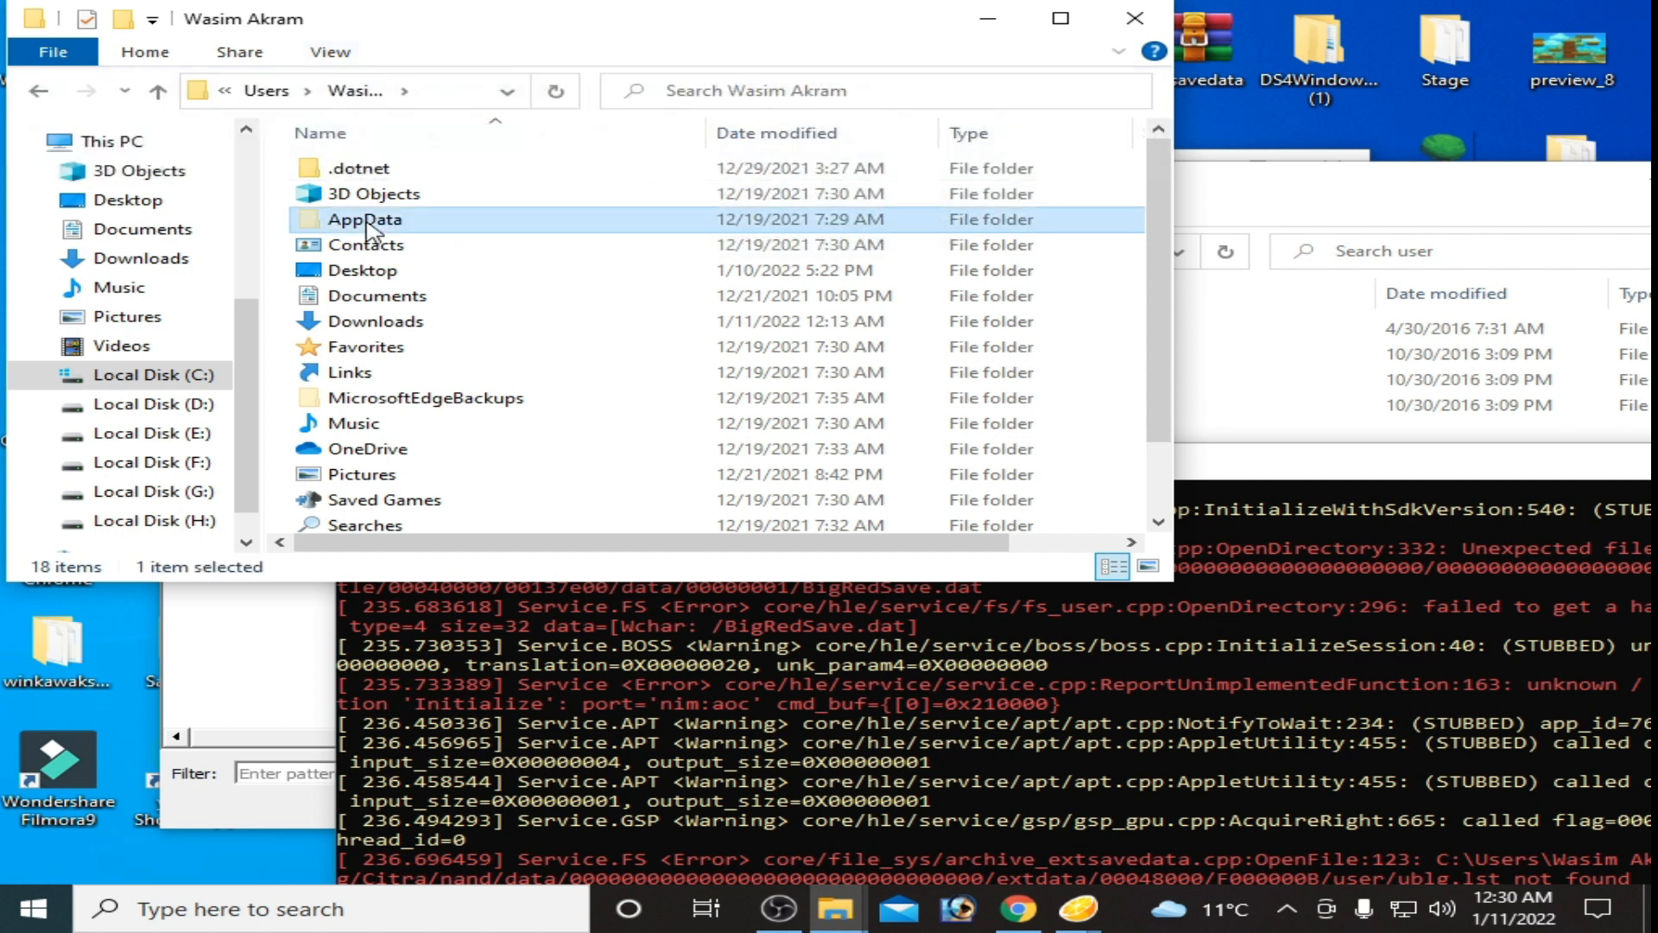
Step: Navigate into AppData > Roaming > Citra
{"action": "double_click", "coordinate": [364, 220]}
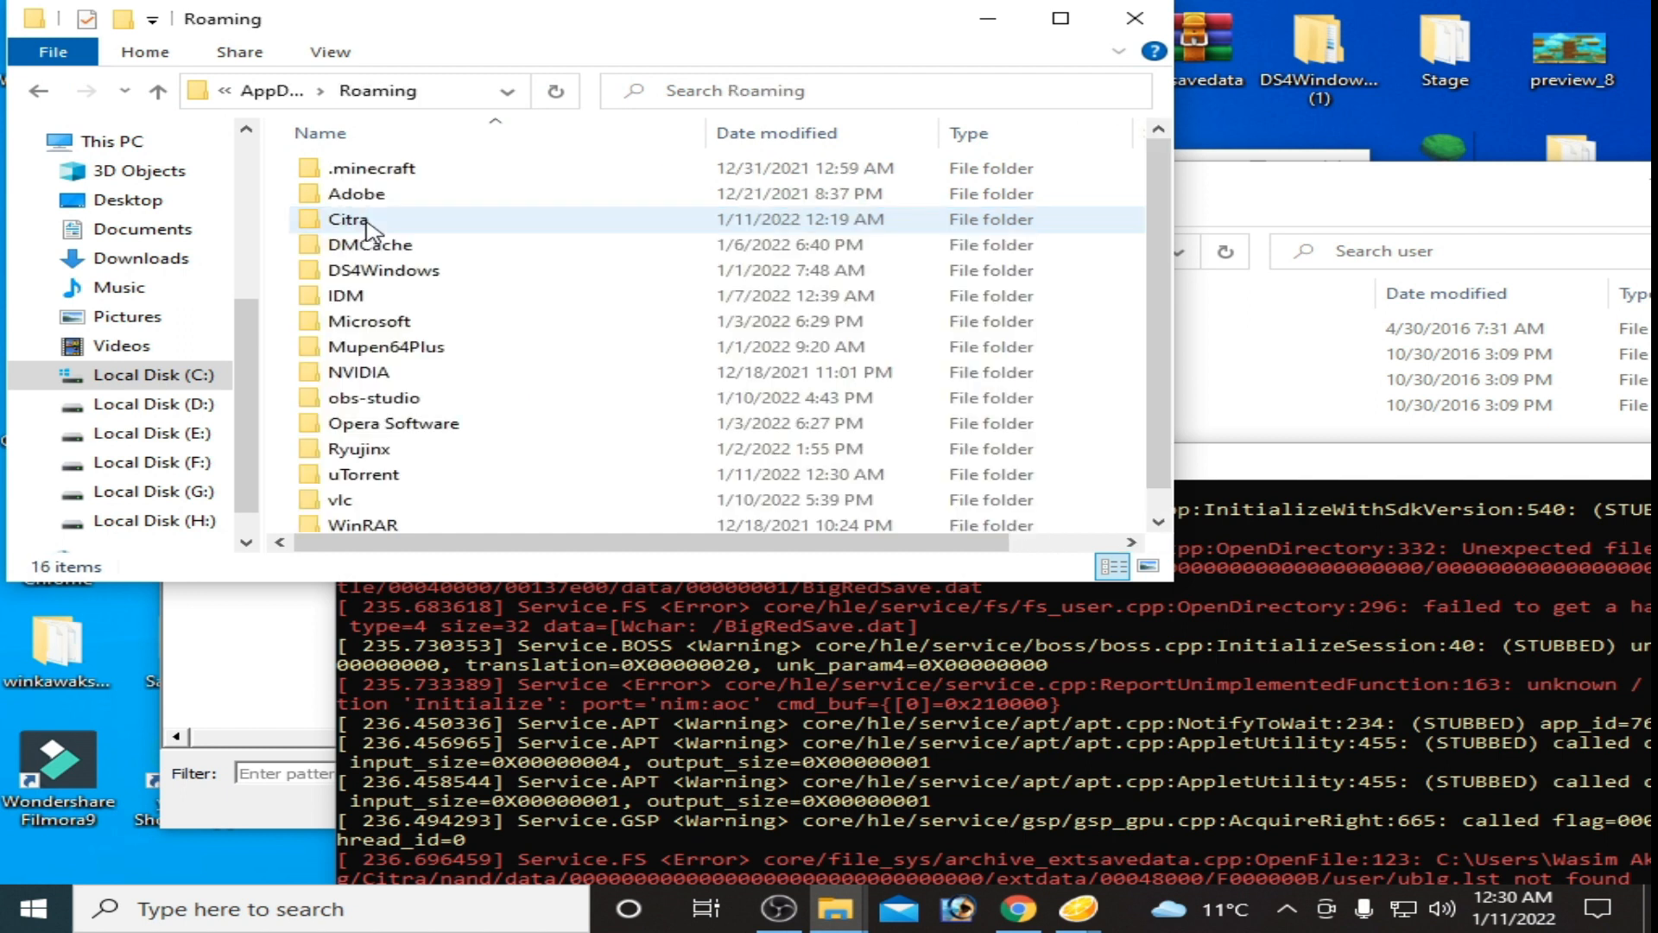
{"action": "double_click", "coordinate": [345, 220]}
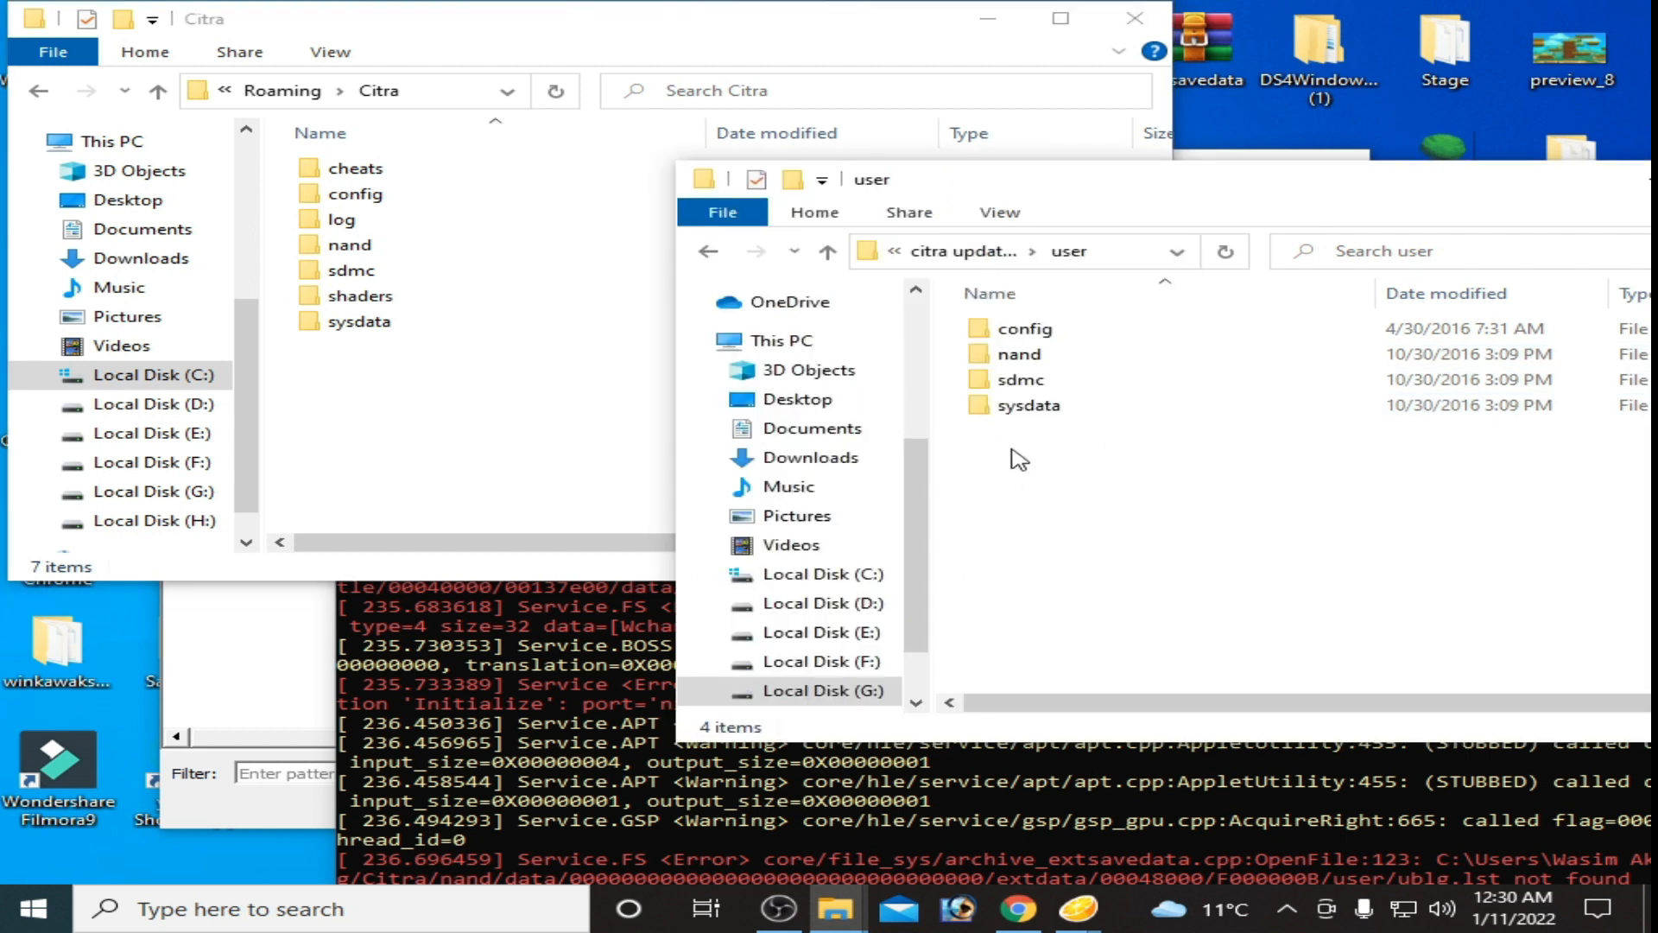
Step: Copy config, nand, sdmc and sysdata into the Roaming Citra folder and close that window
{"action": "right_click", "coordinate": [1020, 328]}
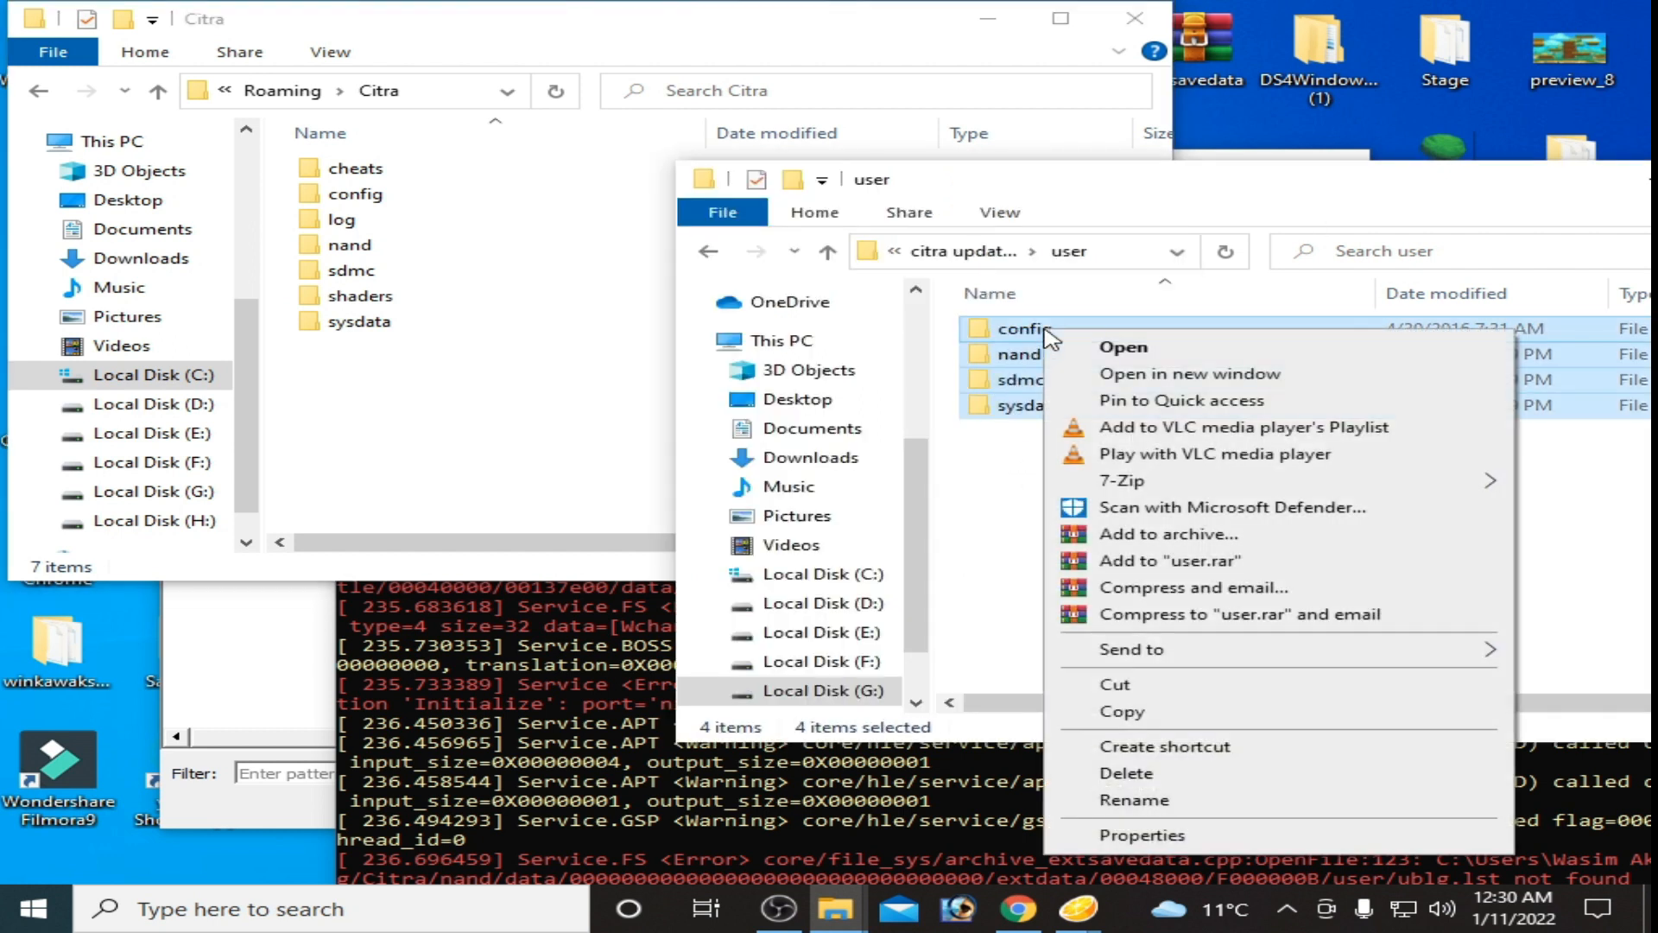
{"action": "left_click", "coordinate": [603, 444]}
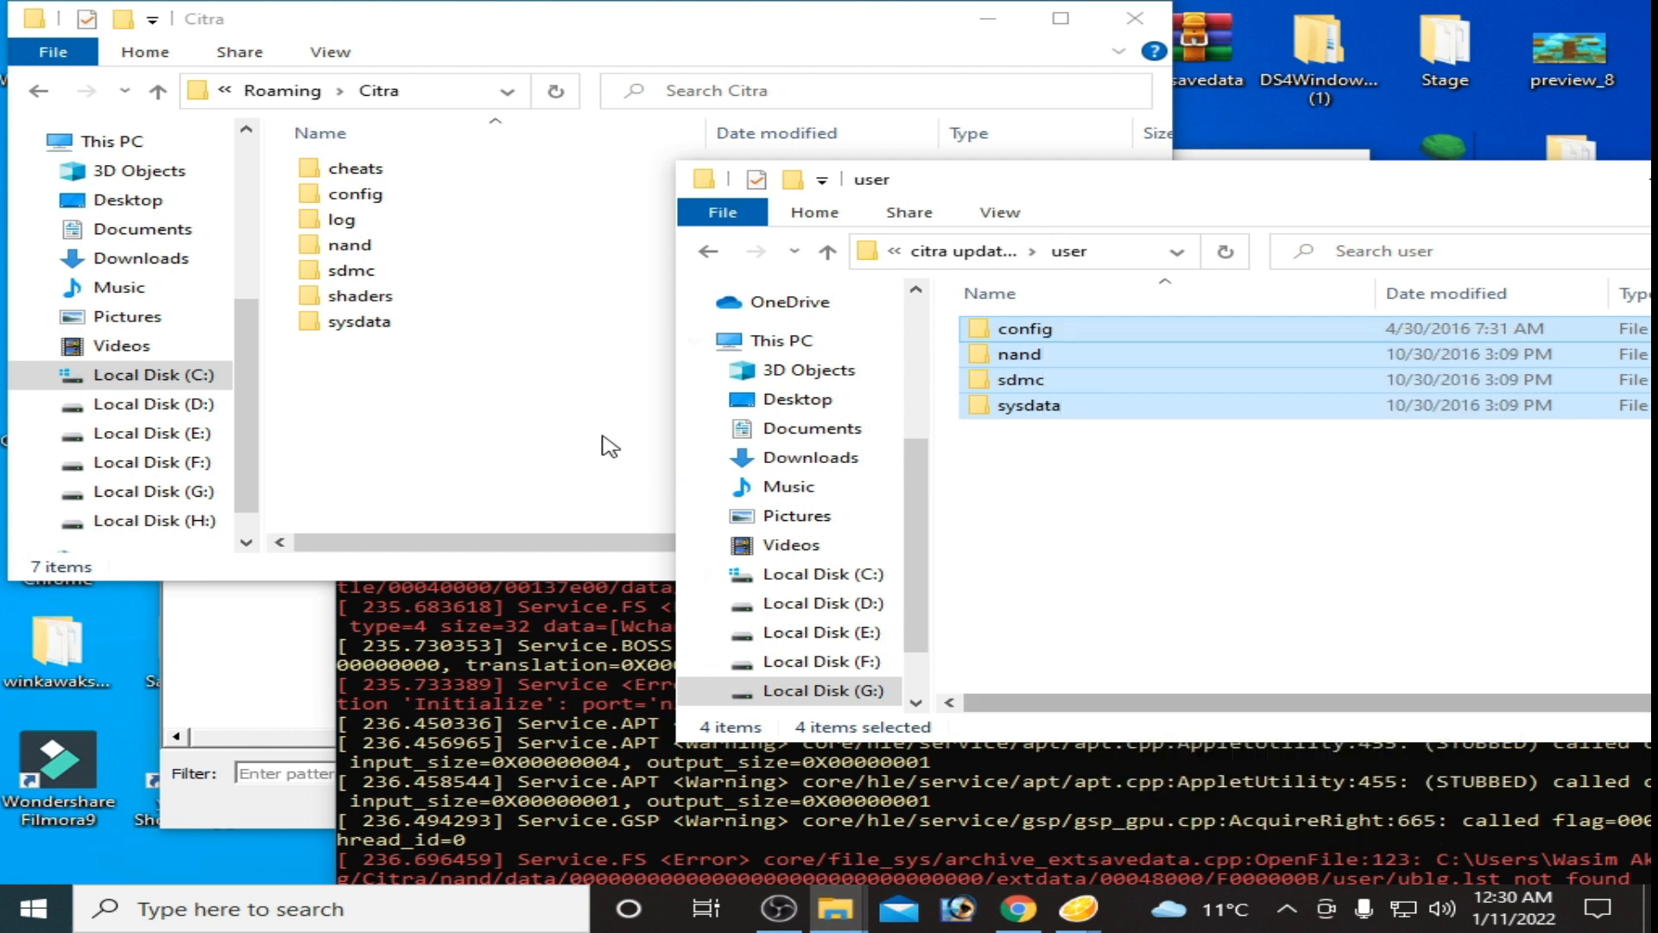
{"action": "right_click", "coordinate": [602, 444]}
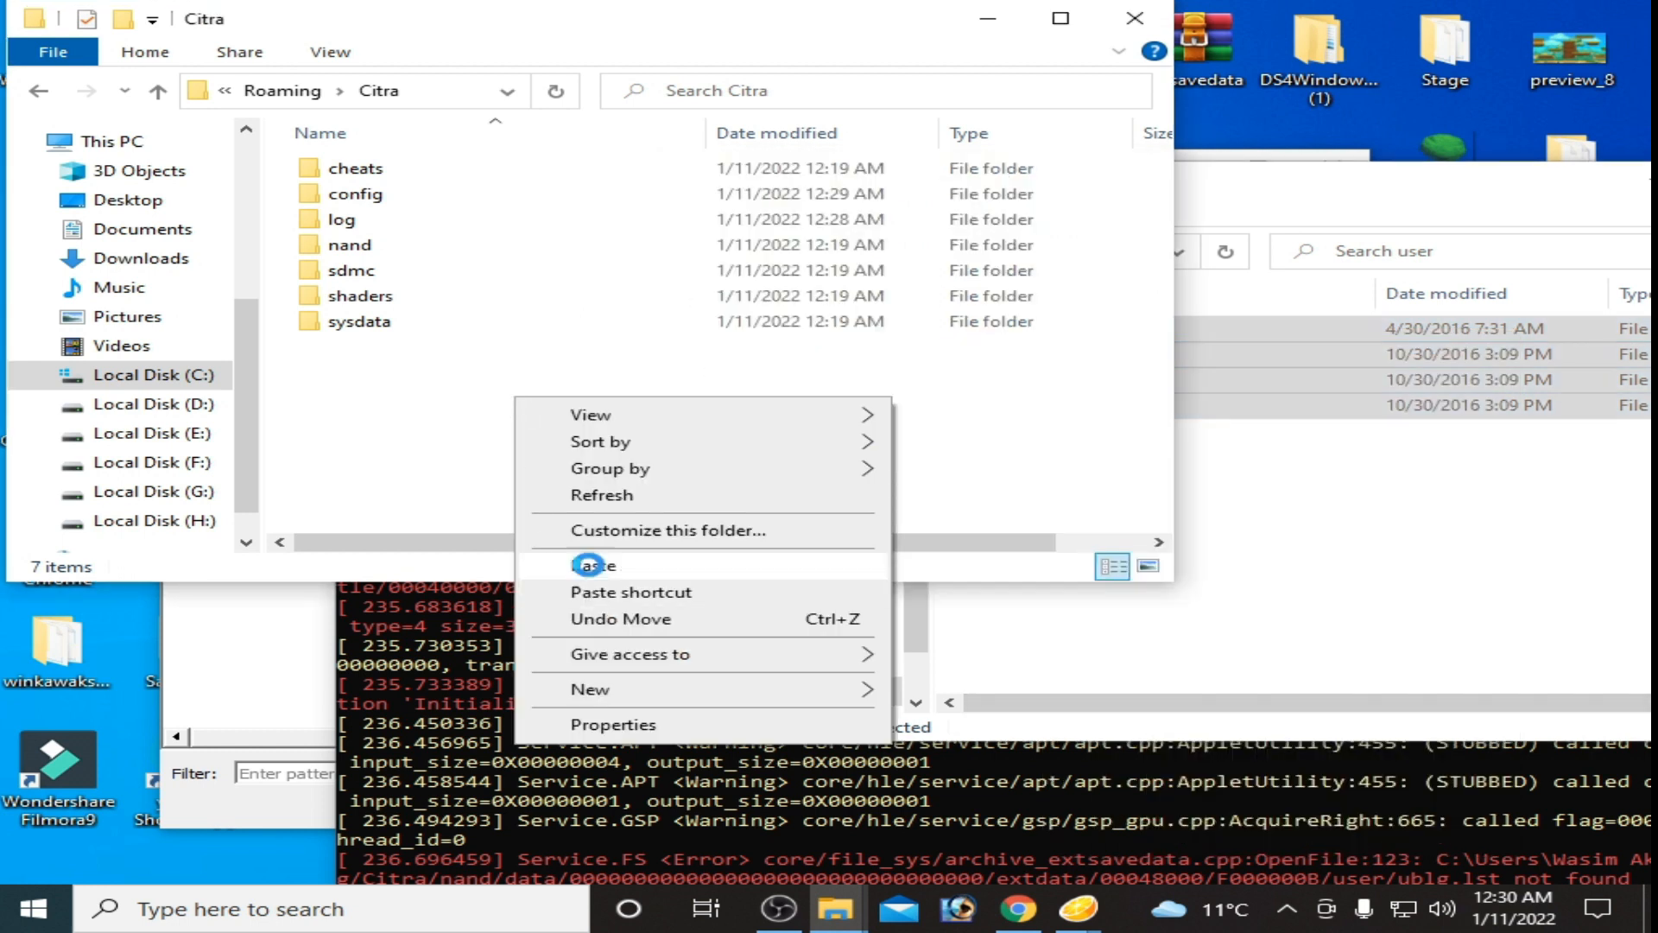
{"action": "left_click", "coordinate": [593, 564]}
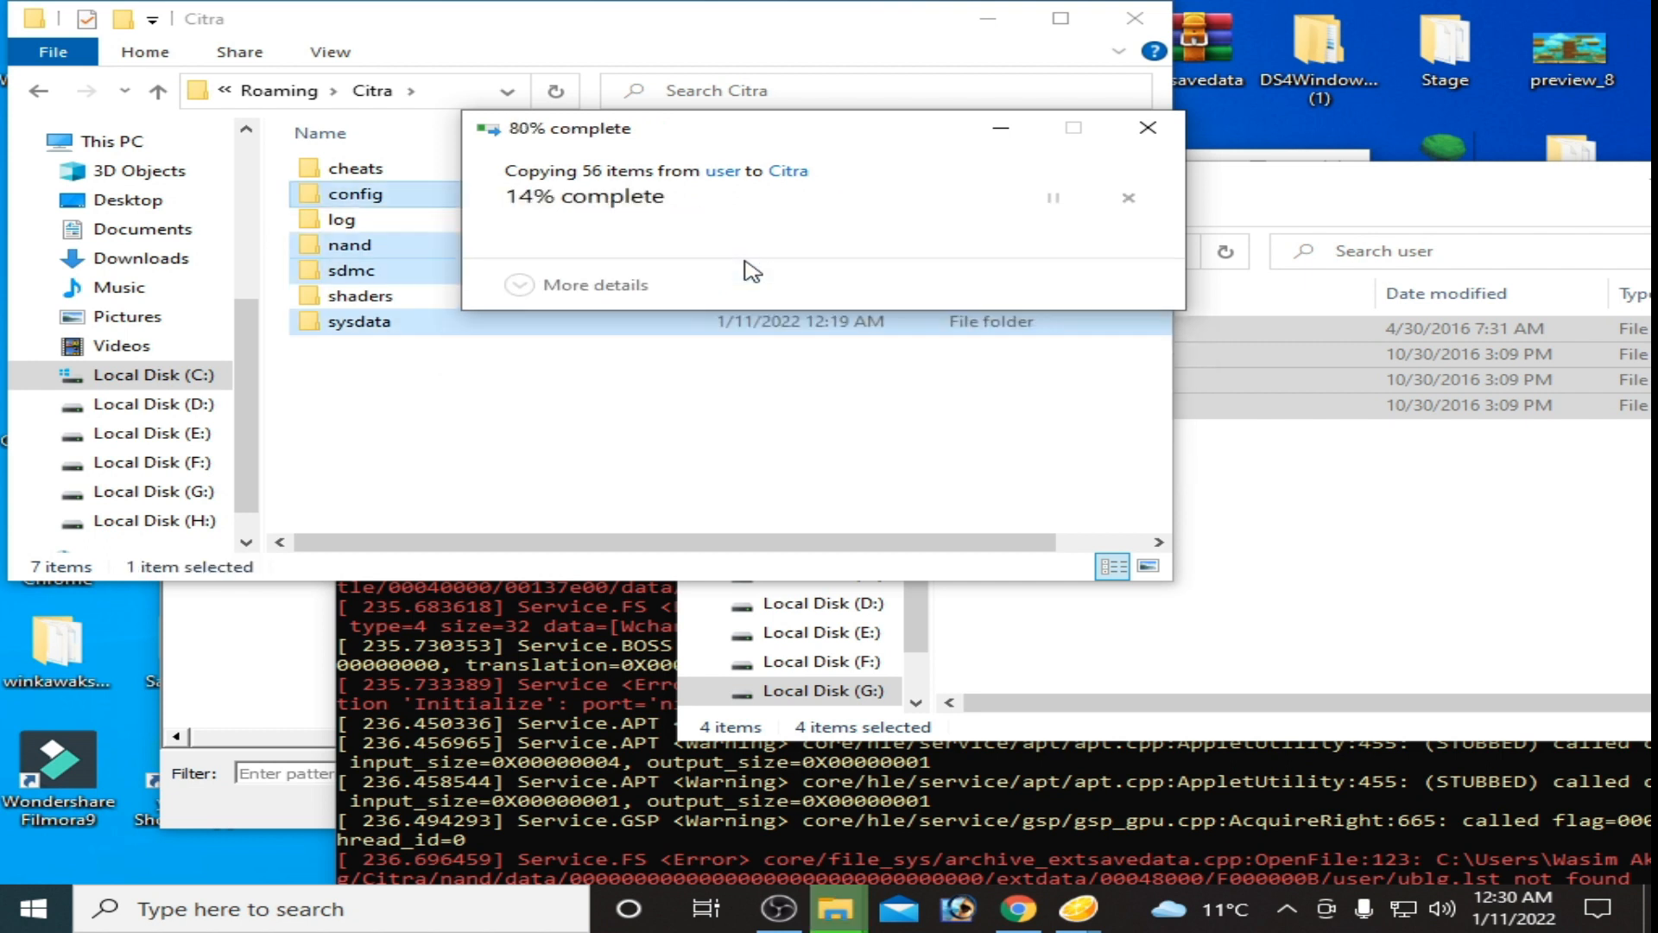
{"action": "left_click", "coordinate": [1145, 126]}
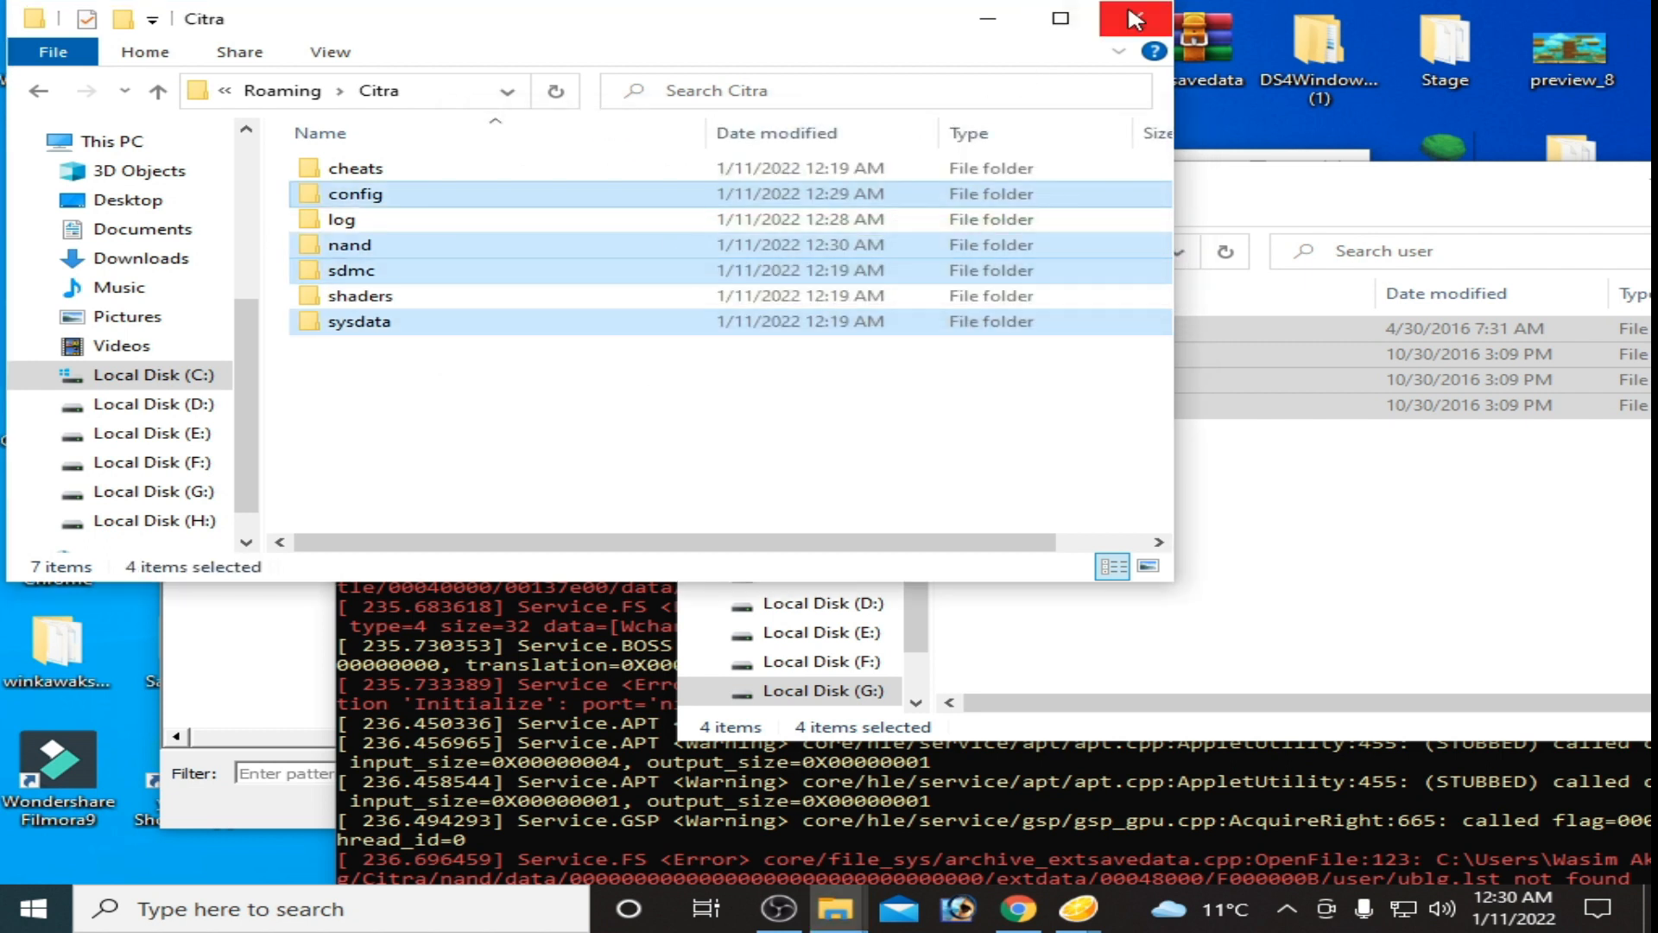
{"action": "left_click", "coordinate": [1133, 17]}
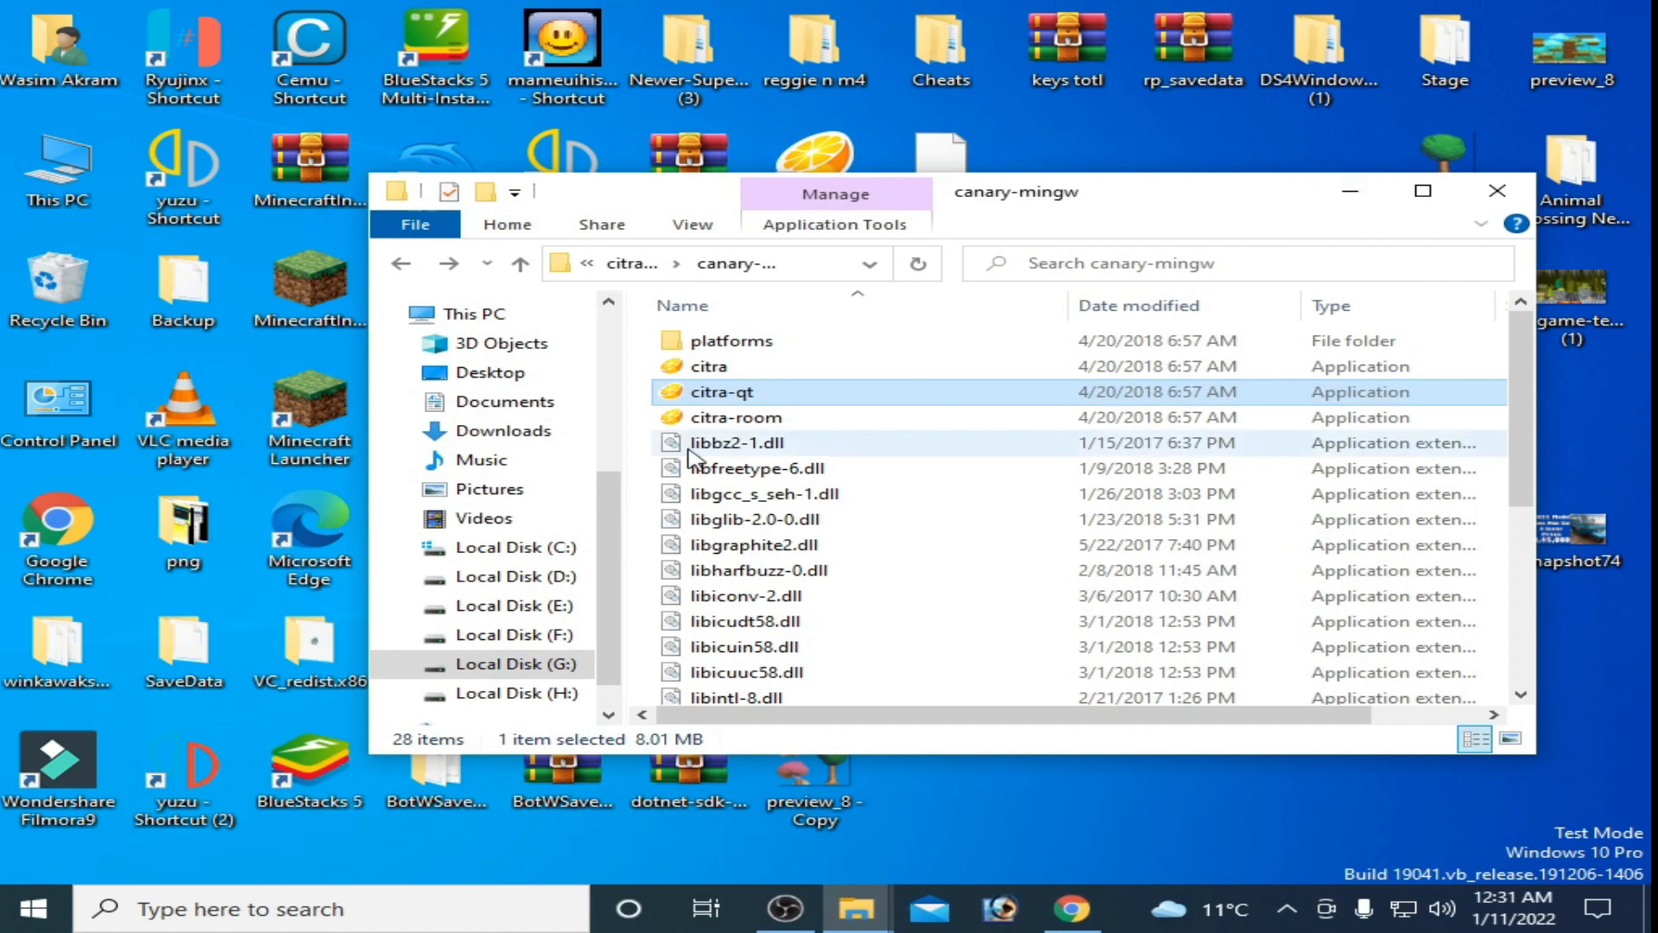
Step: Launch citra-qt from the canary-mingw build folder
{"action": "double_click", "coordinate": [720, 392]}
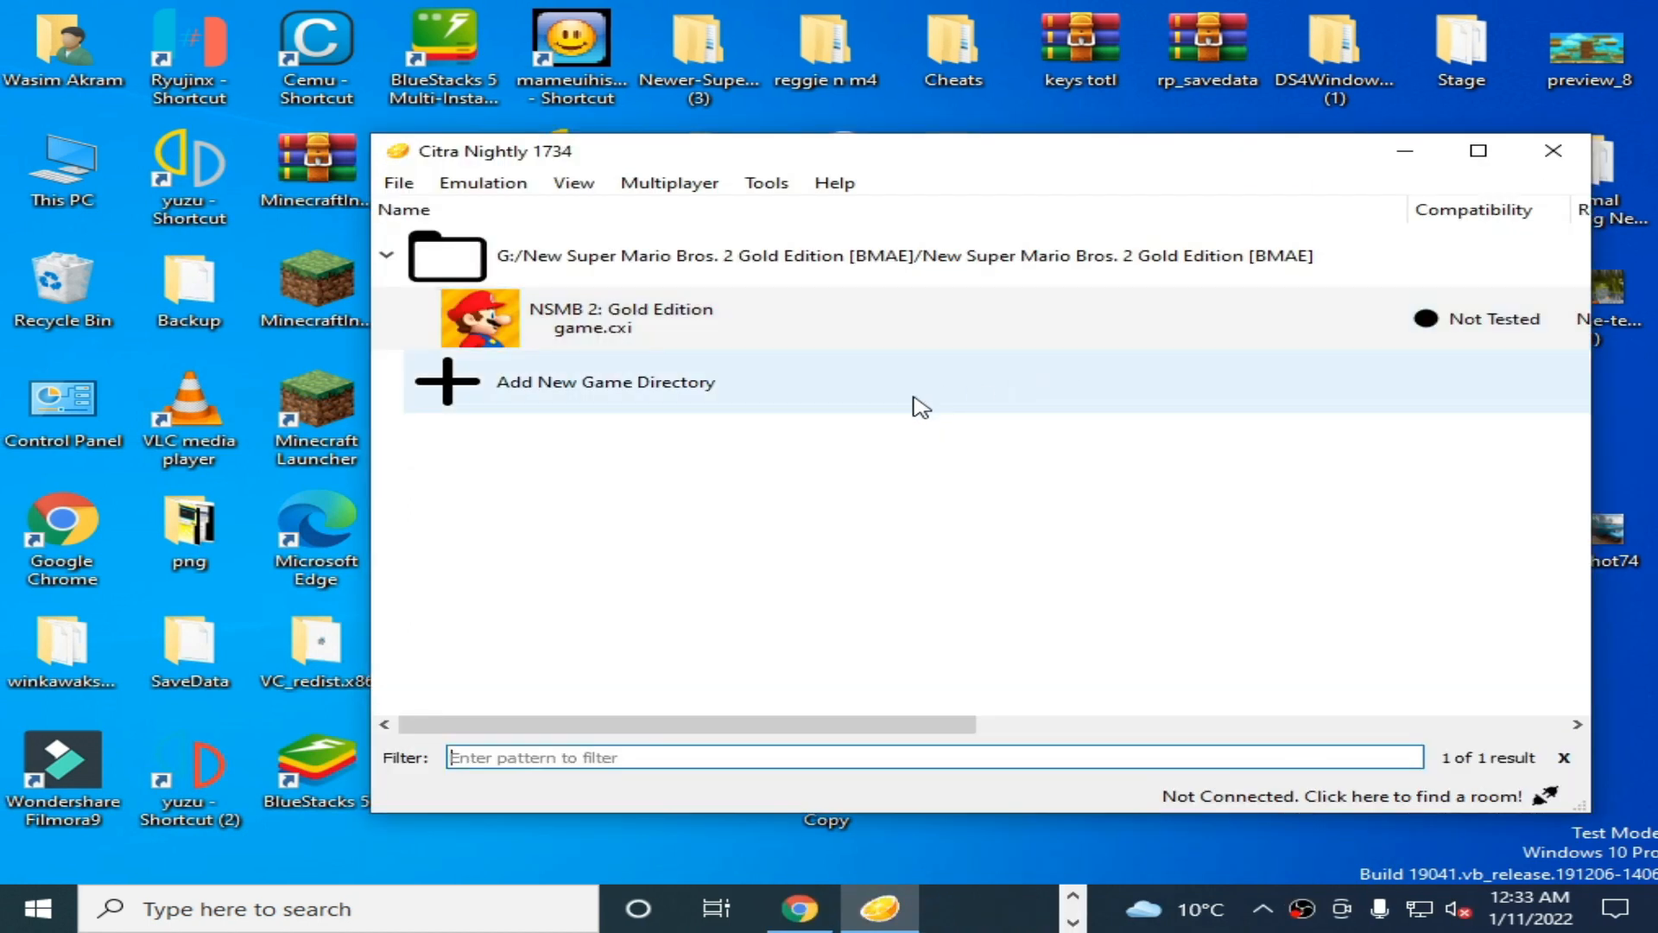
{"action": "mouse_move", "coordinate": [399, 181]}
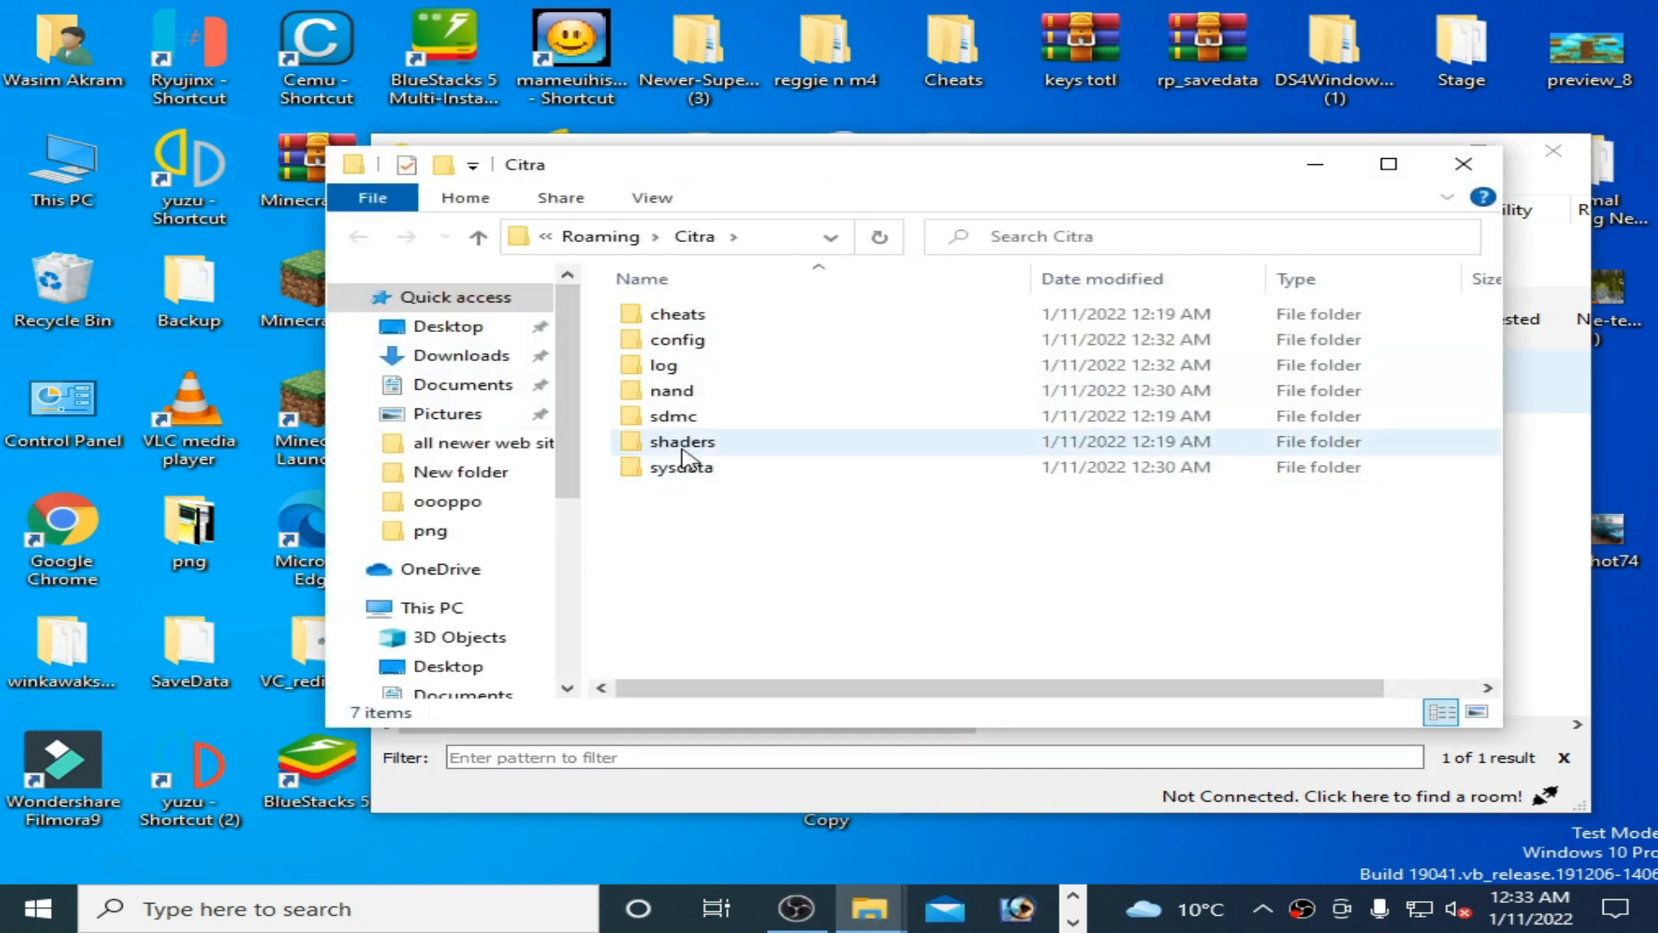
Step: Select the shaders folder in Roaming Citra for removal
{"action": "left_click", "coordinate": [682, 440]}
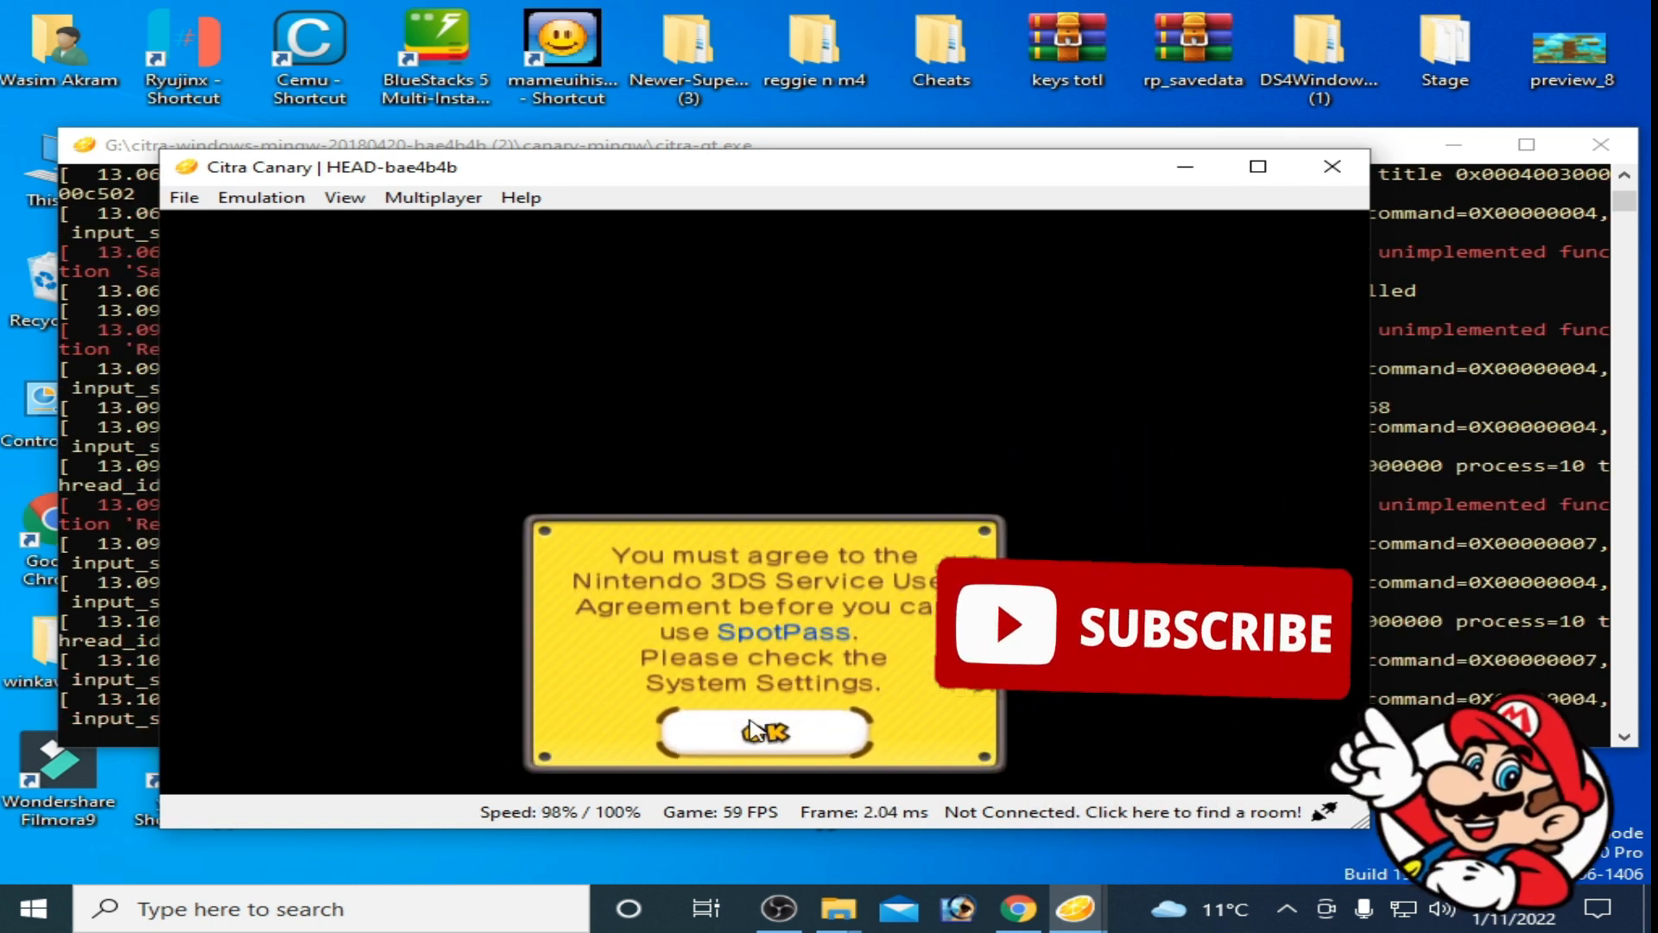
Step: Accept the SpotPass service agreement notice so New Super Mario Bros. 2 proceeds to its SpotPass options message
{"action": "left_click", "coordinate": [763, 732]}
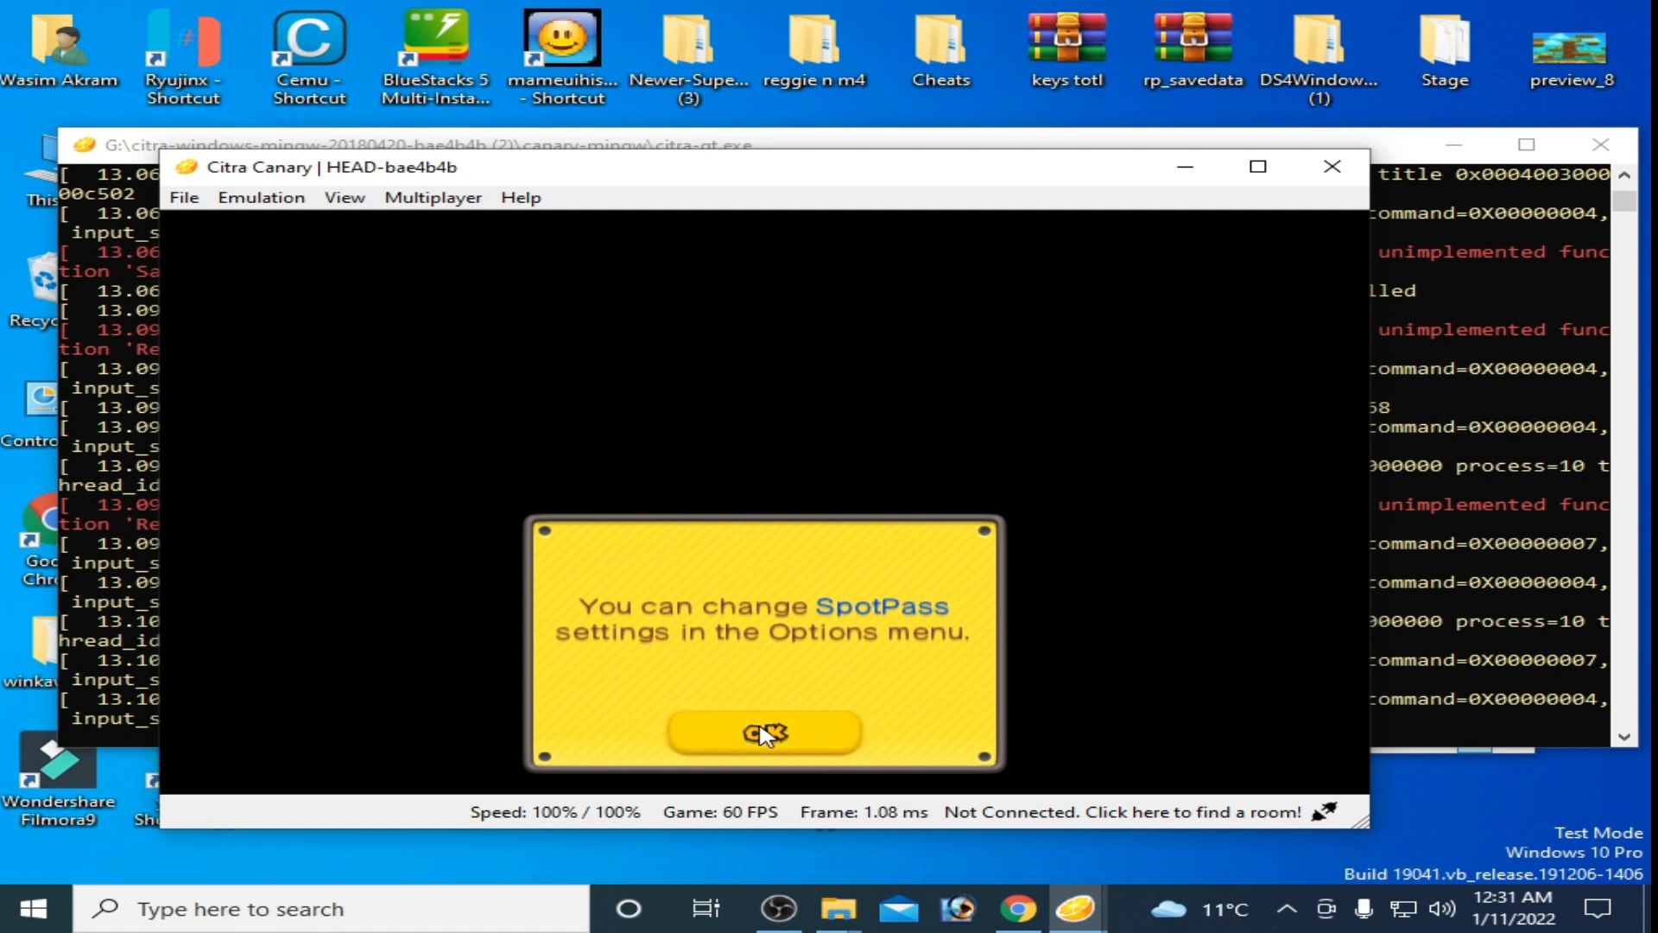